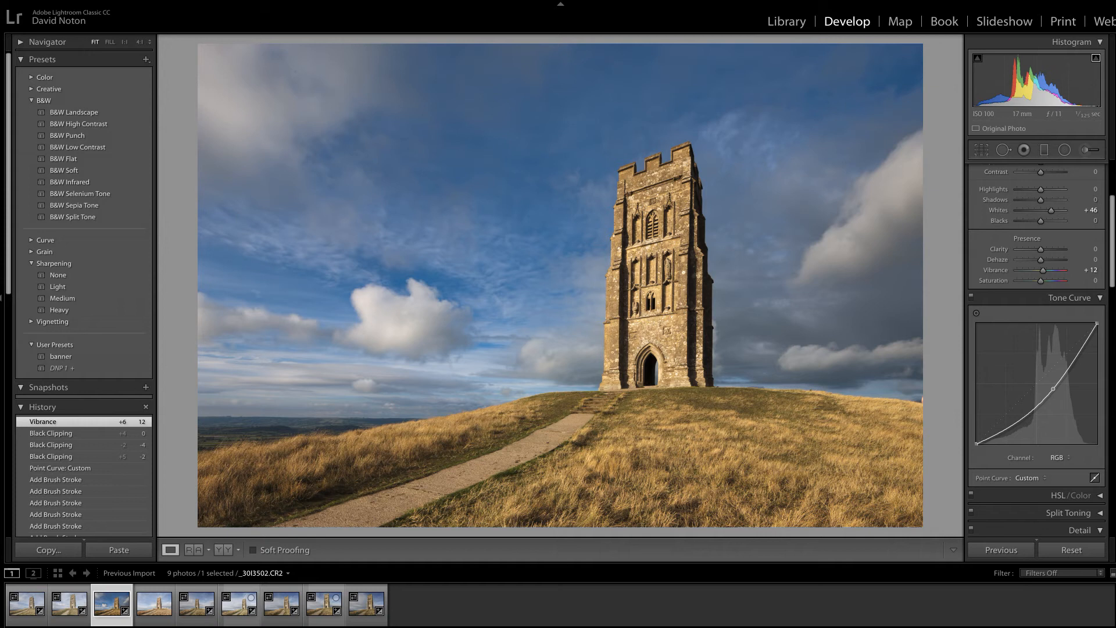
{"action": "mouse_move", "coordinate": [612, 484]}
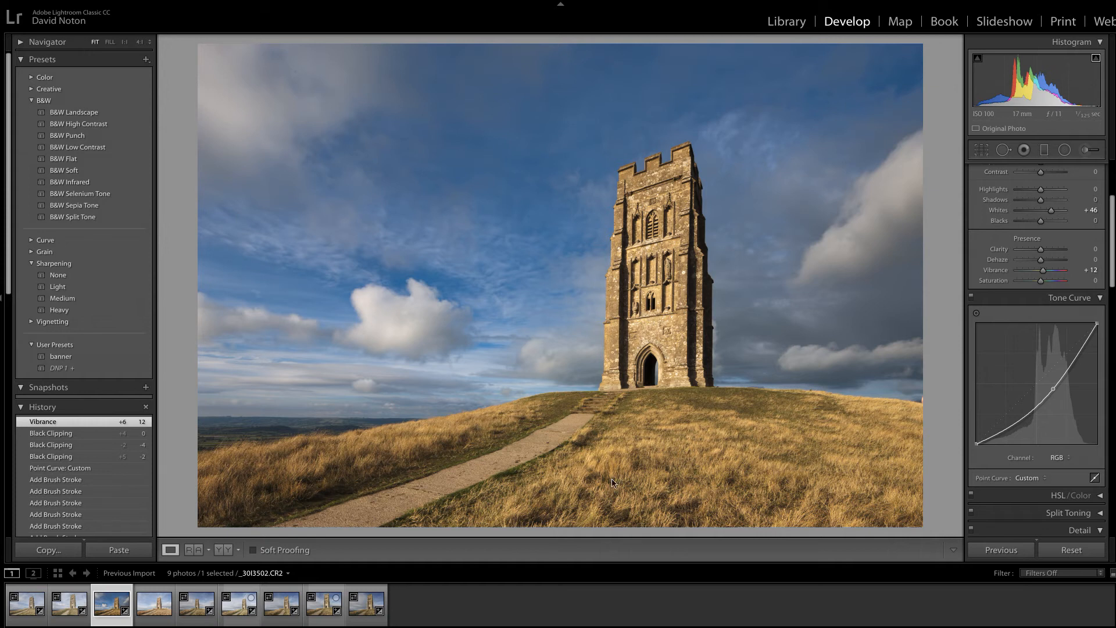
Compare the edited Glastonbury Tor photo against the original in Before/After view
{"action": "left_click", "coordinate": [220, 550]}
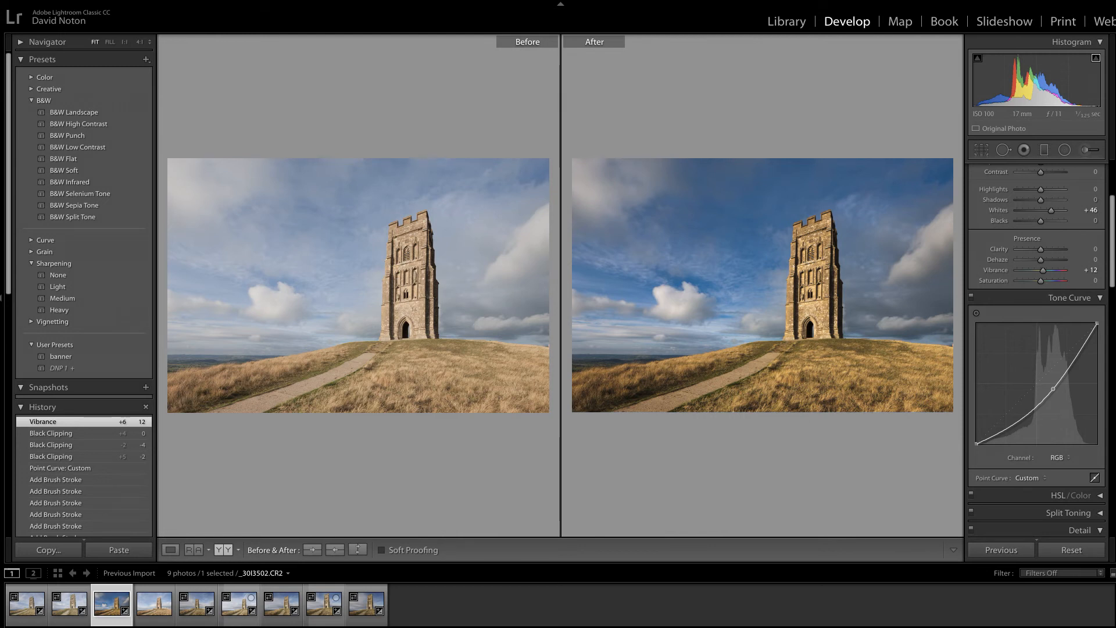
{"action": "mouse_move", "coordinate": [330, 314]}
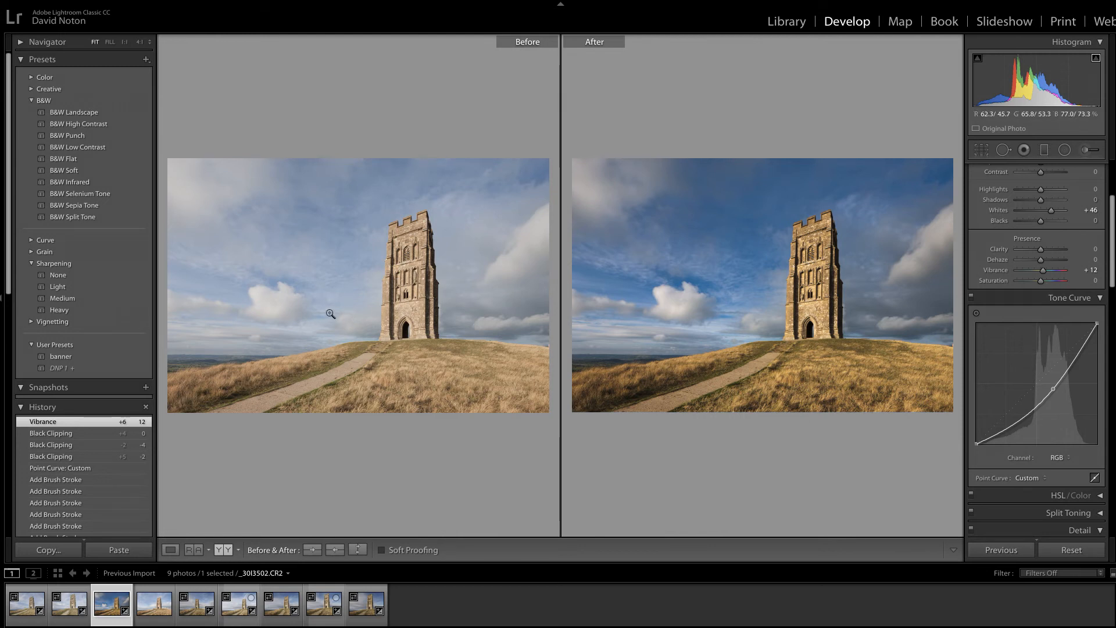
{"action": "mouse_move", "coordinate": [481, 315]}
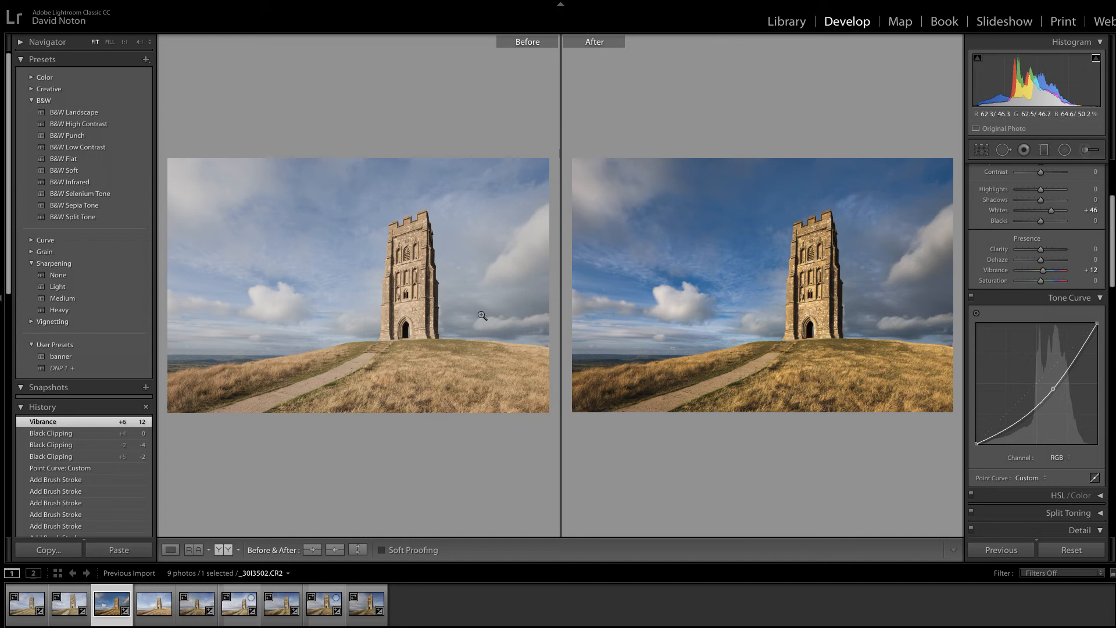
{"action": "mouse_move", "coordinate": [461, 308]}
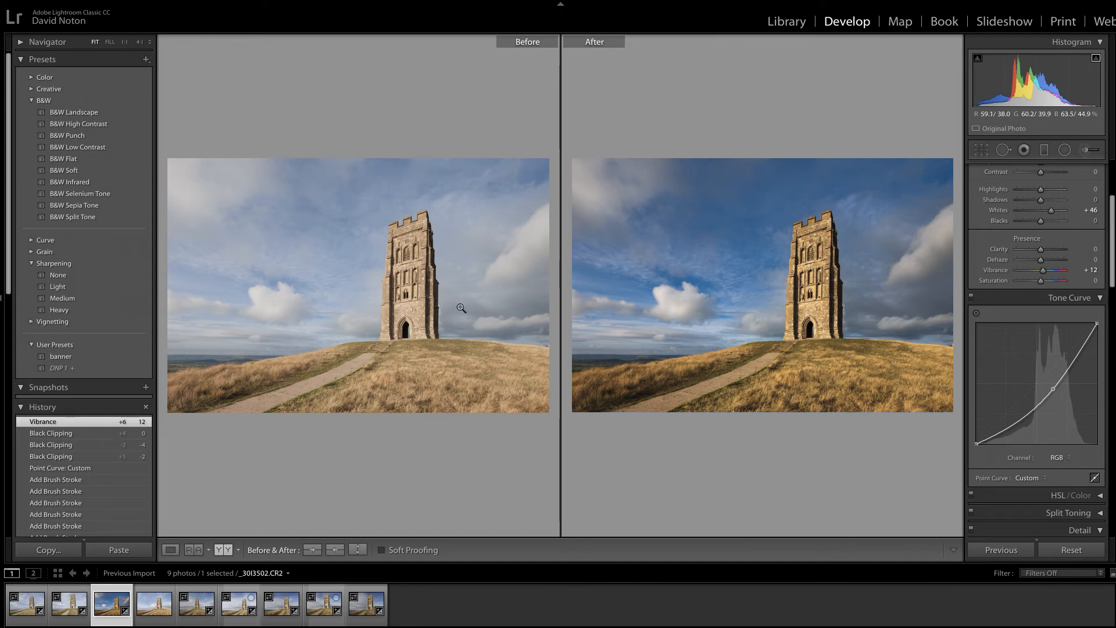
{"action": "mouse_move", "coordinate": [432, 296]}
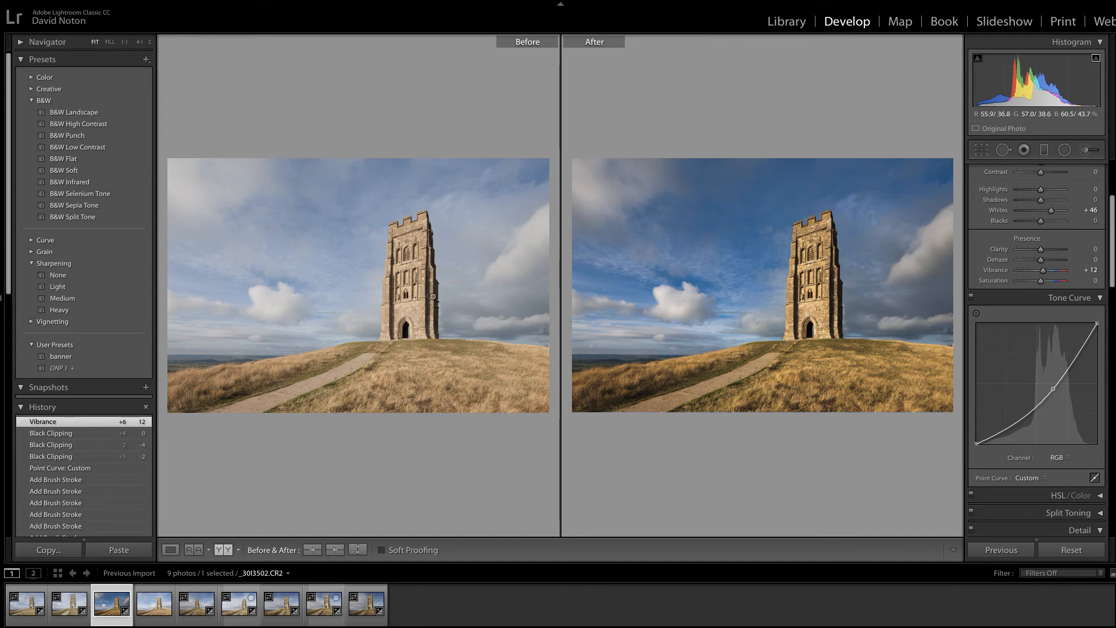
{"action": "mouse_move", "coordinate": [521, 337]}
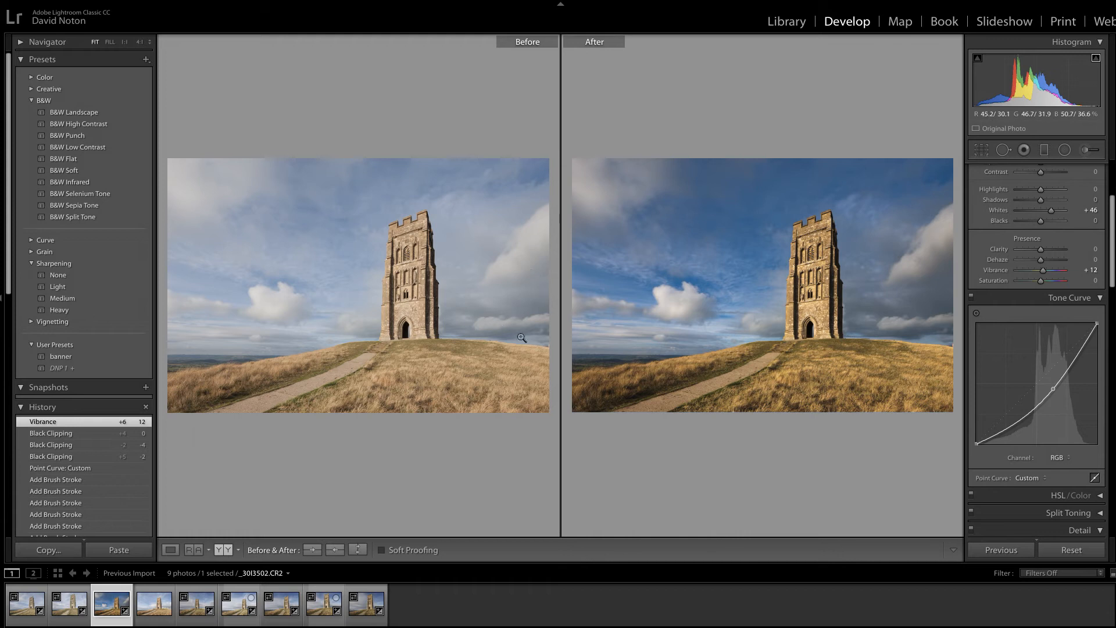
{"action": "mouse_move", "coordinate": [267, 356]}
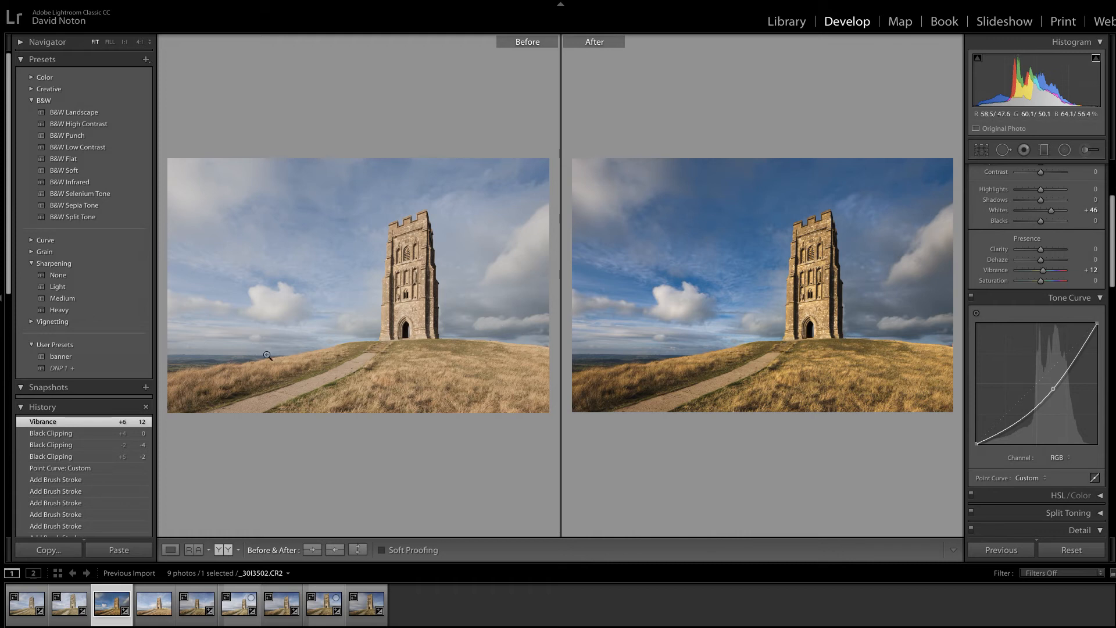
{"action": "mouse_move", "coordinate": [500, 365]}
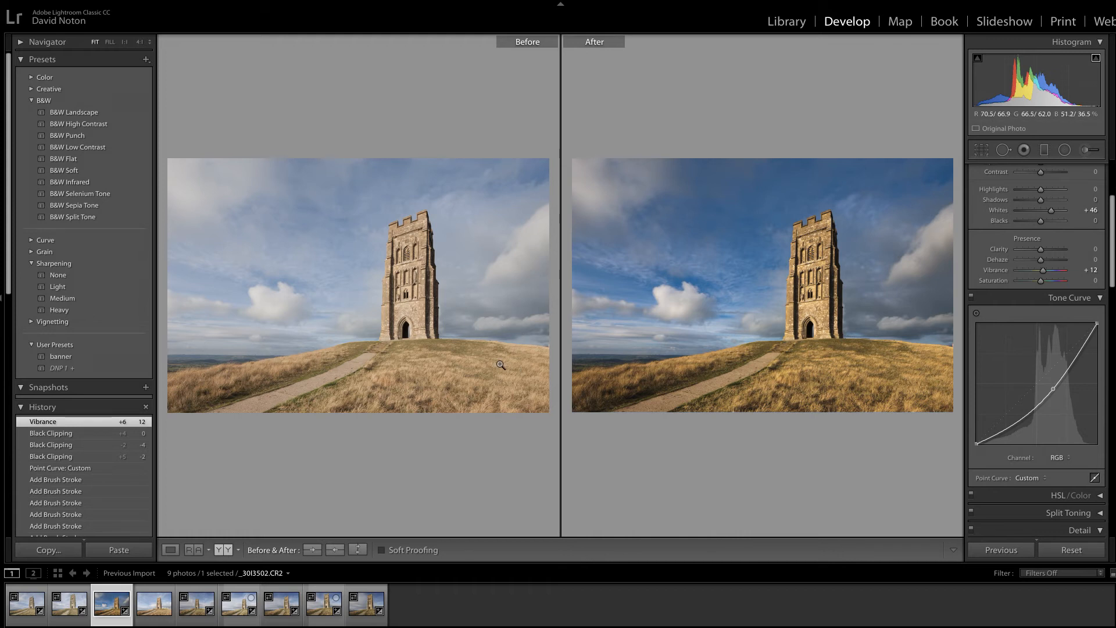
{"action": "mouse_move", "coordinate": [432, 251]}
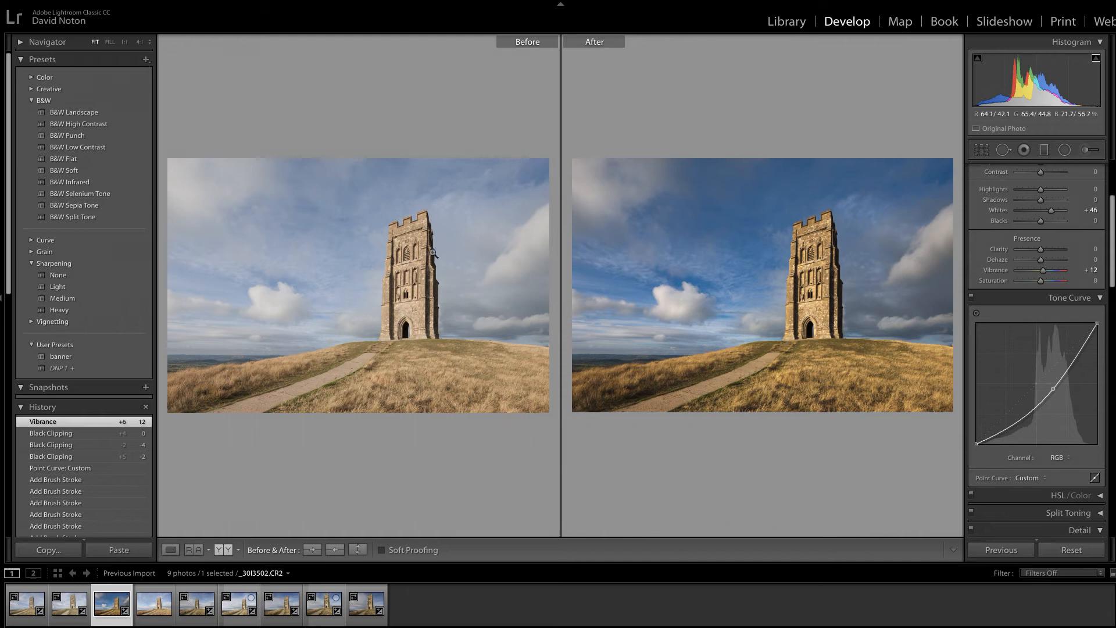
{"action": "mouse_move", "coordinate": [420, 256]}
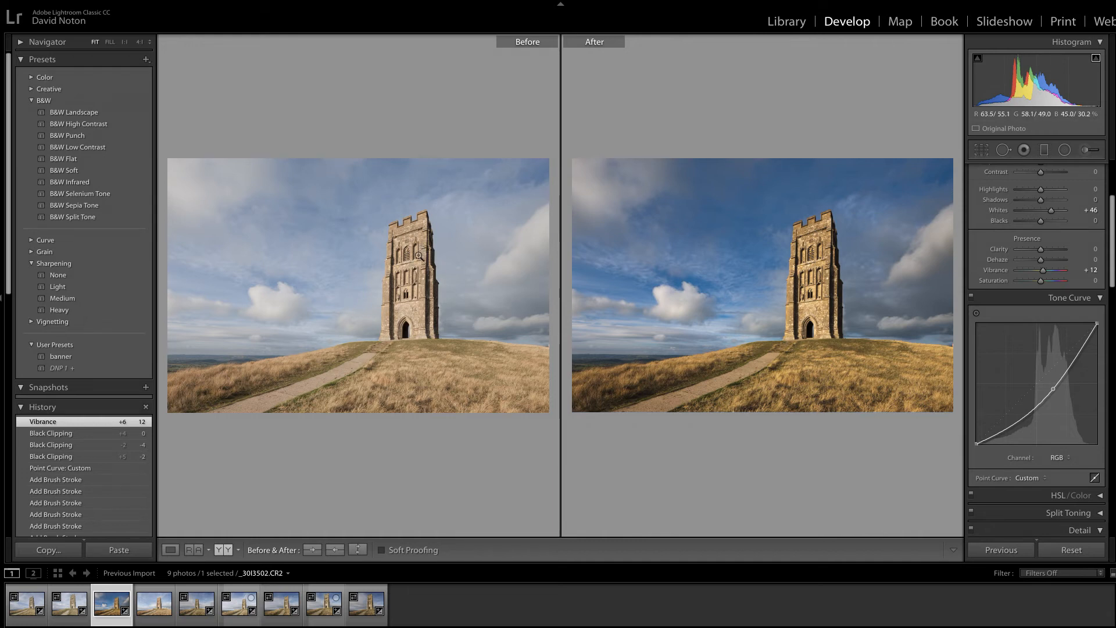
{"action": "mouse_move", "coordinate": [412, 271]}
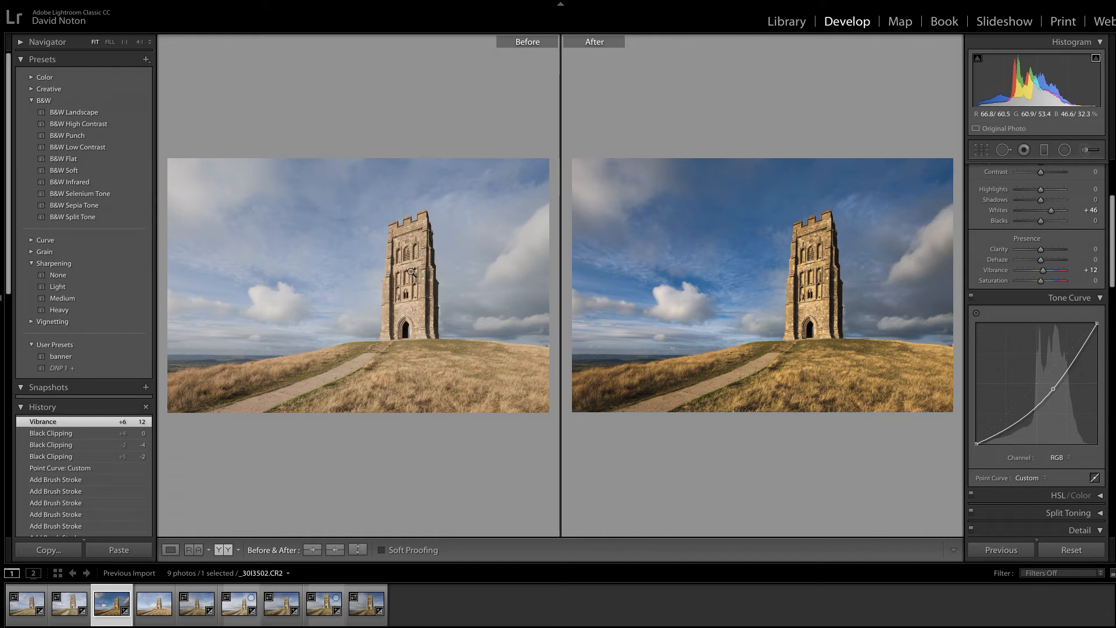
{"action": "mouse_move", "coordinate": [422, 287]}
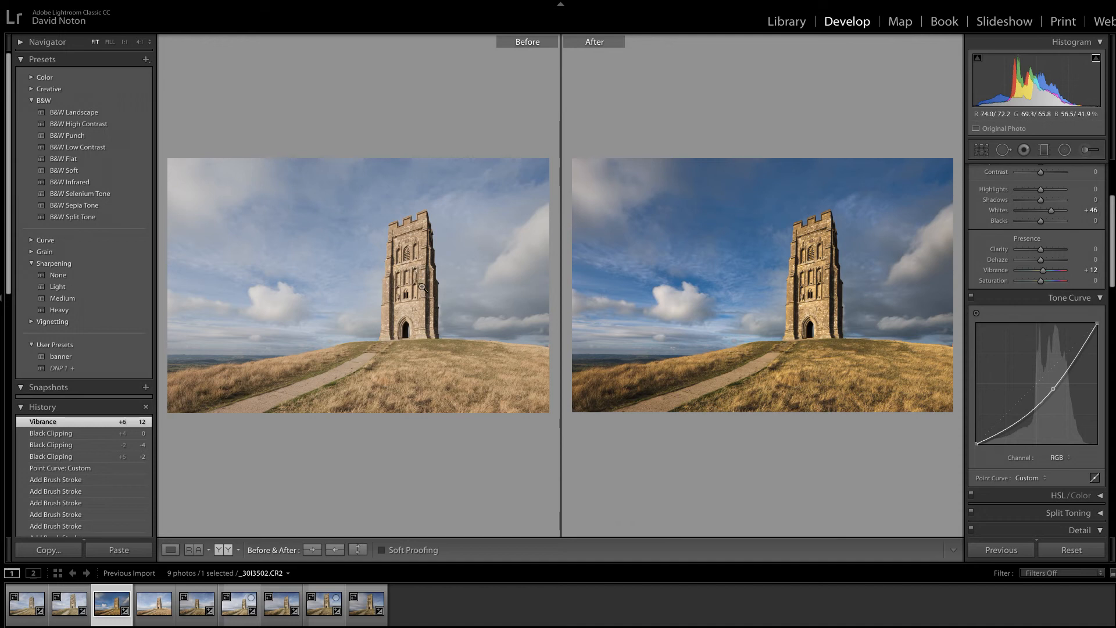
{"action": "mouse_move", "coordinate": [469, 332]}
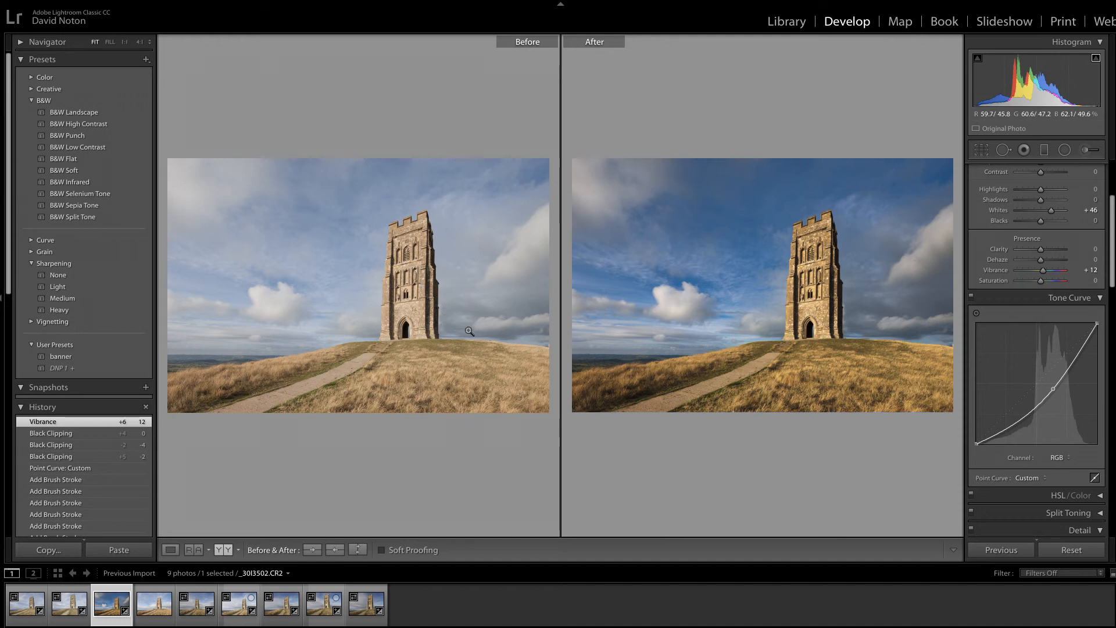
{"action": "mouse_move", "coordinate": [438, 276]}
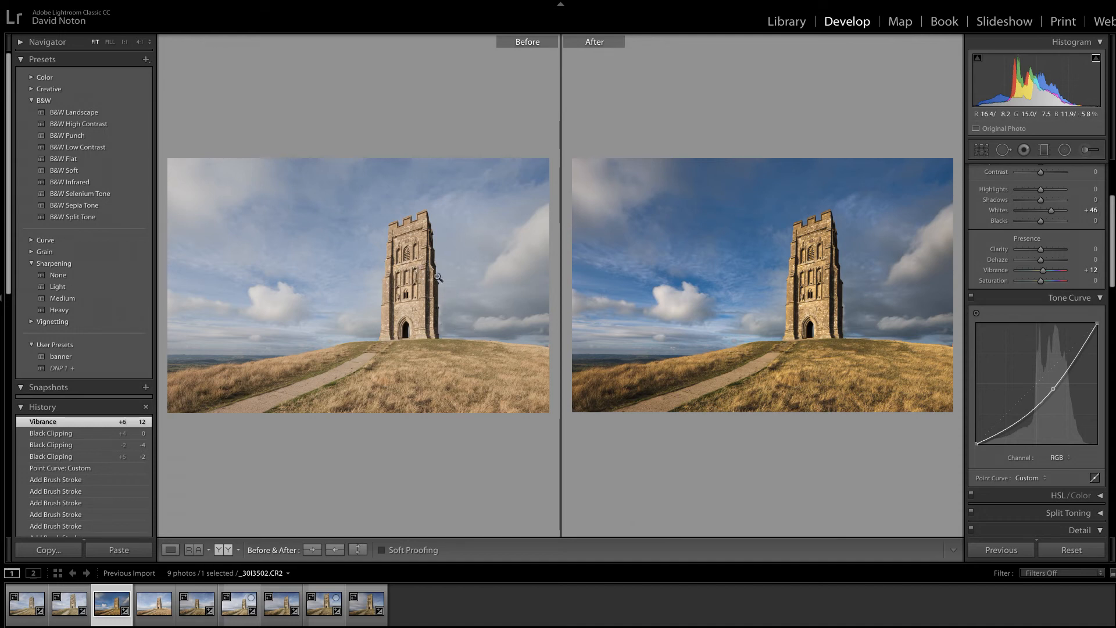
{"action": "mouse_move", "coordinate": [580, 271]}
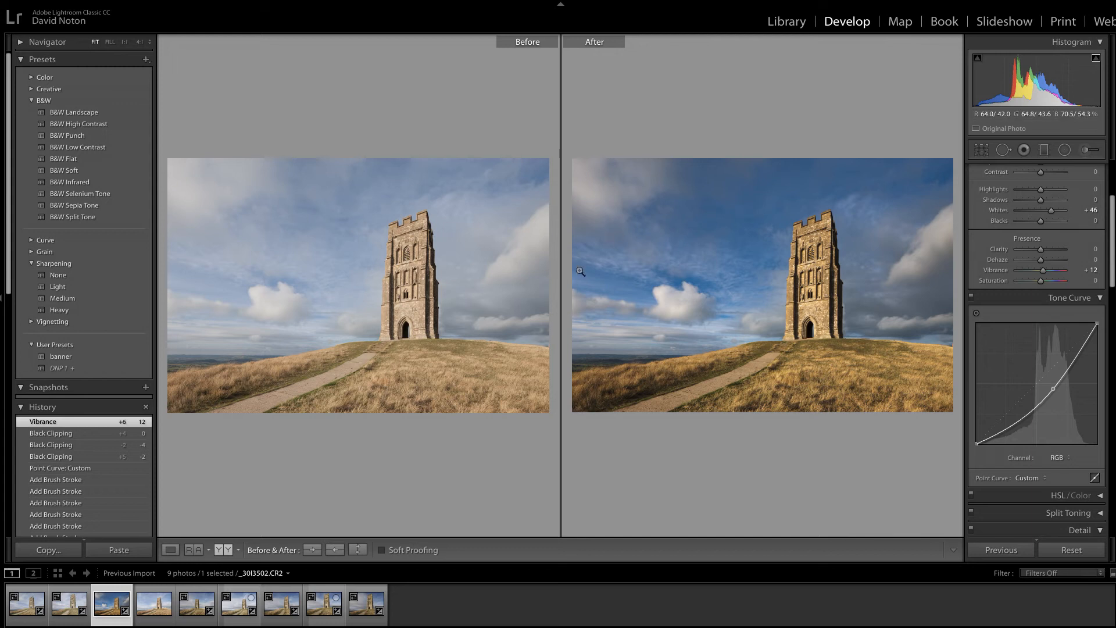
{"action": "mouse_move", "coordinate": [580, 282]}
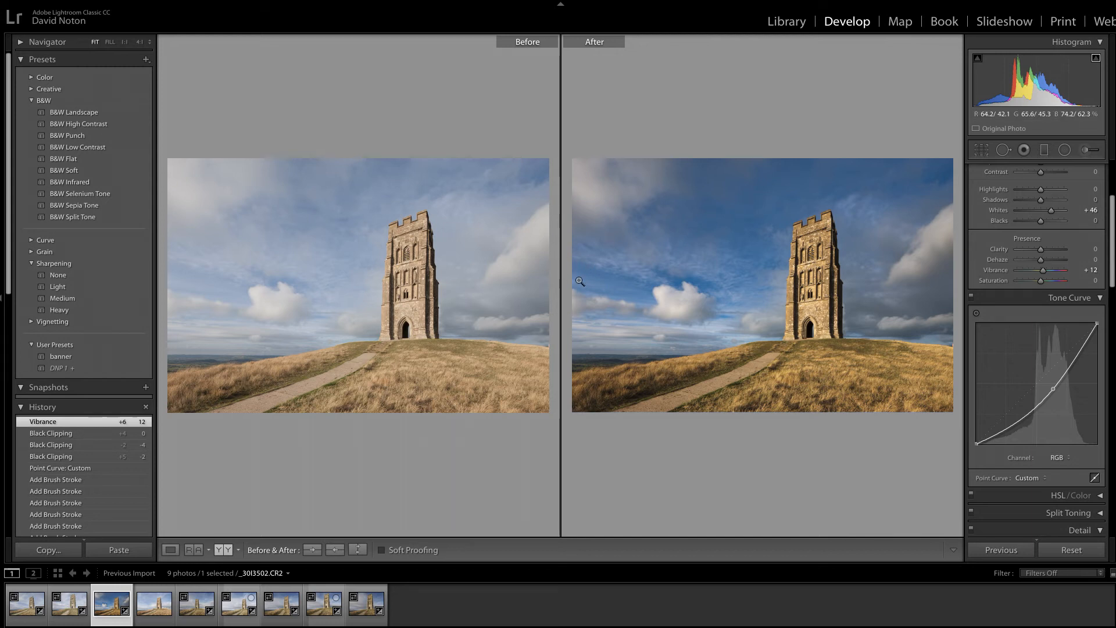
{"action": "mouse_move", "coordinate": [562, 277]}
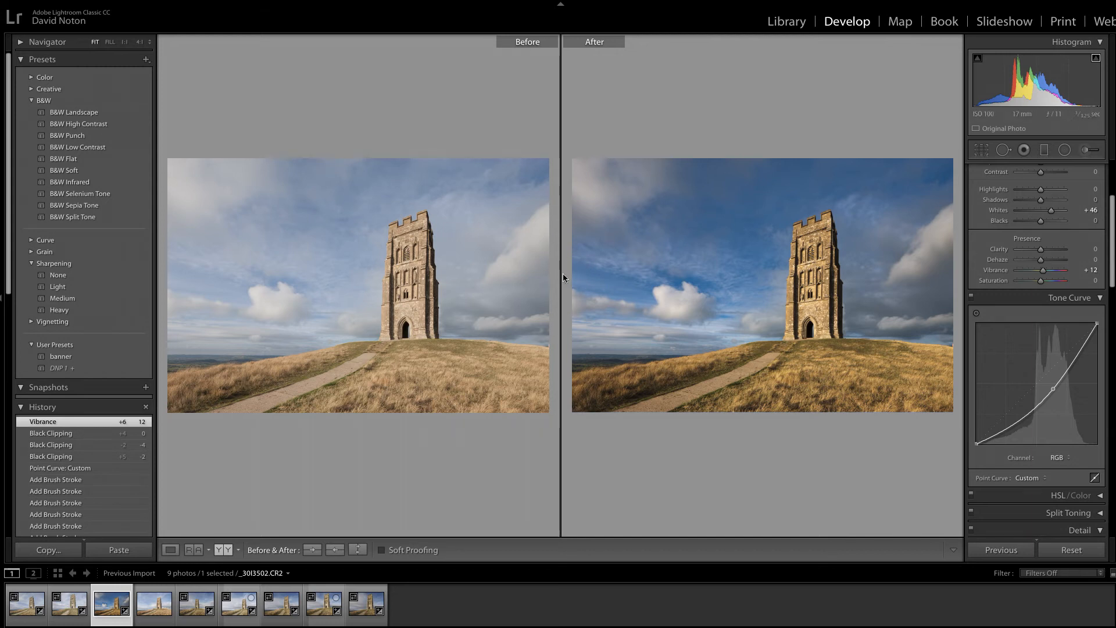
{"action": "mouse_move", "coordinate": [712, 287]}
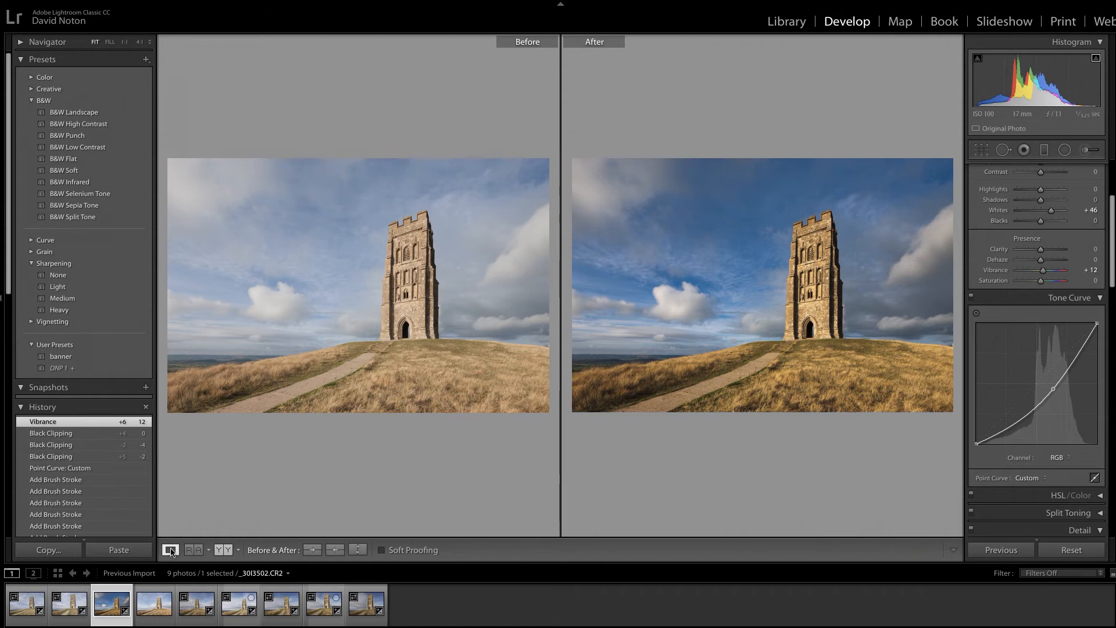
Return to the single Loupe view of the edited Tor photo
{"action": "left_click", "coordinate": [169, 548]}
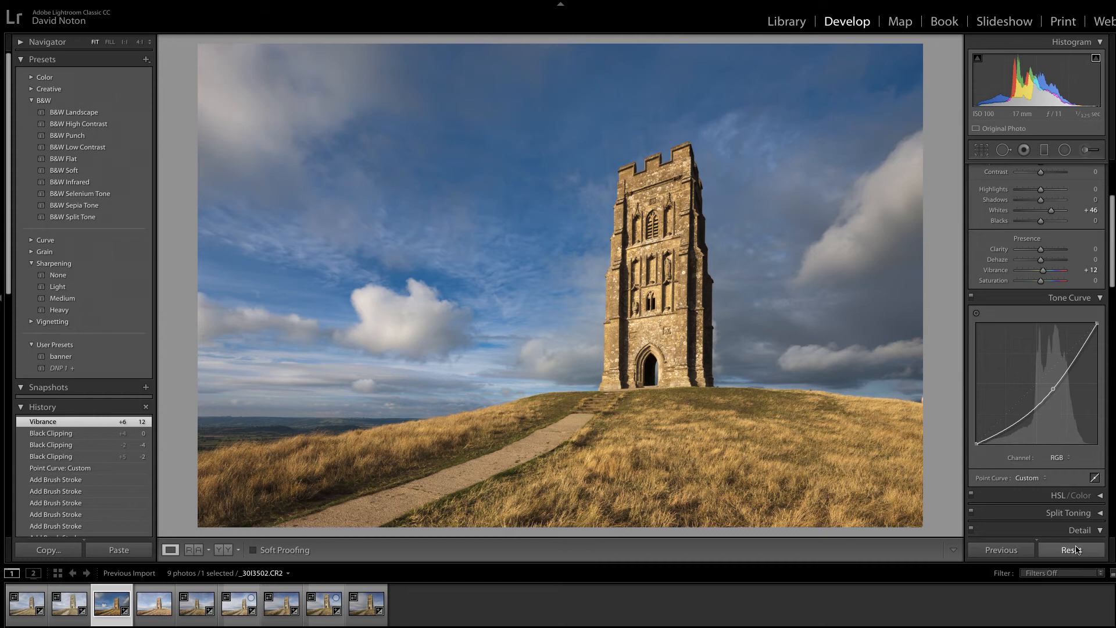
Reset all edits on the Tor photo and apply the DNP 1 user preset
{"action": "left_click", "coordinate": [1071, 549]}
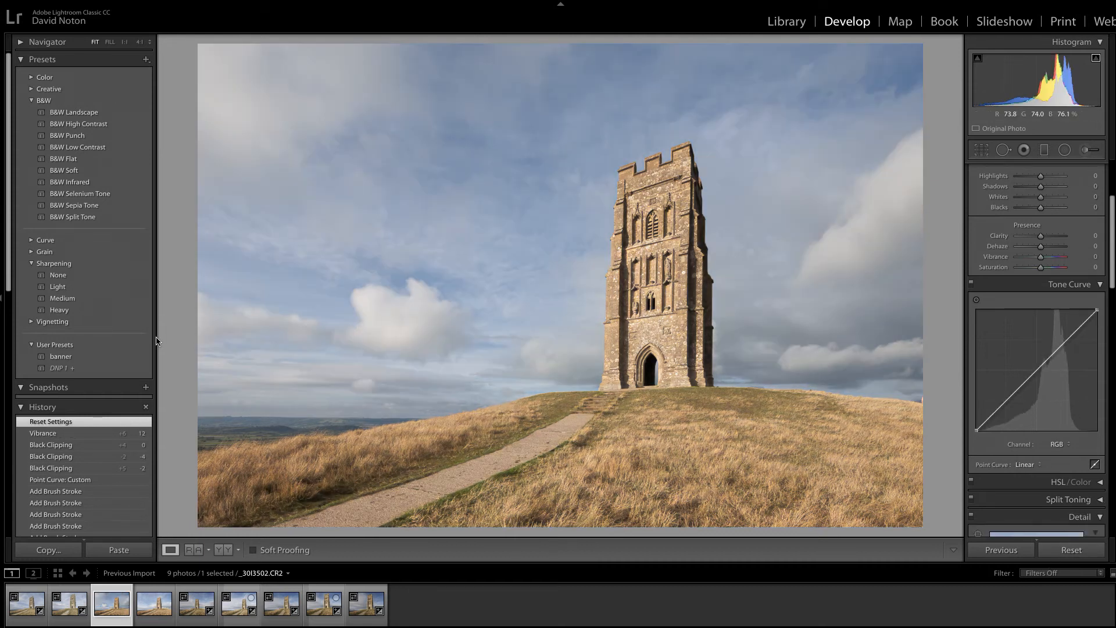
{"action": "left_click", "coordinate": [58, 369]}
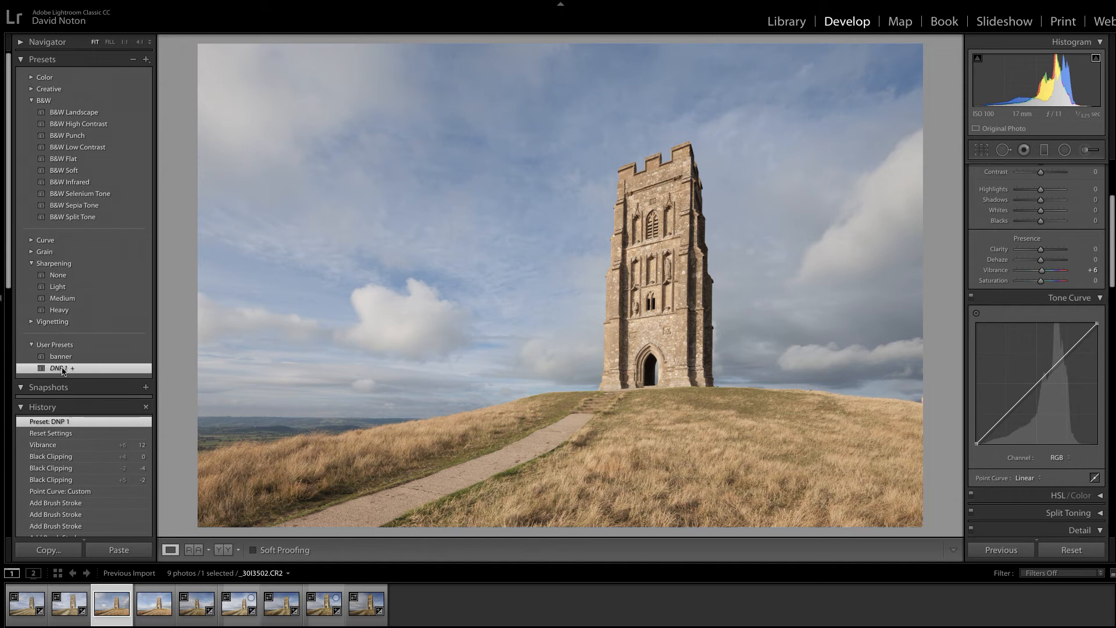
{"action": "mouse_move", "coordinate": [1063, 329]}
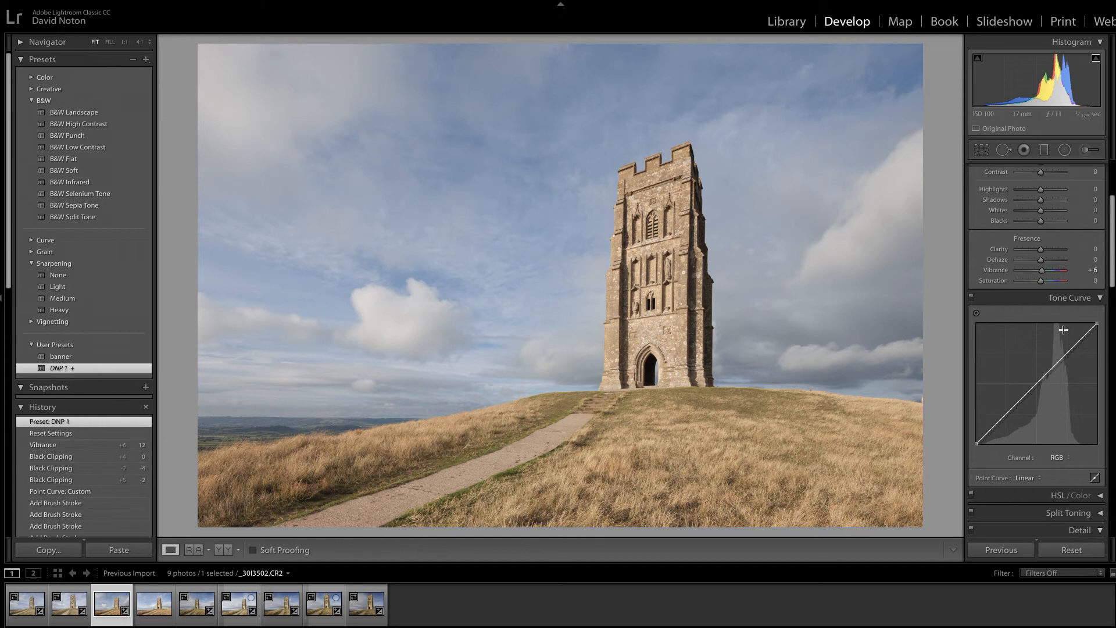
{"action": "mouse_move", "coordinate": [1061, 326]}
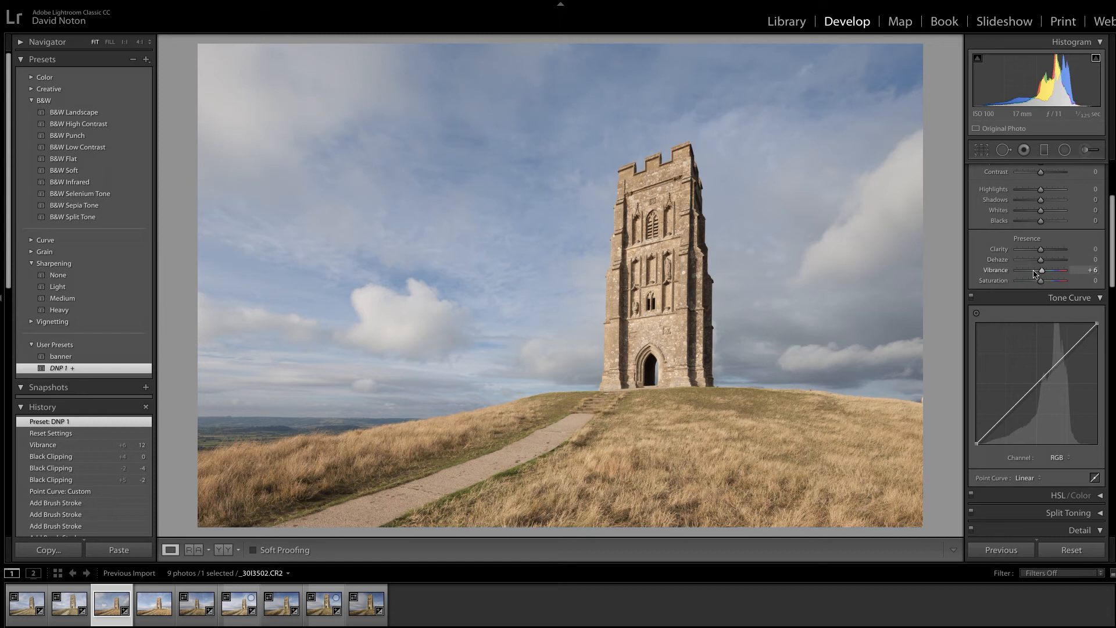
{"action": "mouse_move", "coordinate": [1010, 284]}
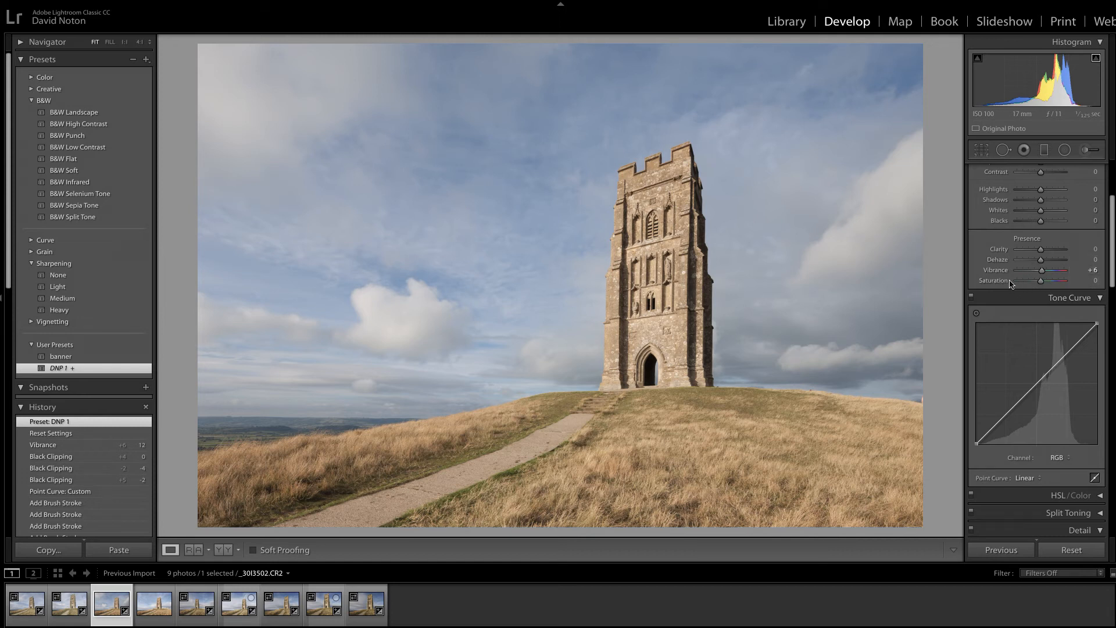
{"action": "mouse_move", "coordinate": [1083, 262]}
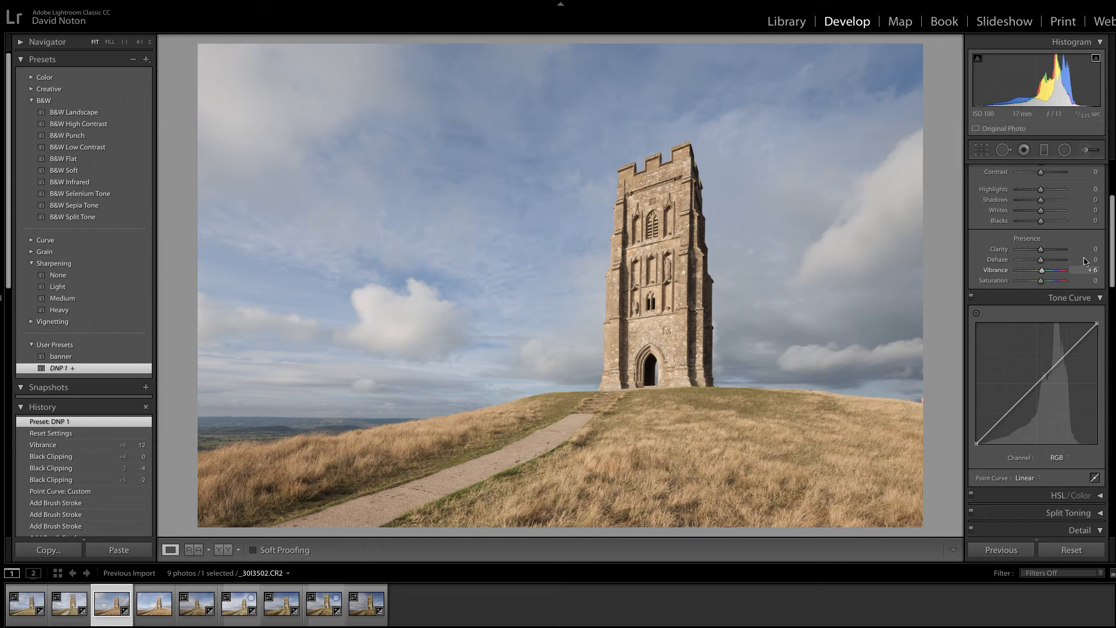
Bring the Basic panel into view to raise the Whites to +53
{"action": "scroll", "scroll_direction": "up", "scroll_amount": 3}
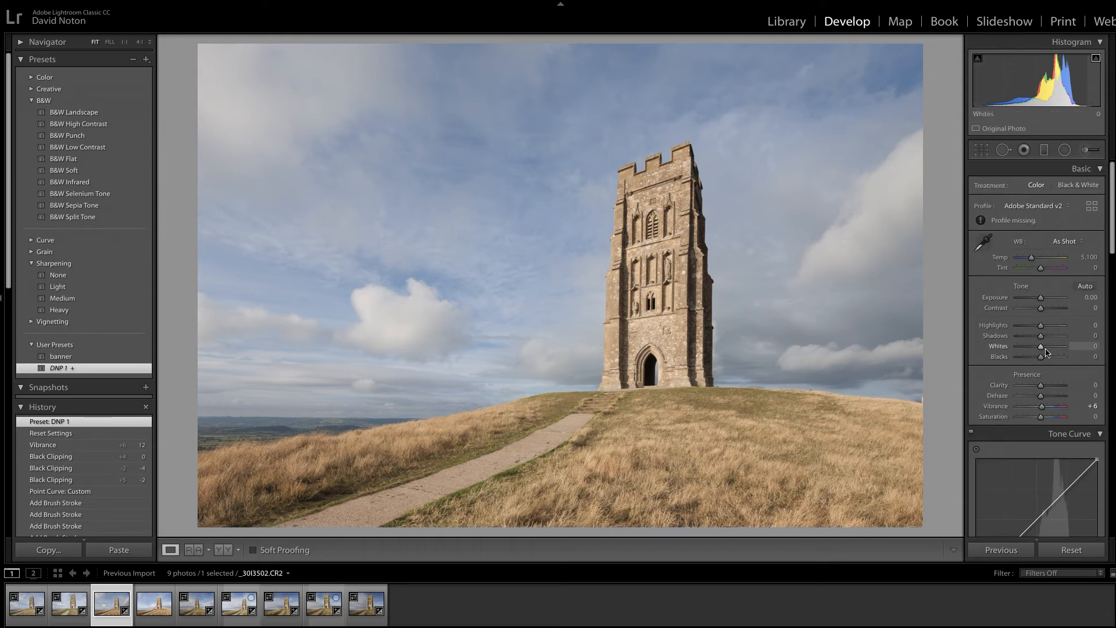
{"action": "mouse_move", "coordinate": [966, 111]}
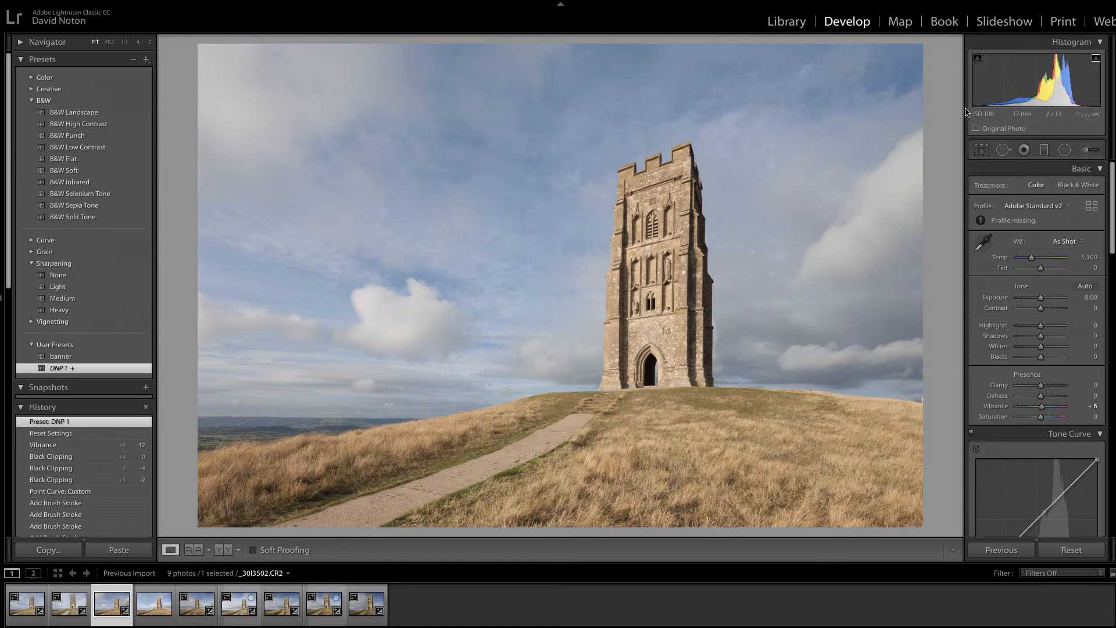
{"action": "mouse_move", "coordinate": [988, 106]}
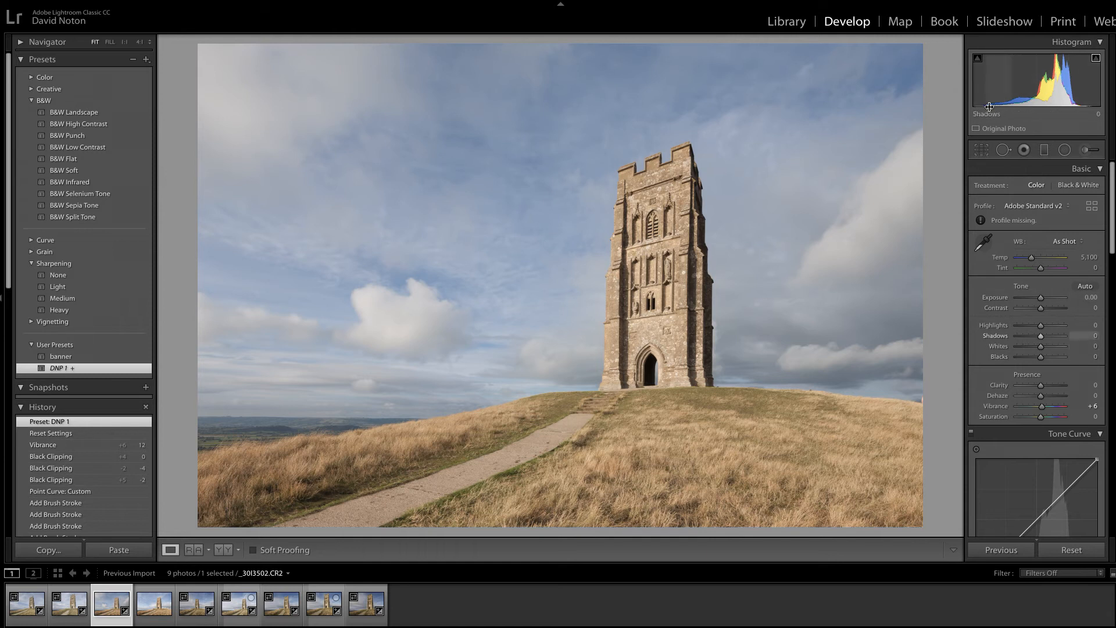
{"action": "mouse_move", "coordinate": [1093, 104]}
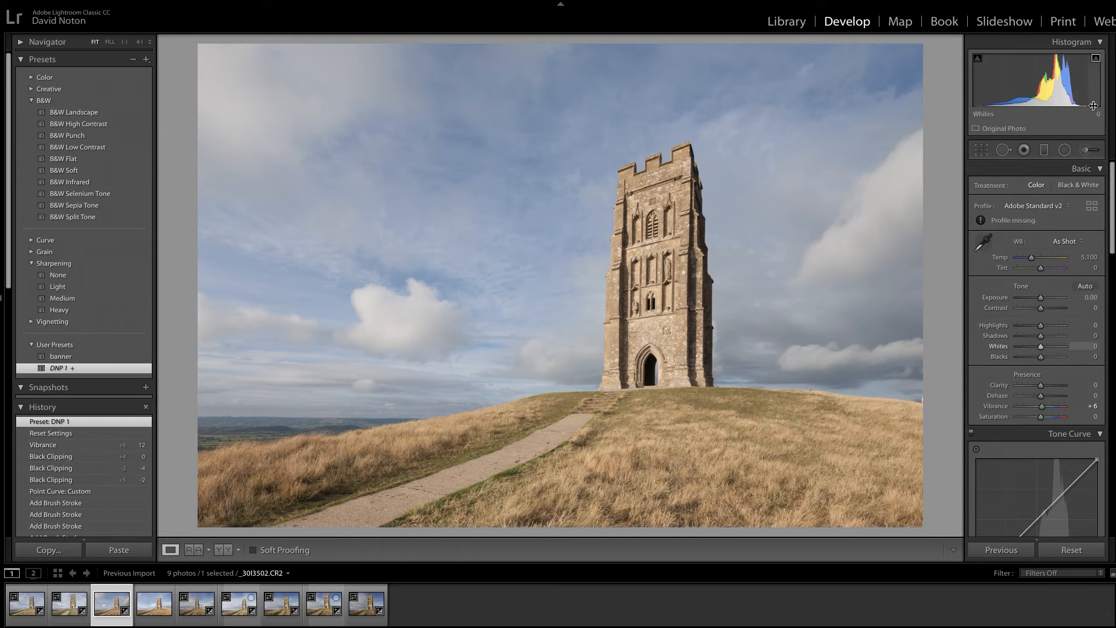
{"action": "mouse_move", "coordinate": [1002, 105]}
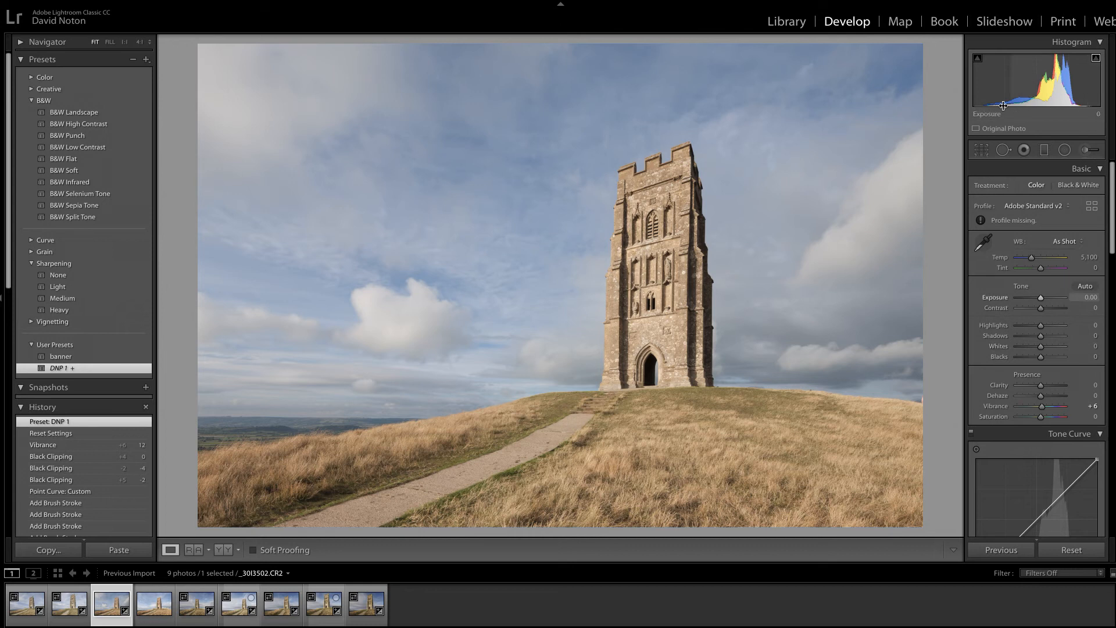
{"action": "mouse_move", "coordinate": [1078, 121]}
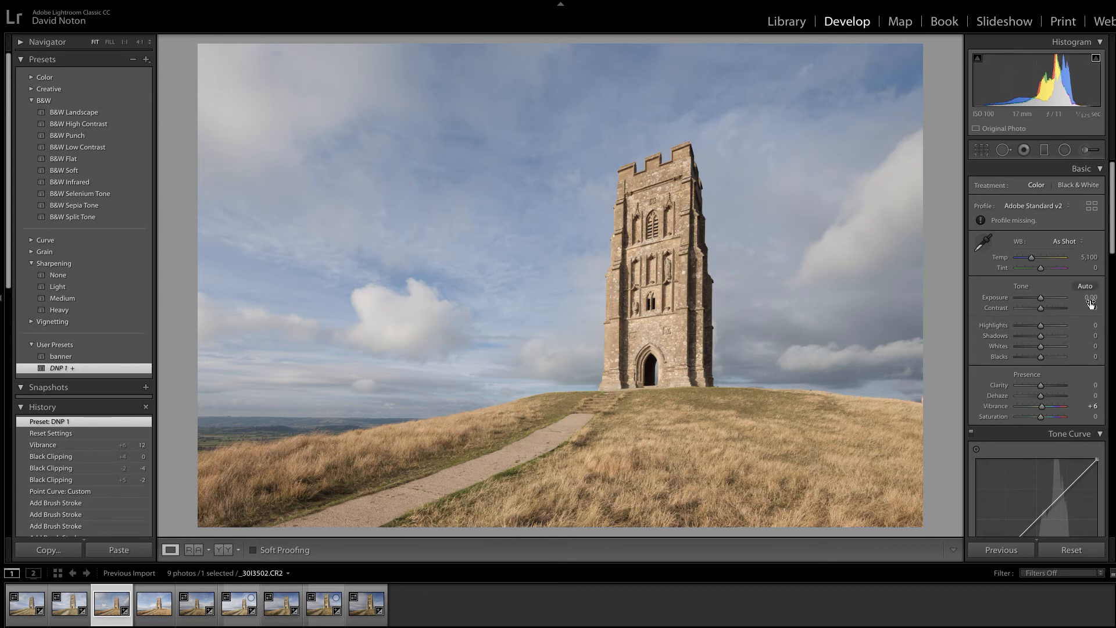
{"action": "mouse_move", "coordinate": [1053, 334]}
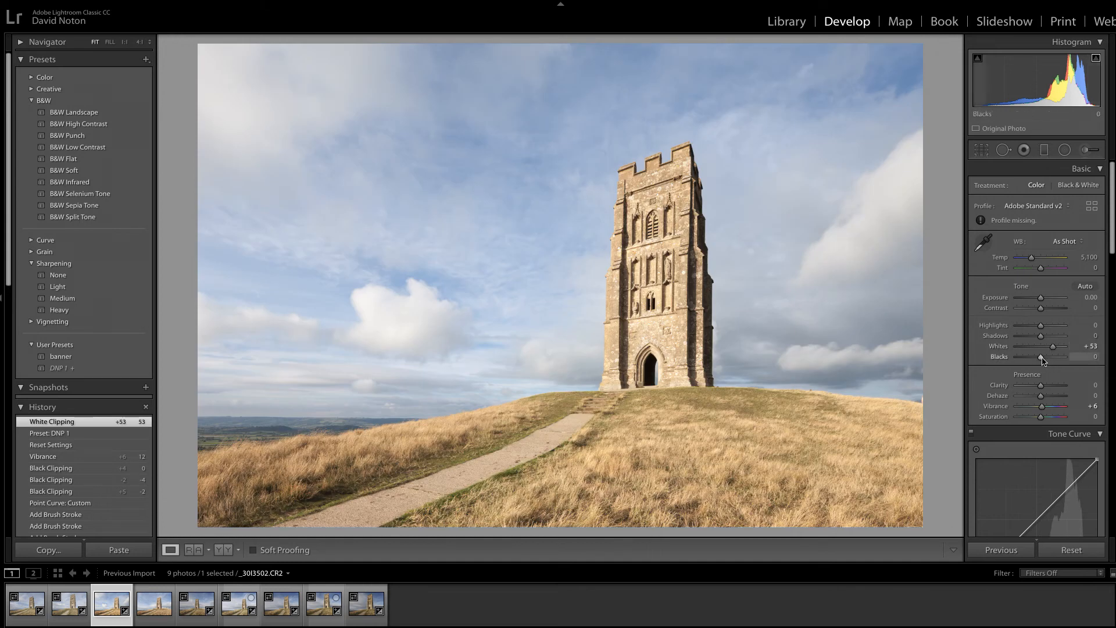
{"action": "mouse_move", "coordinate": [1058, 347]}
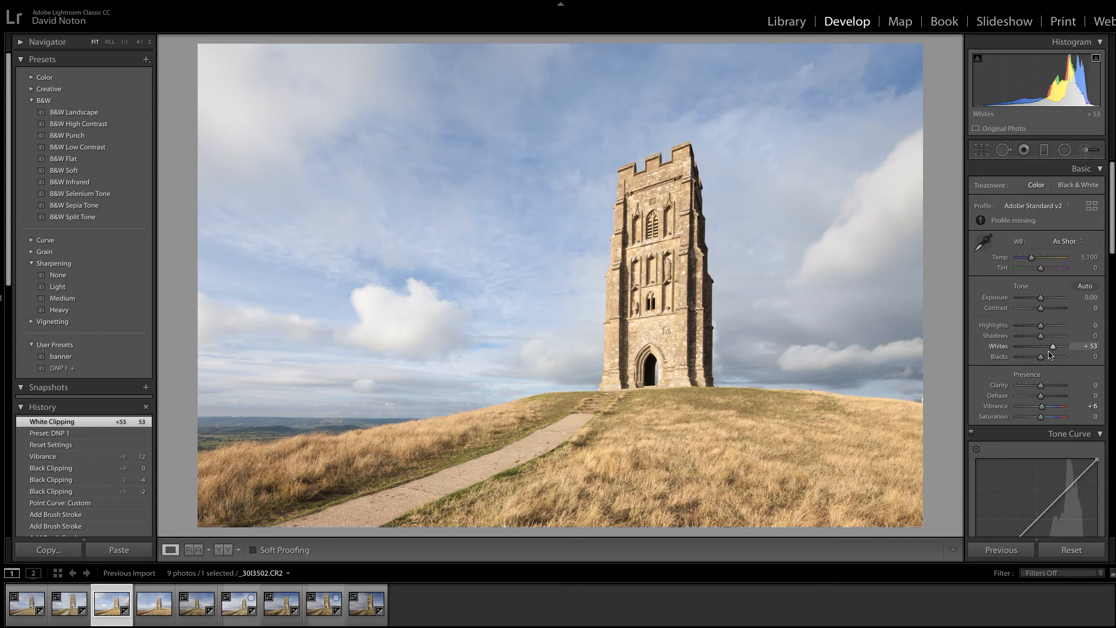
{"action": "mouse_move", "coordinate": [976, 107]}
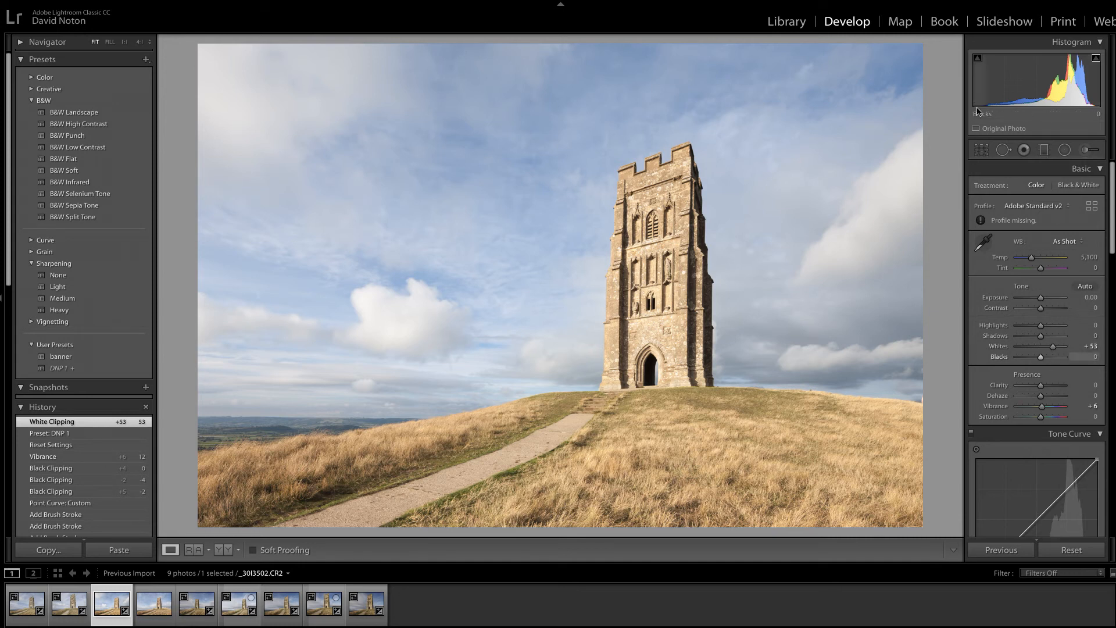
{"action": "mouse_move", "coordinate": [661, 361]}
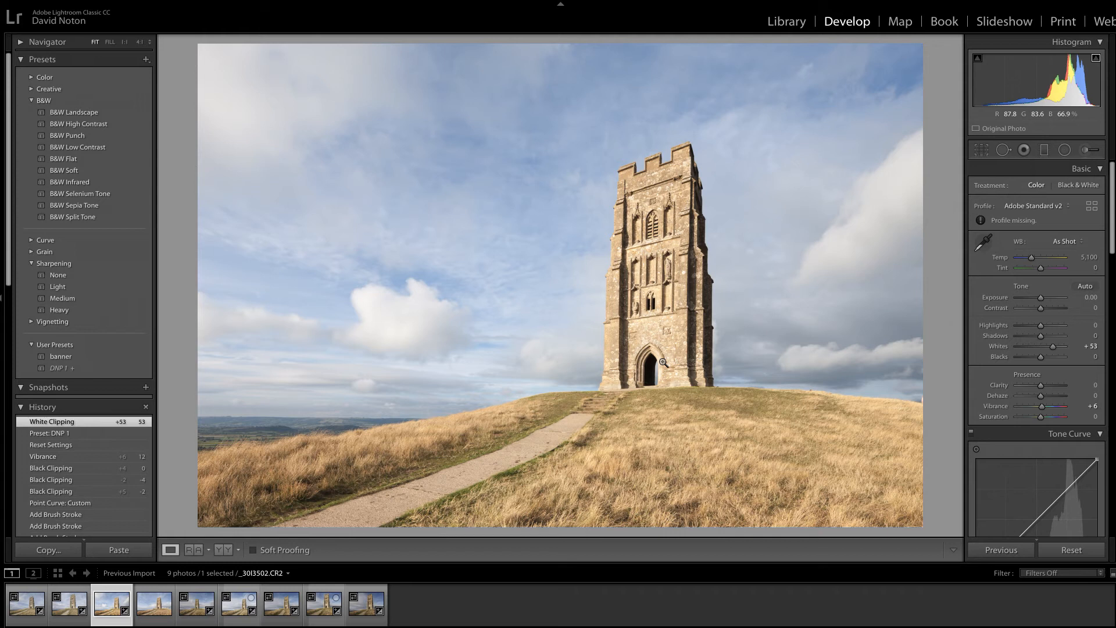
{"action": "mouse_move", "coordinate": [887, 198]}
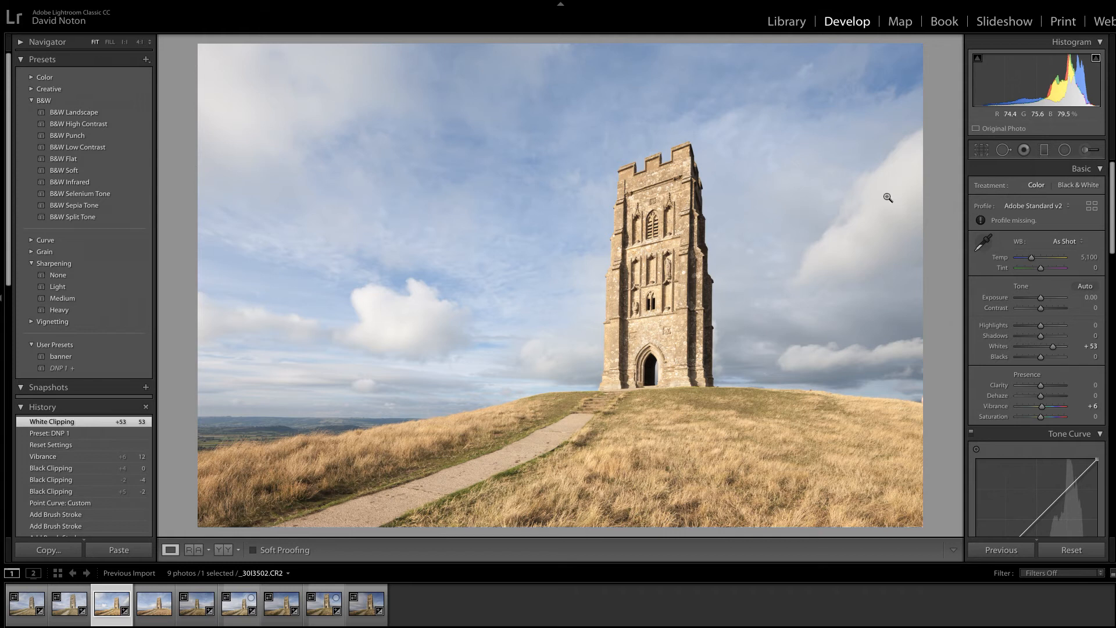
{"action": "mouse_move", "coordinate": [1040, 357]}
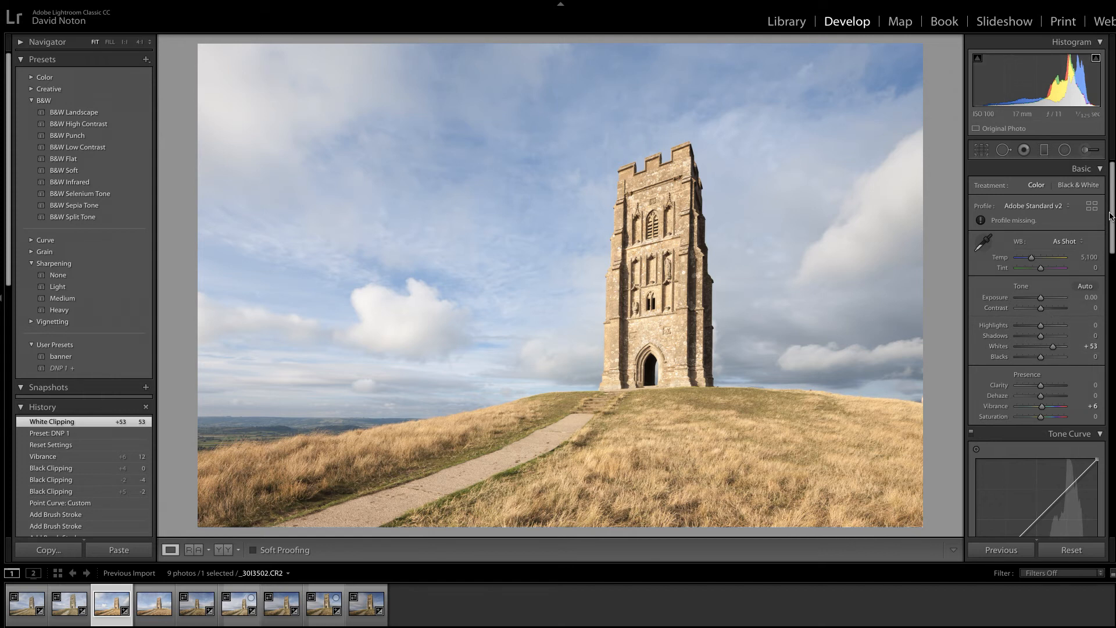
Move down to the Tone Curve panel to pull the midtones down
{"action": "scroll", "scroll_direction": "down", "scroll_amount": 3}
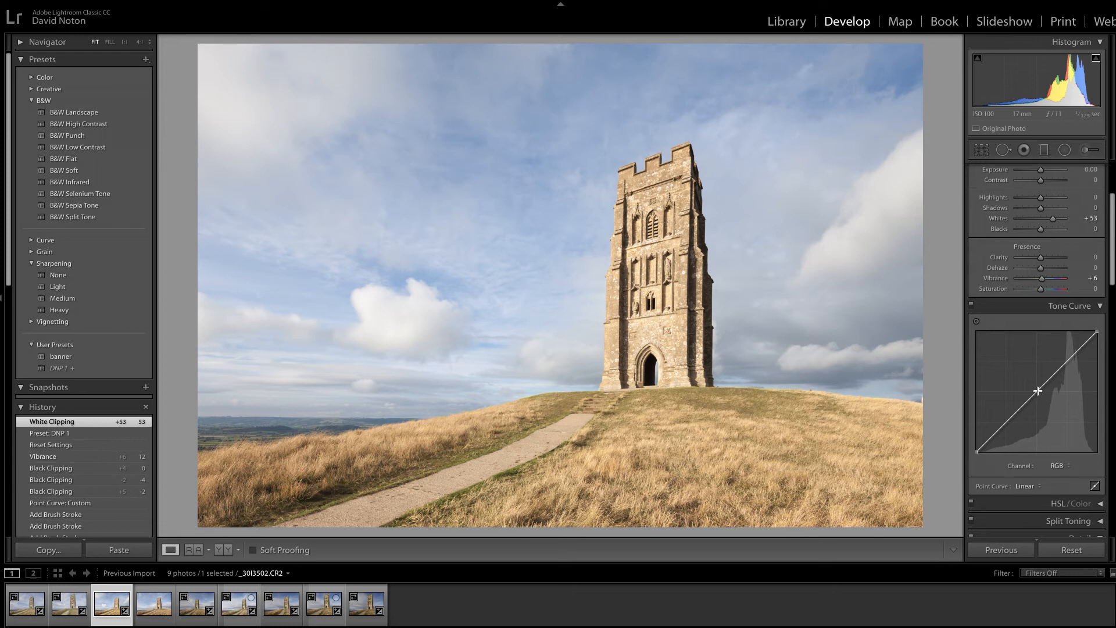
{"action": "mouse_move", "coordinate": [1038, 391]}
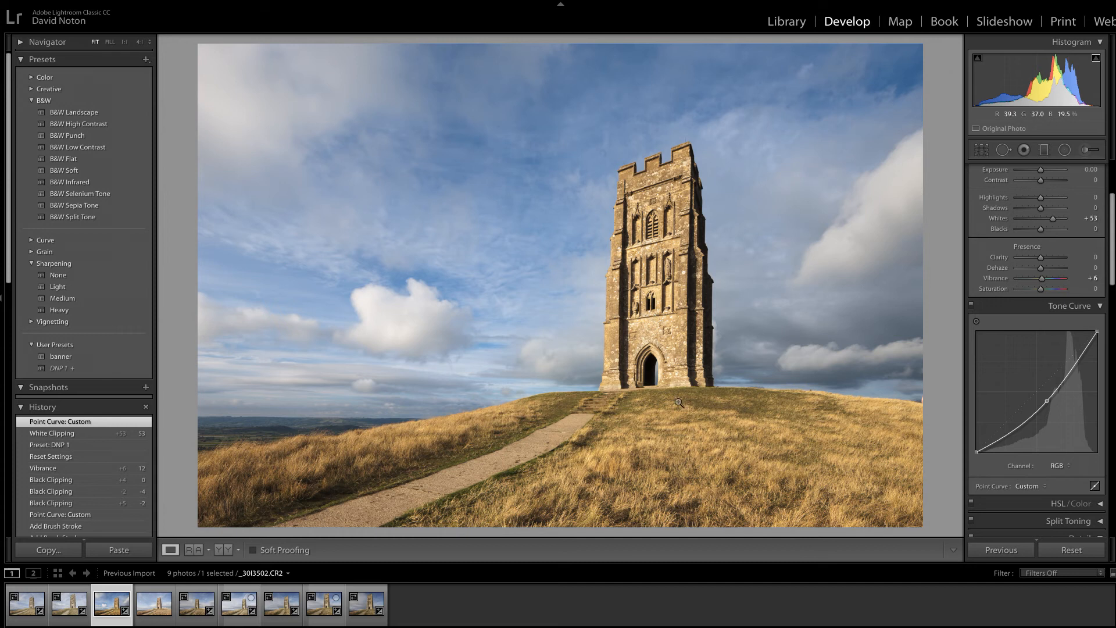
{"action": "mouse_move", "coordinate": [758, 452]}
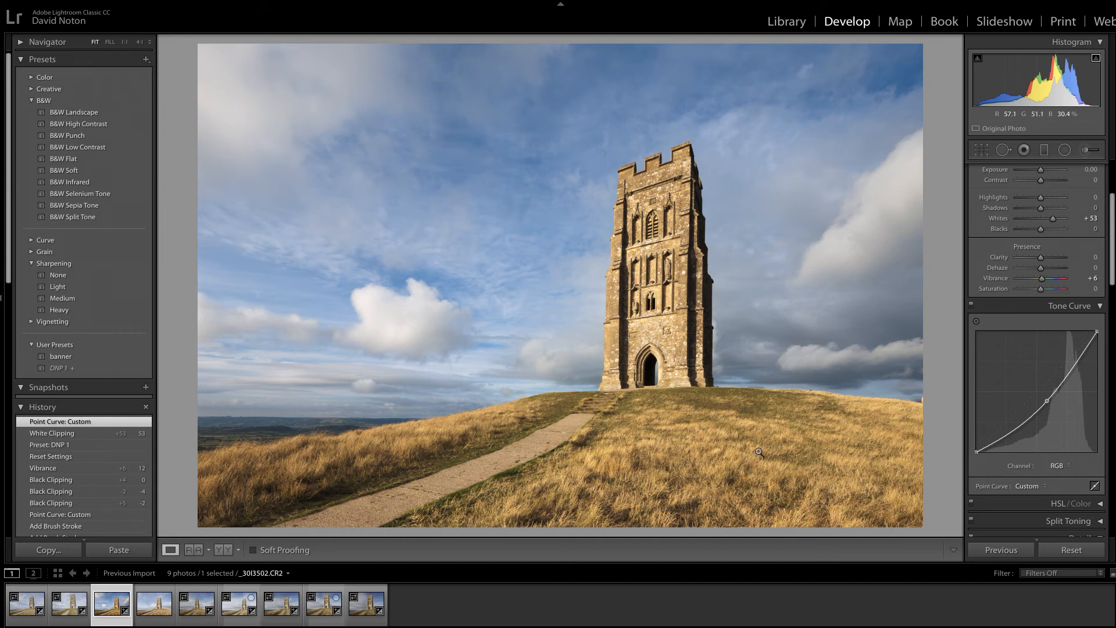
{"action": "mouse_move", "coordinate": [868, 318]}
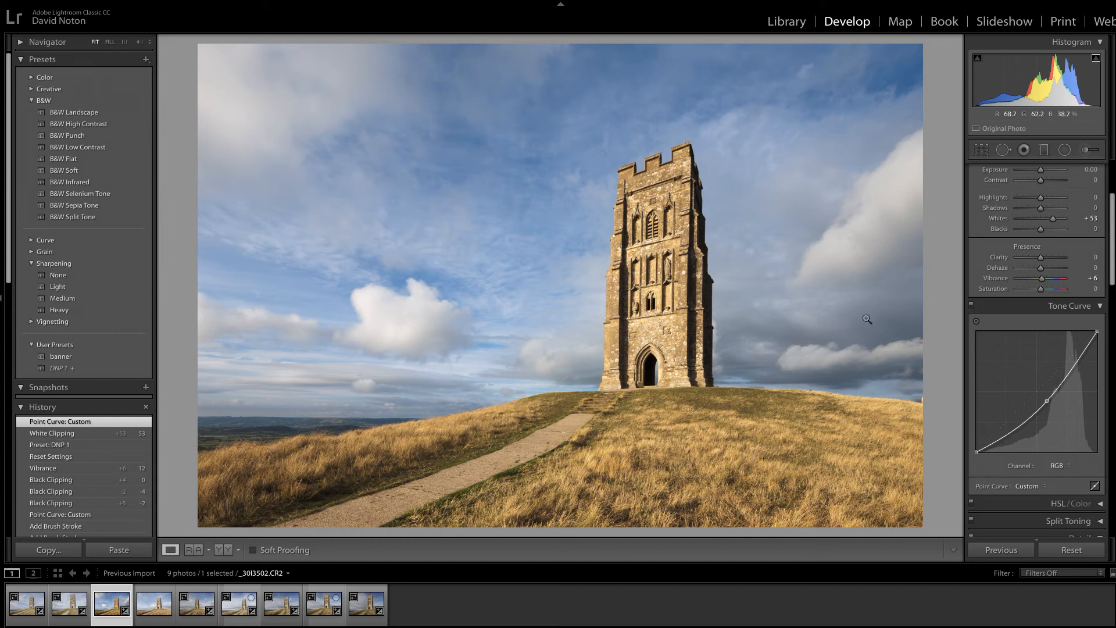
{"action": "mouse_move", "coordinate": [925, 361]}
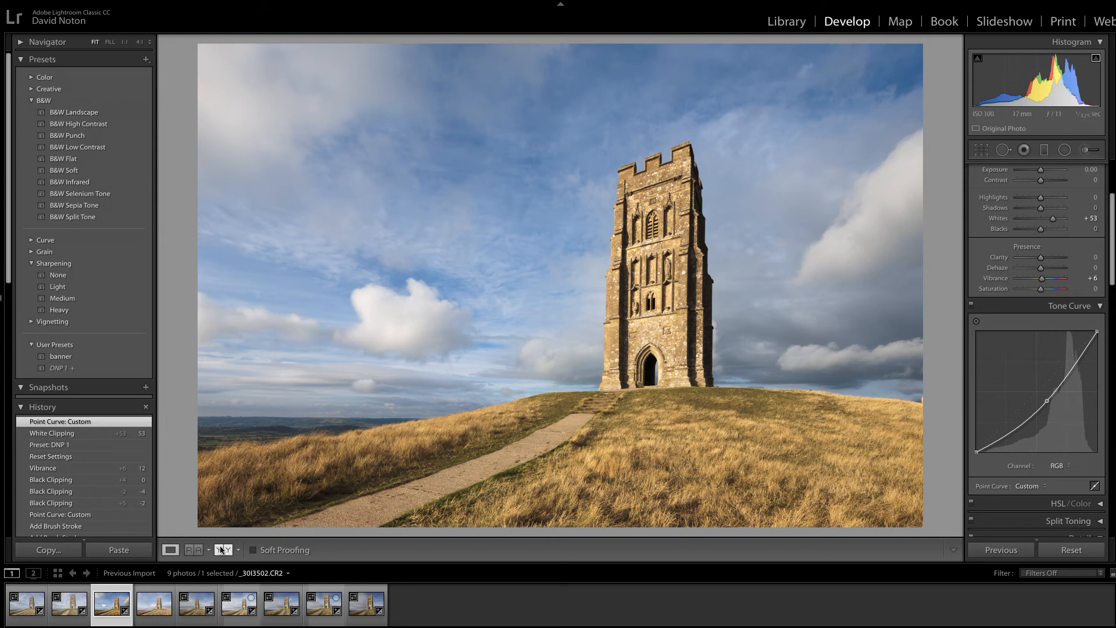
{"action": "left_click", "coordinate": [223, 550]}
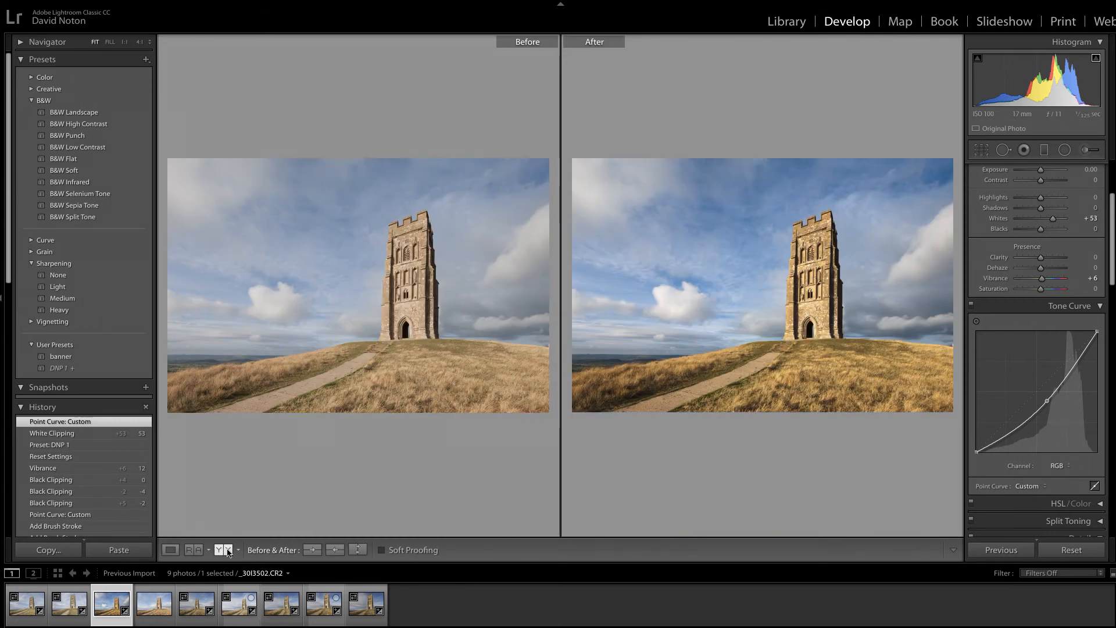
{"action": "left_click", "coordinate": [191, 550]}
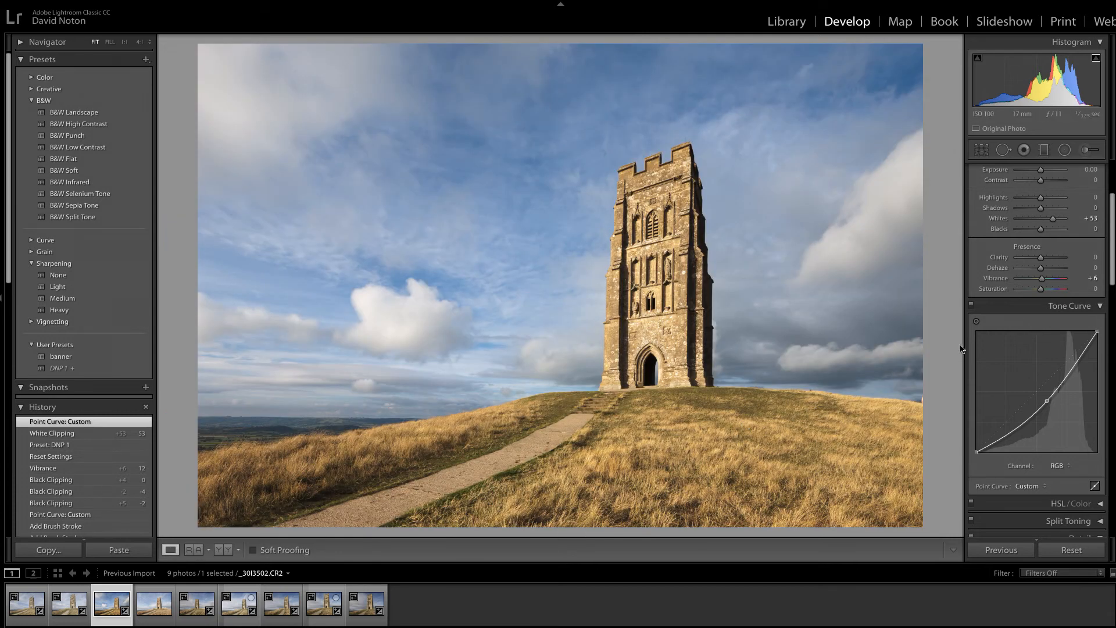
{"action": "mouse_move", "coordinate": [961, 360]}
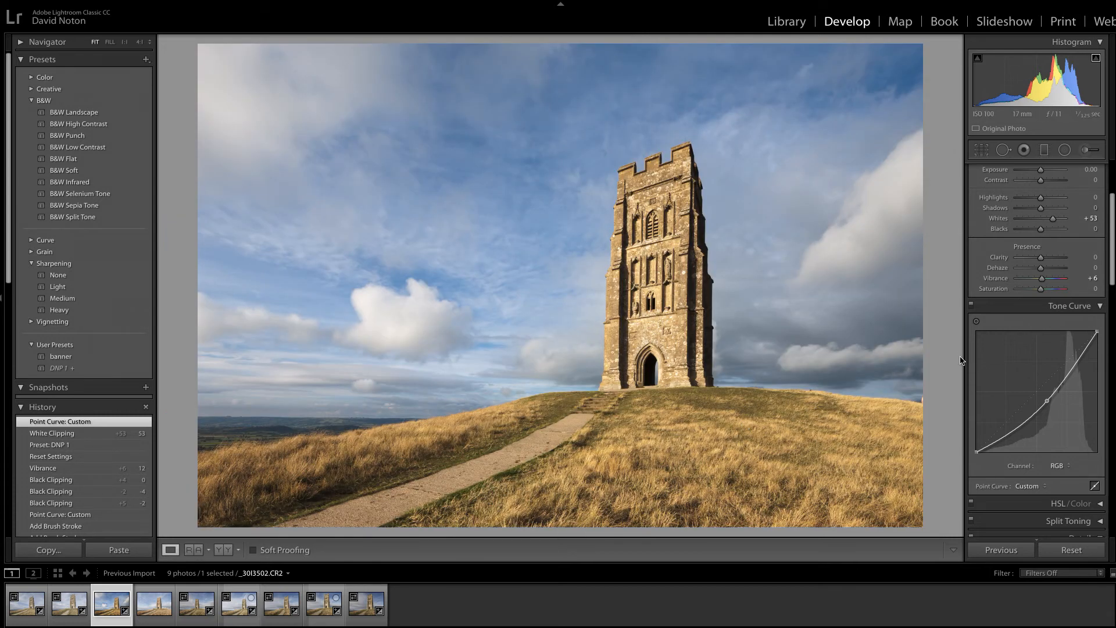
{"action": "mouse_move", "coordinate": [972, 350]}
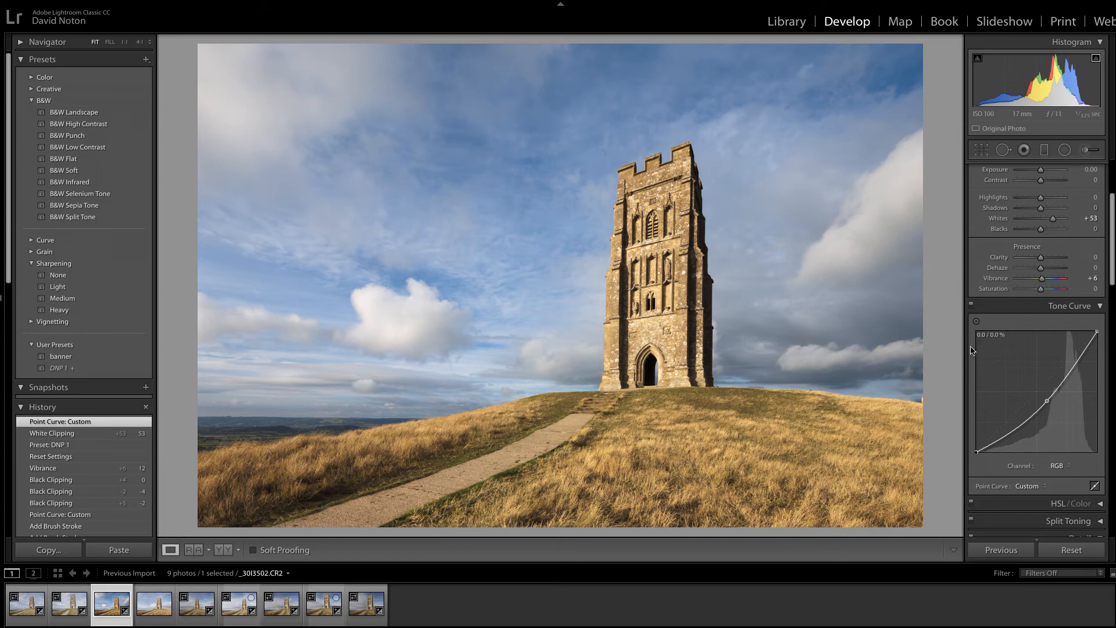
{"action": "mouse_move", "coordinate": [1012, 285]}
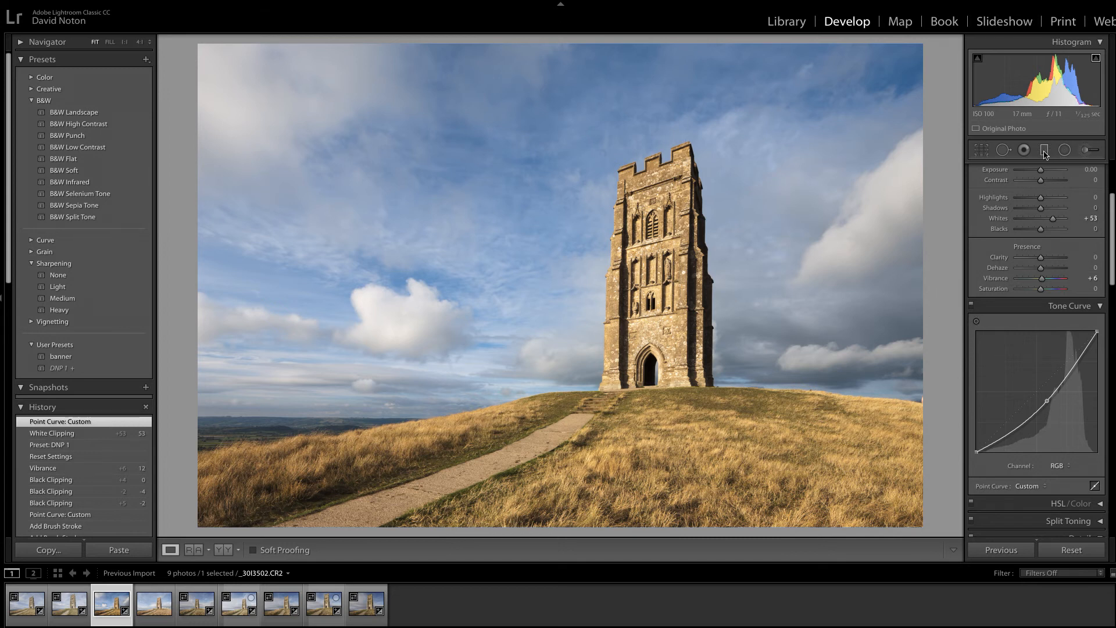
Start a graduated filter over the upper sky to darken it
{"action": "left_click", "coordinate": [1044, 150]}
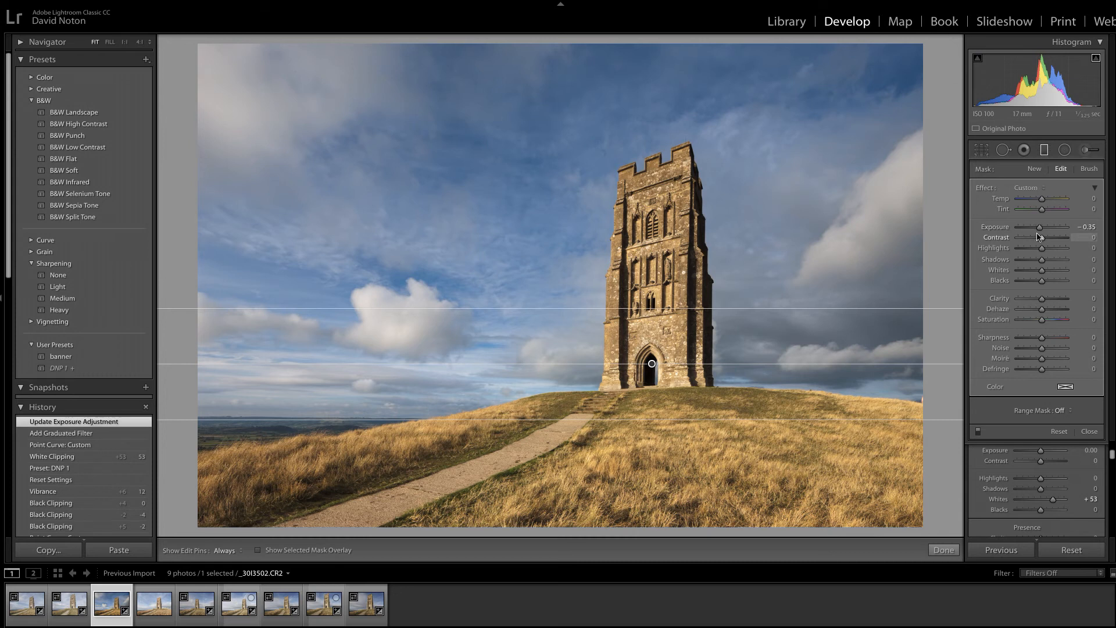
{"action": "mouse_move", "coordinate": [1037, 249]}
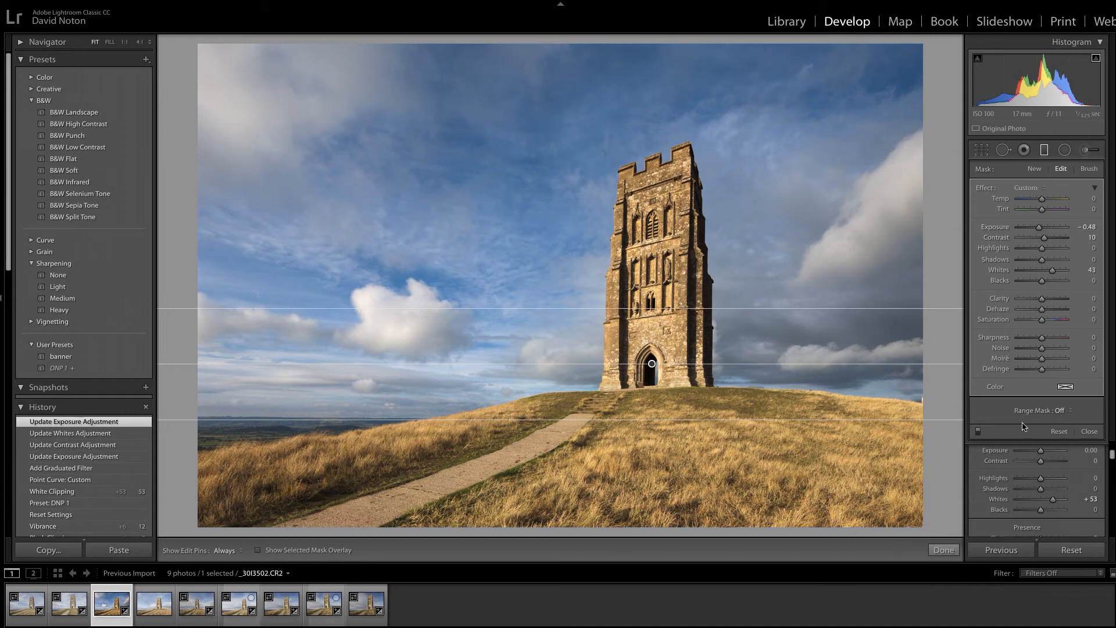
{"action": "mouse_move", "coordinate": [611, 189]}
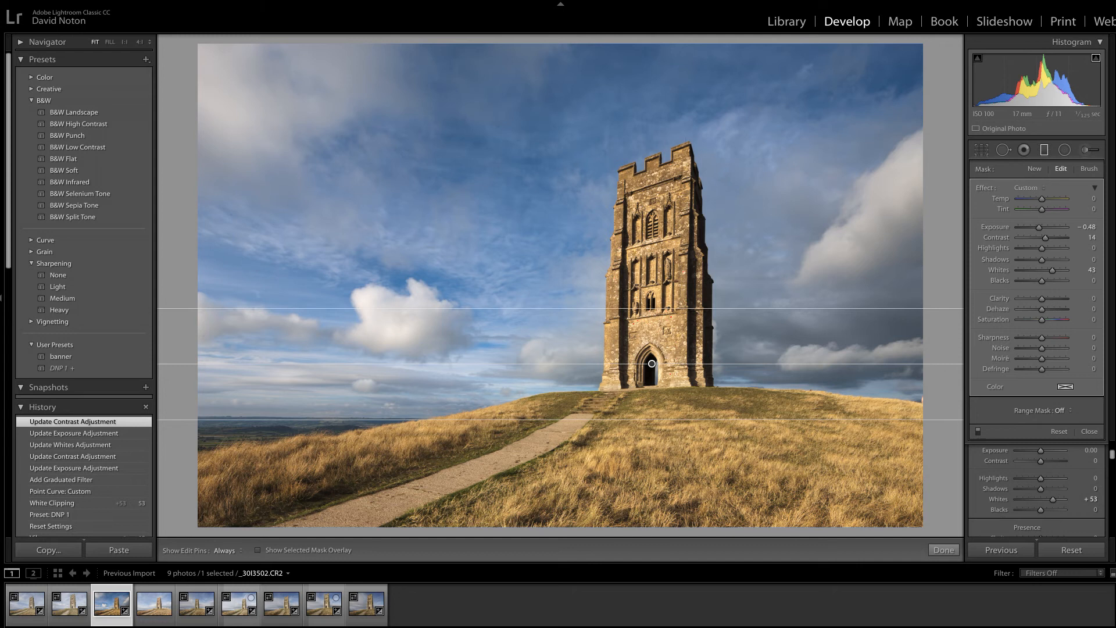
{"action": "mouse_move", "coordinate": [724, 216]}
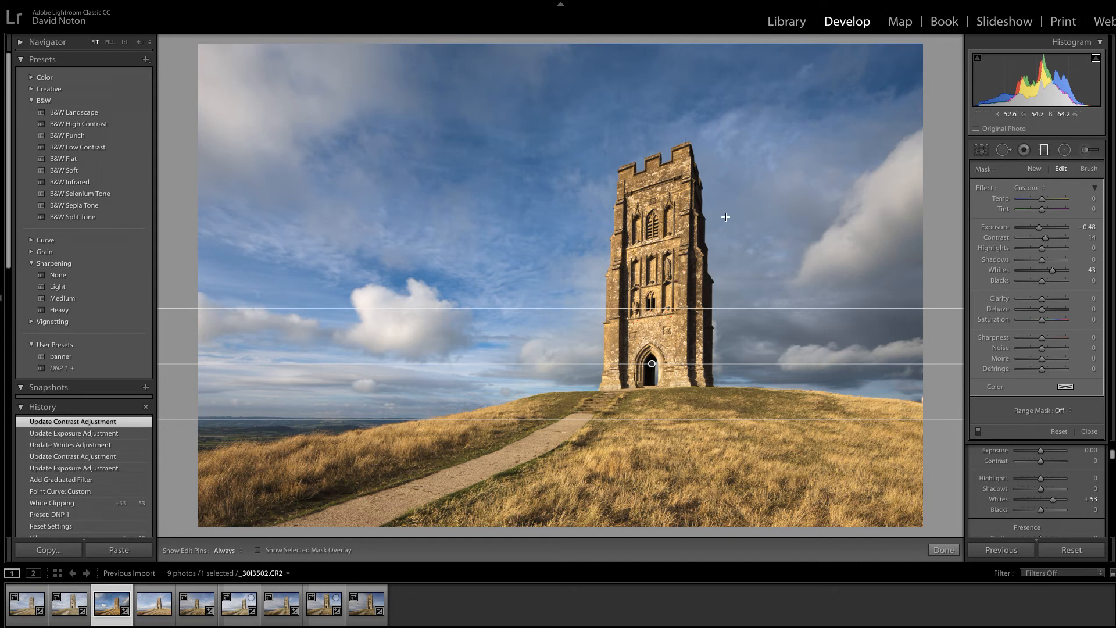
{"action": "mouse_move", "coordinate": [631, 185]}
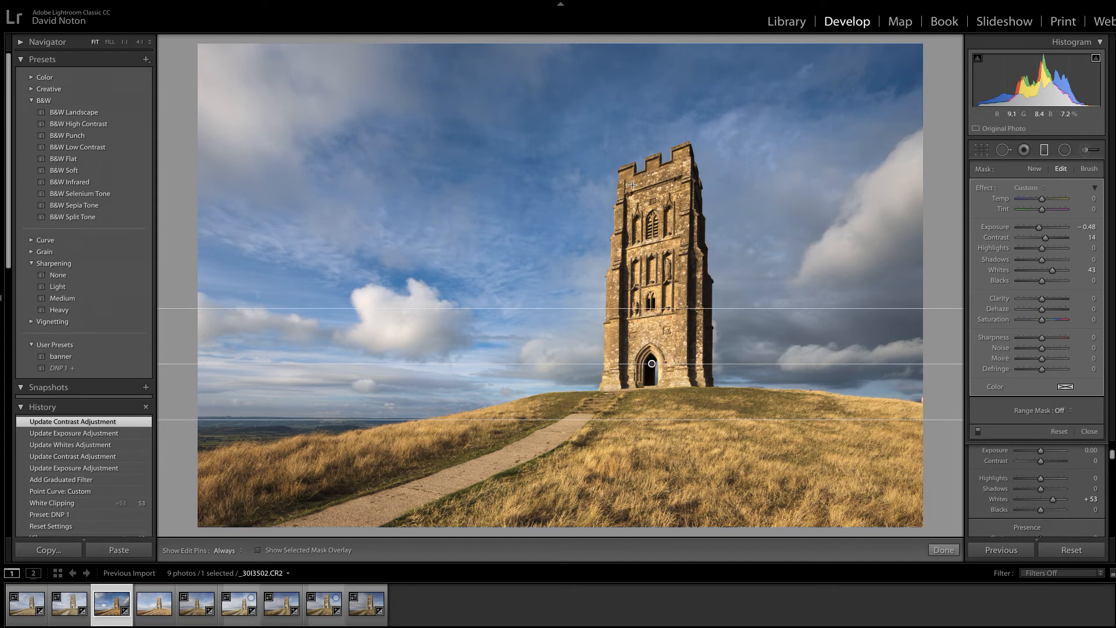
{"action": "mouse_move", "coordinate": [678, 327]}
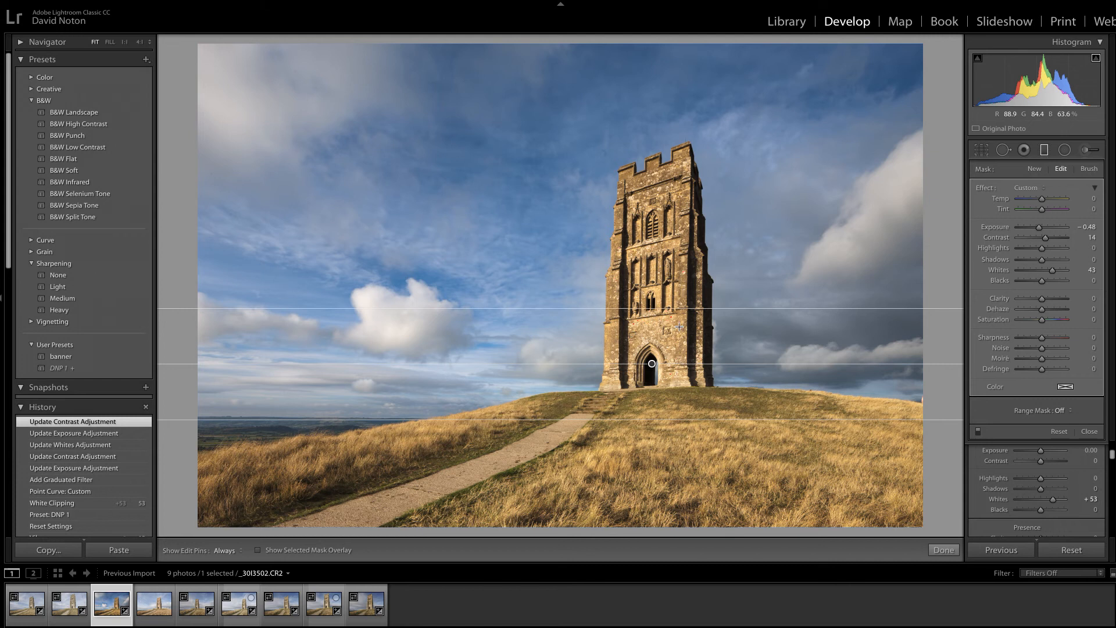
{"action": "mouse_move", "coordinate": [667, 265]}
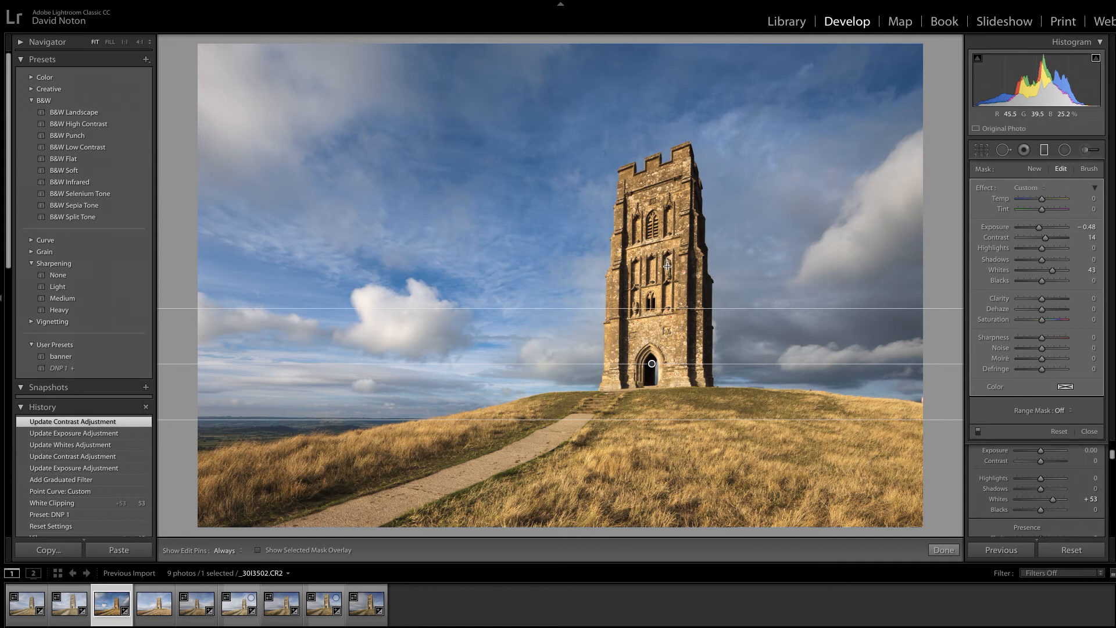
{"action": "mouse_move", "coordinate": [678, 277]}
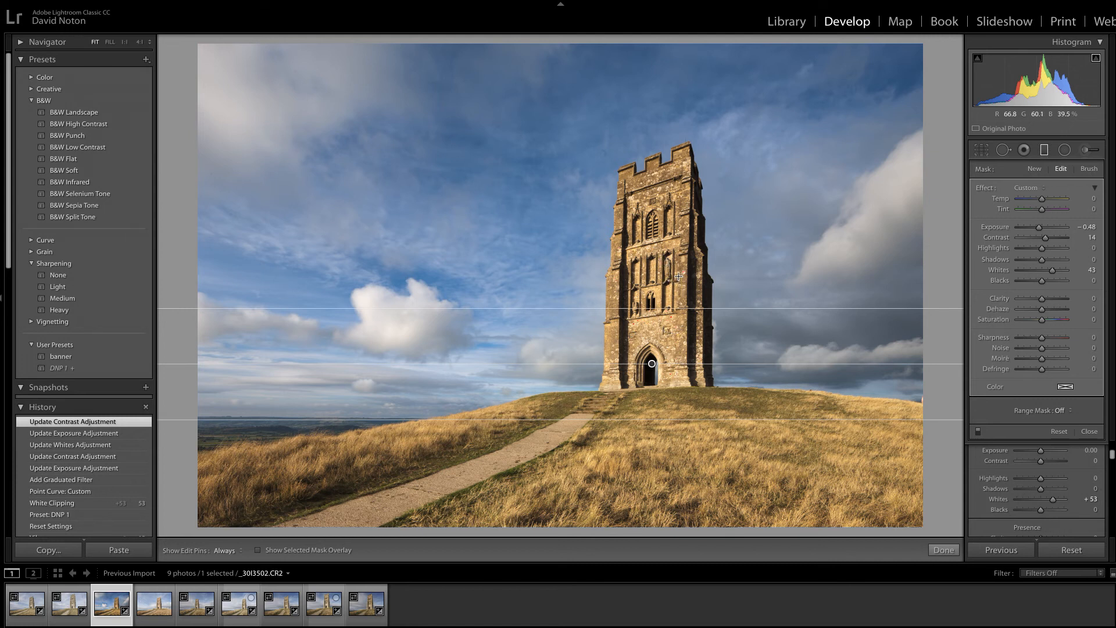
{"action": "mouse_move", "coordinate": [674, 276]}
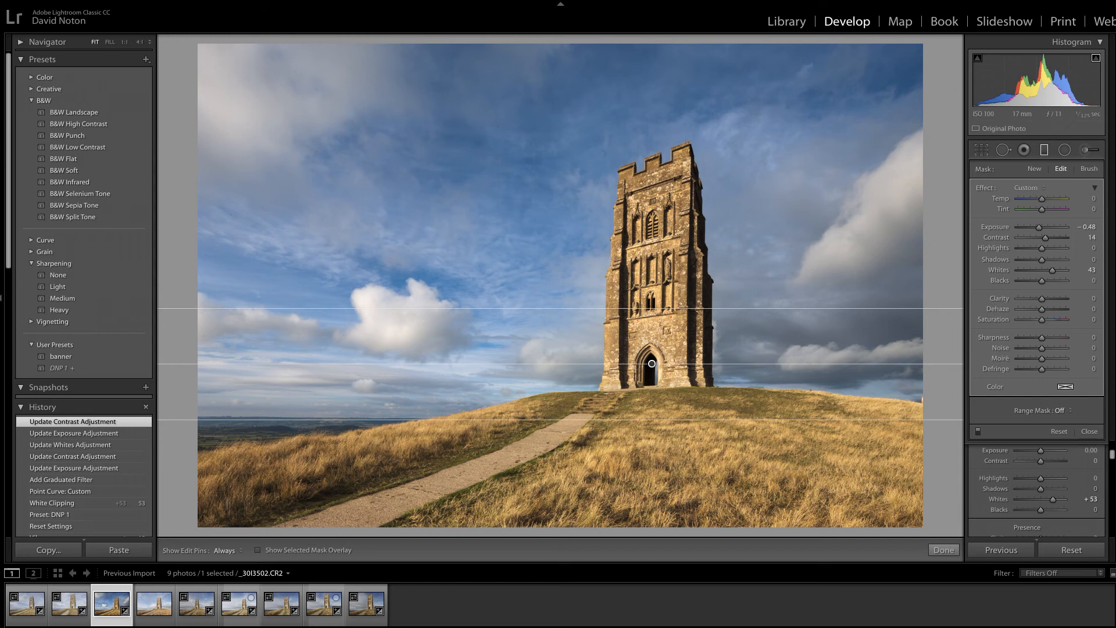
{"action": "mouse_move", "coordinate": [929, 286]}
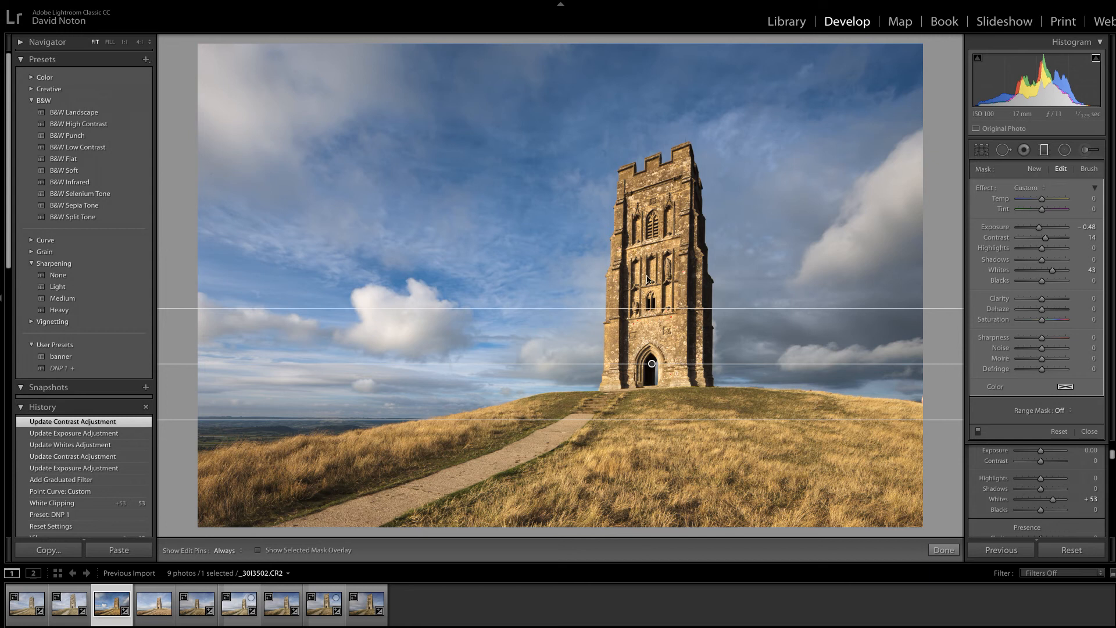
{"action": "mouse_move", "coordinate": [657, 203]}
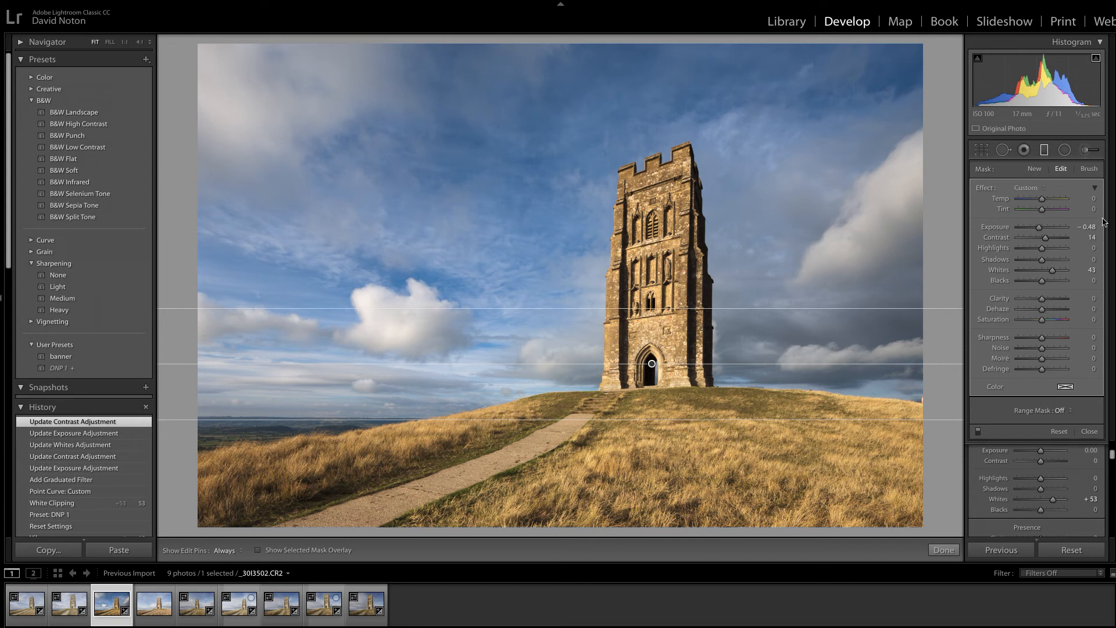
{"action": "mouse_move", "coordinate": [1032, 420]}
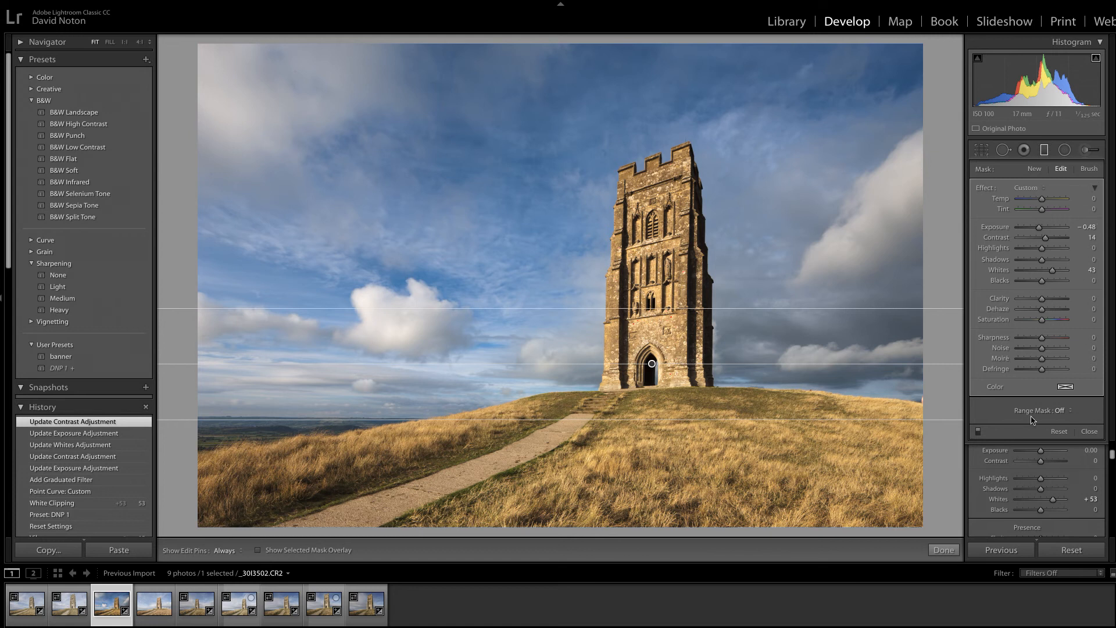
{"action": "mouse_move", "coordinate": [1069, 415]}
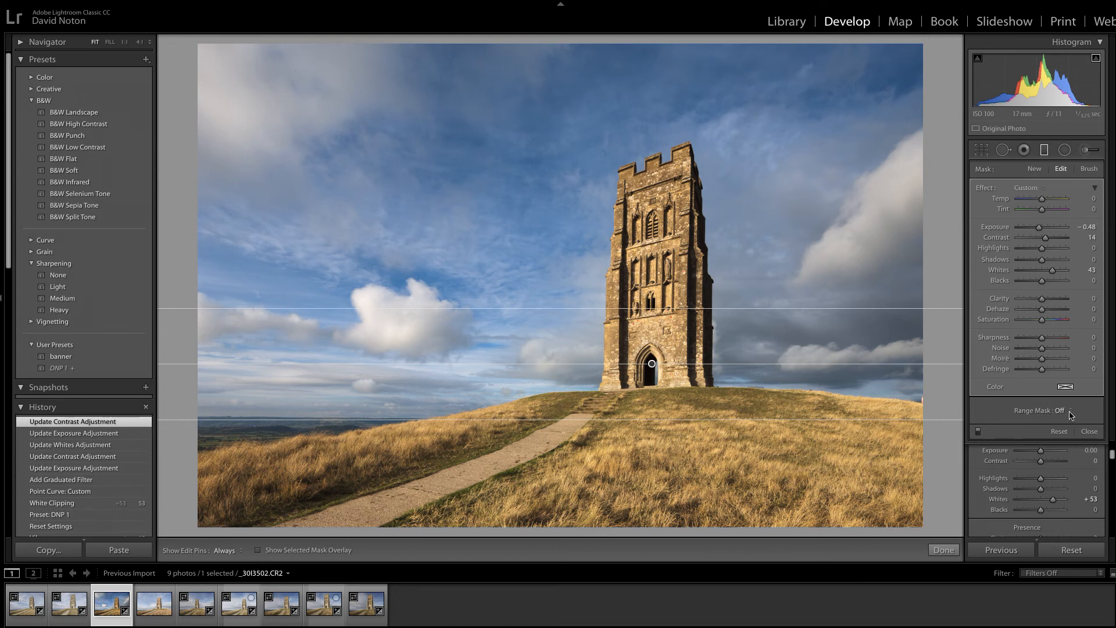
Set the sky graduated filter's Range Mask to Luminance
{"action": "left_click", "coordinate": [1074, 411]}
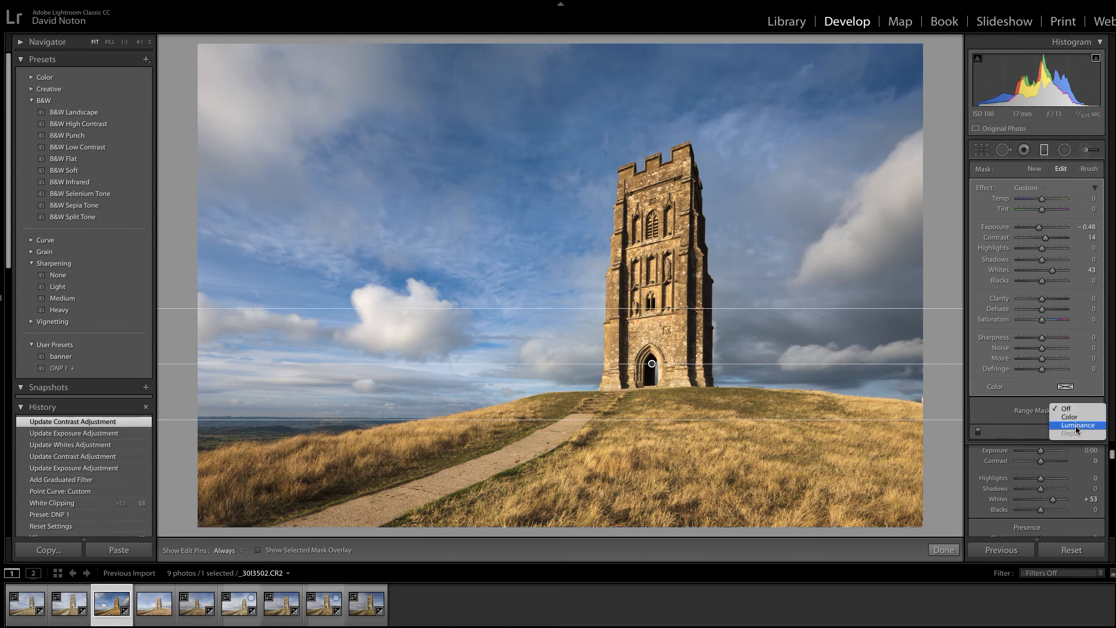
{"action": "mouse_move", "coordinate": [1080, 416]}
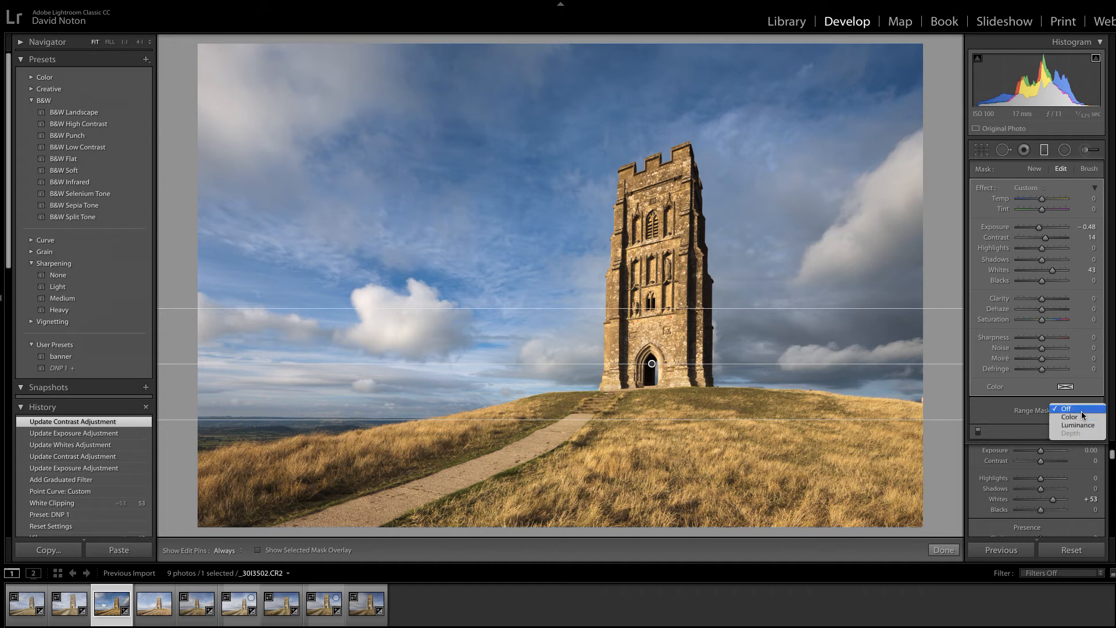
{"action": "mouse_move", "coordinate": [1070, 416]}
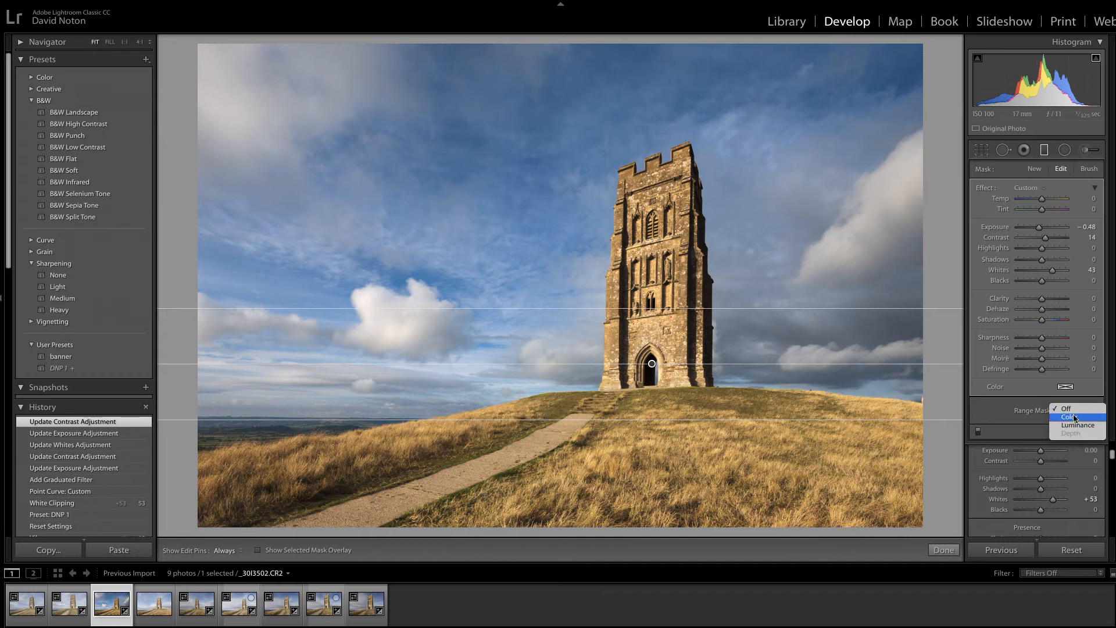
{"action": "left_click", "coordinate": [1066, 407]}
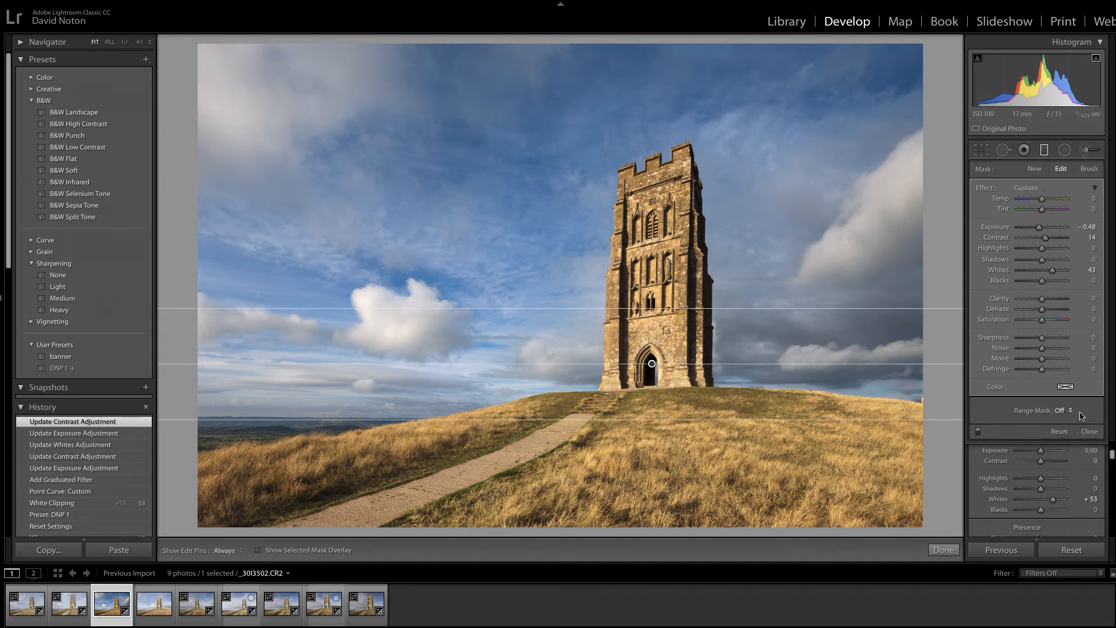
{"action": "left_click", "coordinate": [1080, 411]}
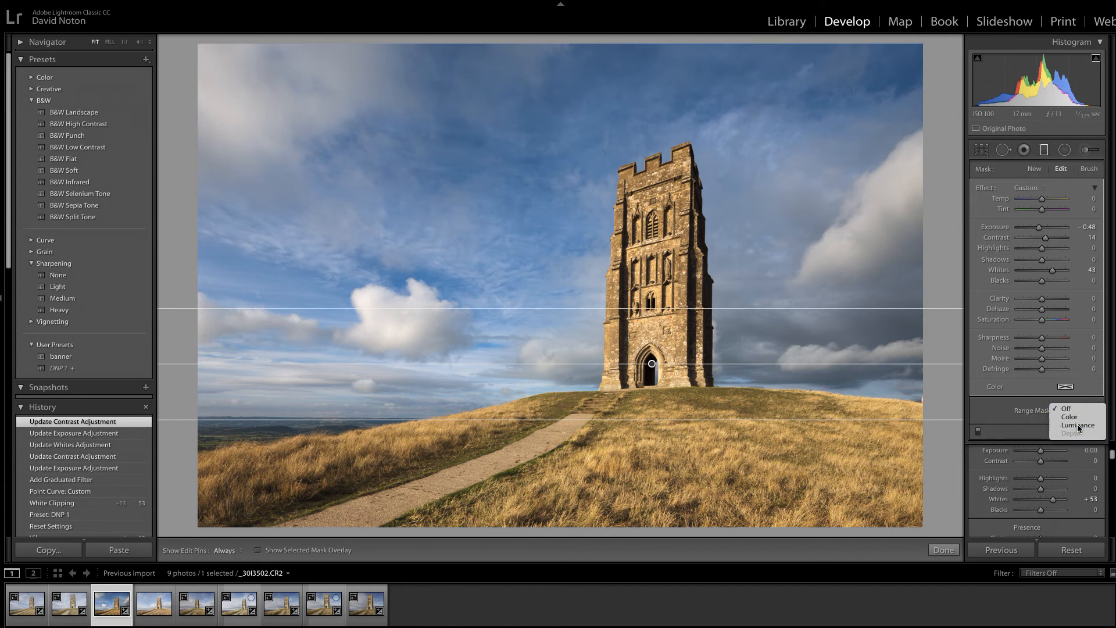
{"action": "left_click", "coordinate": [1073, 423]}
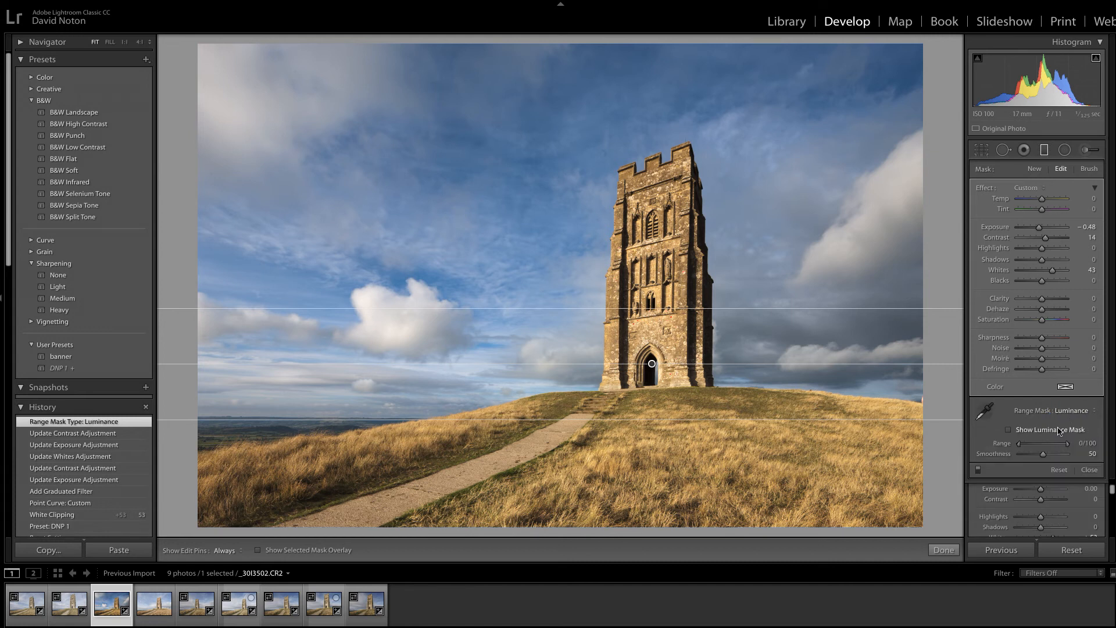
{"action": "mouse_move", "coordinate": [845, 266]}
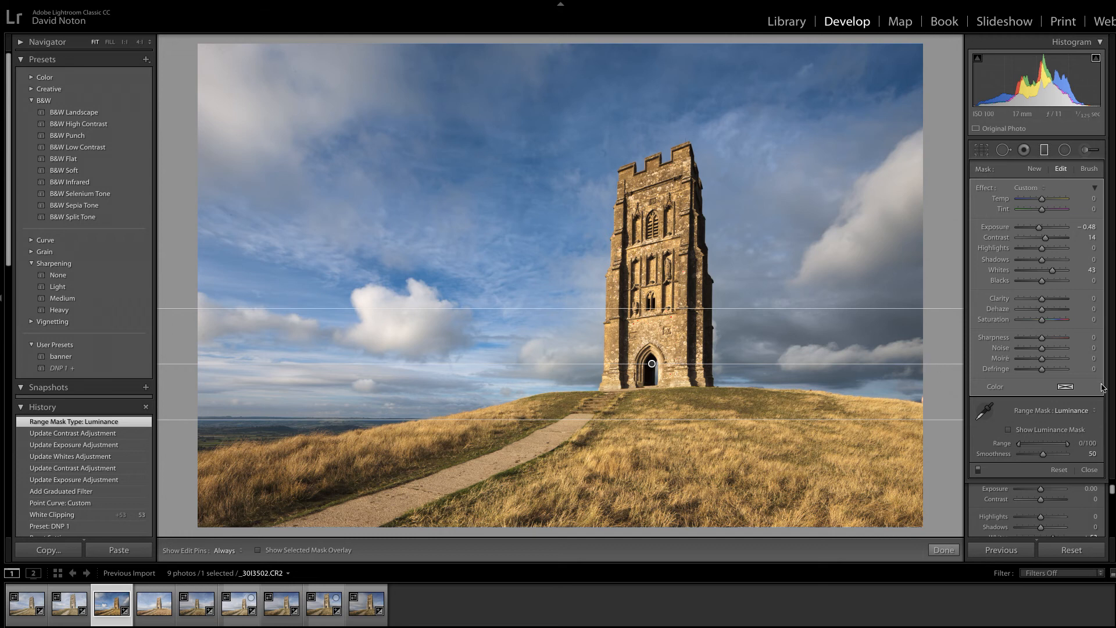
{"action": "mouse_move", "coordinate": [1064, 417]}
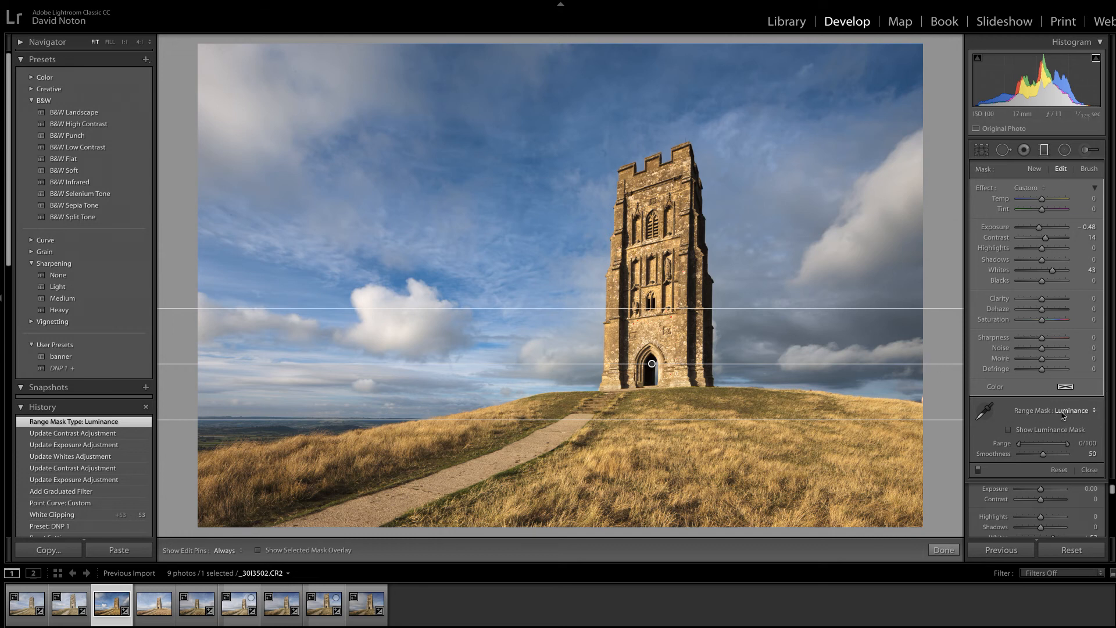
{"action": "mouse_move", "coordinate": [1031, 438]}
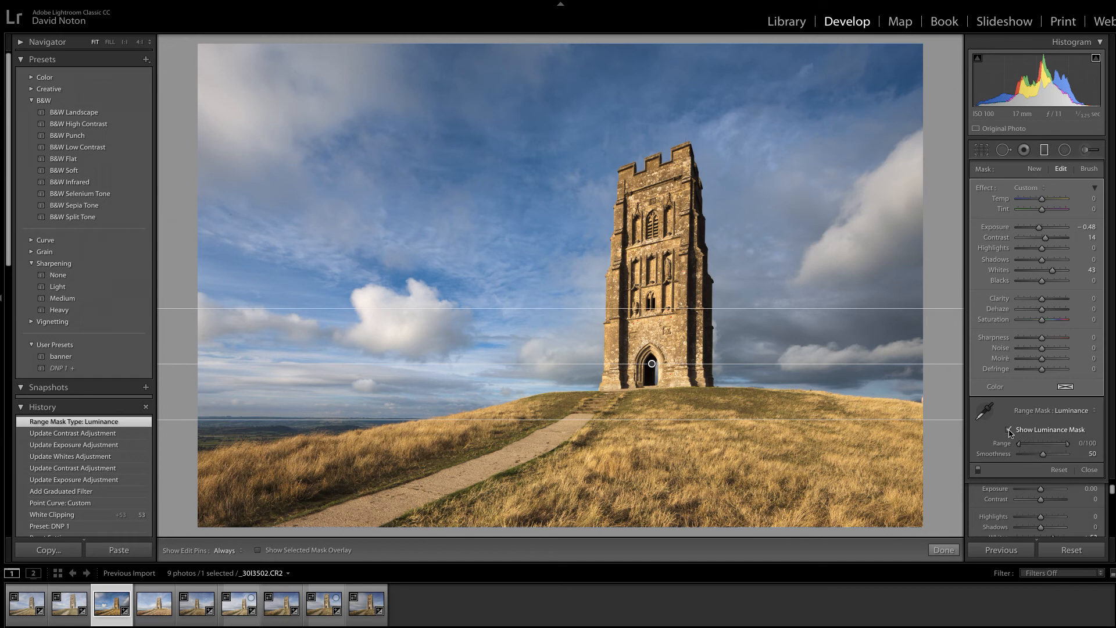
Preview the luminance mask overlay while narrowing the range to 14/100, then hide it
{"action": "left_click", "coordinate": [1009, 429]}
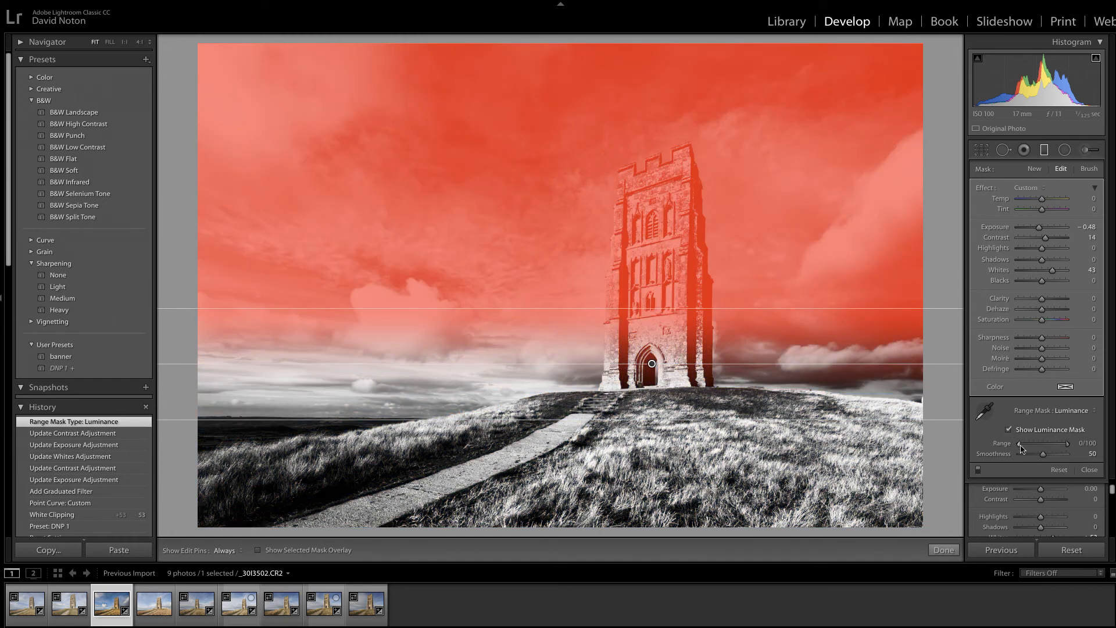
{"action": "mouse_move", "coordinate": [1064, 345]}
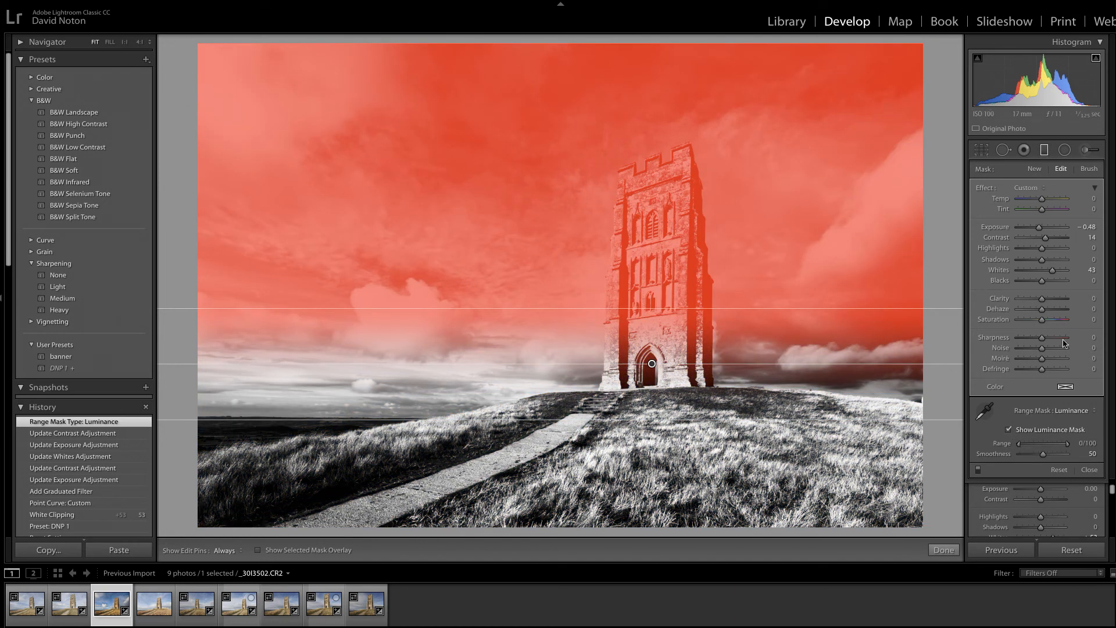
{"action": "mouse_move", "coordinate": [902, 298]}
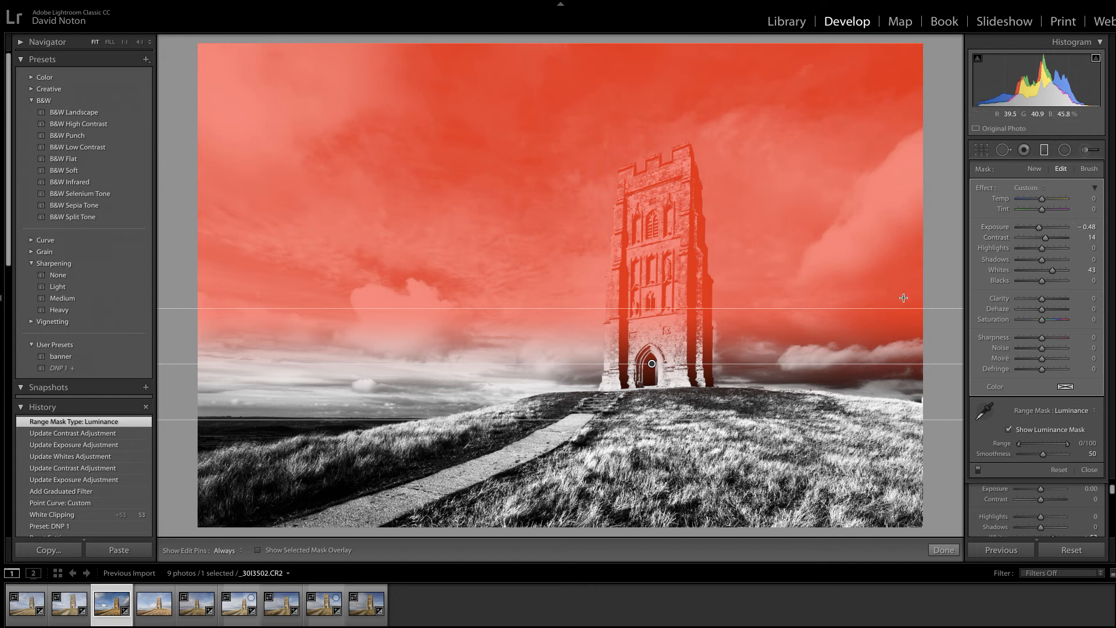
{"action": "mouse_move", "coordinate": [1026, 451]}
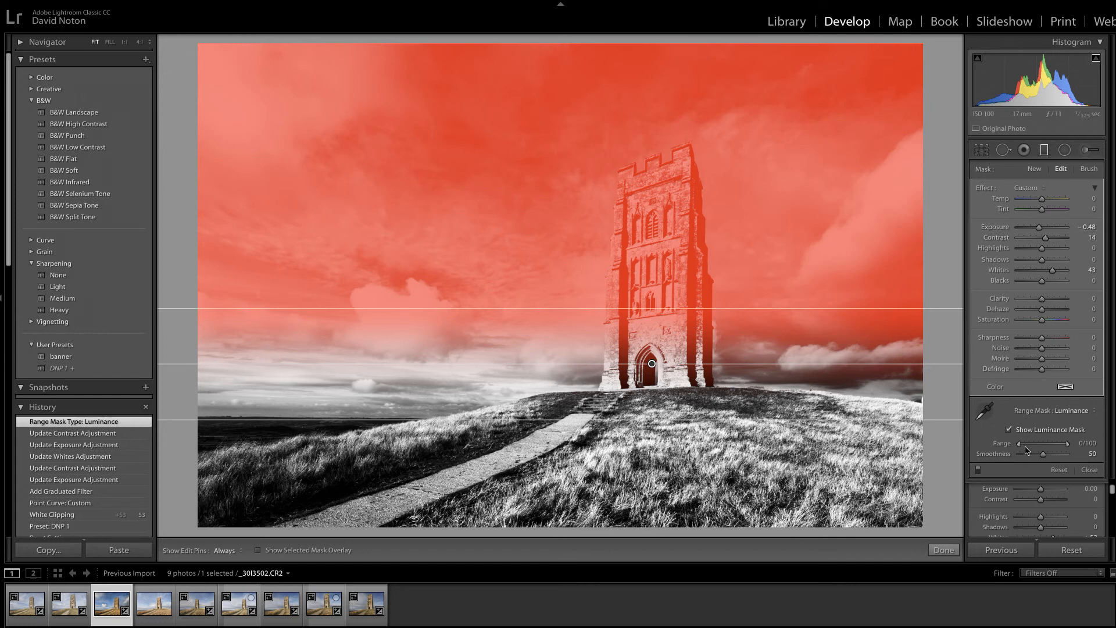
{"action": "mouse_move", "coordinate": [1030, 448]}
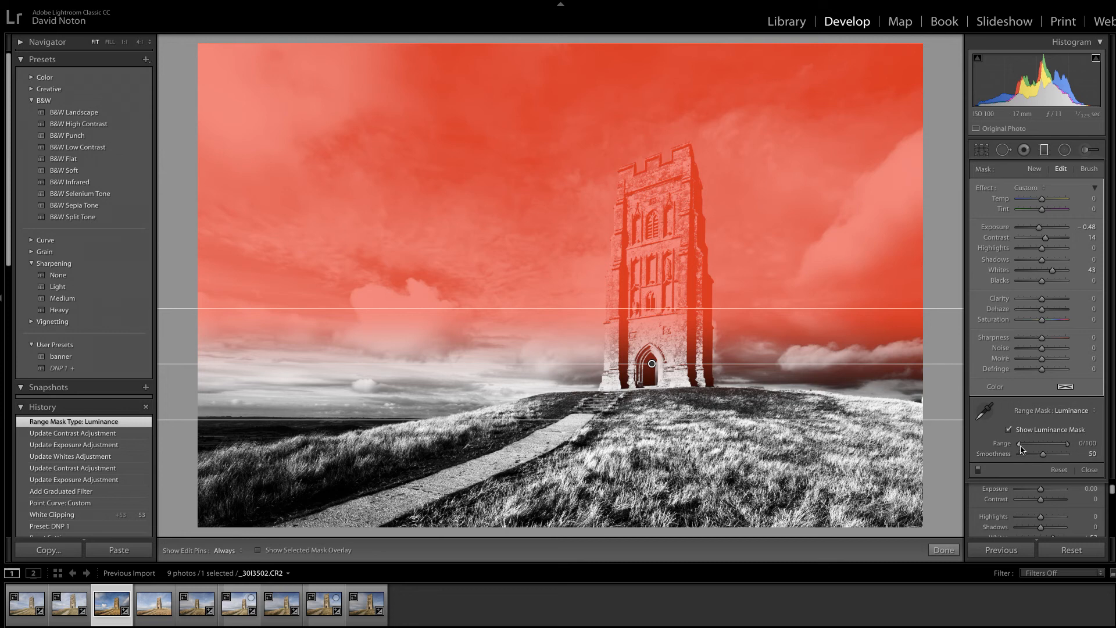
{"action": "mouse_move", "coordinate": [1027, 453]}
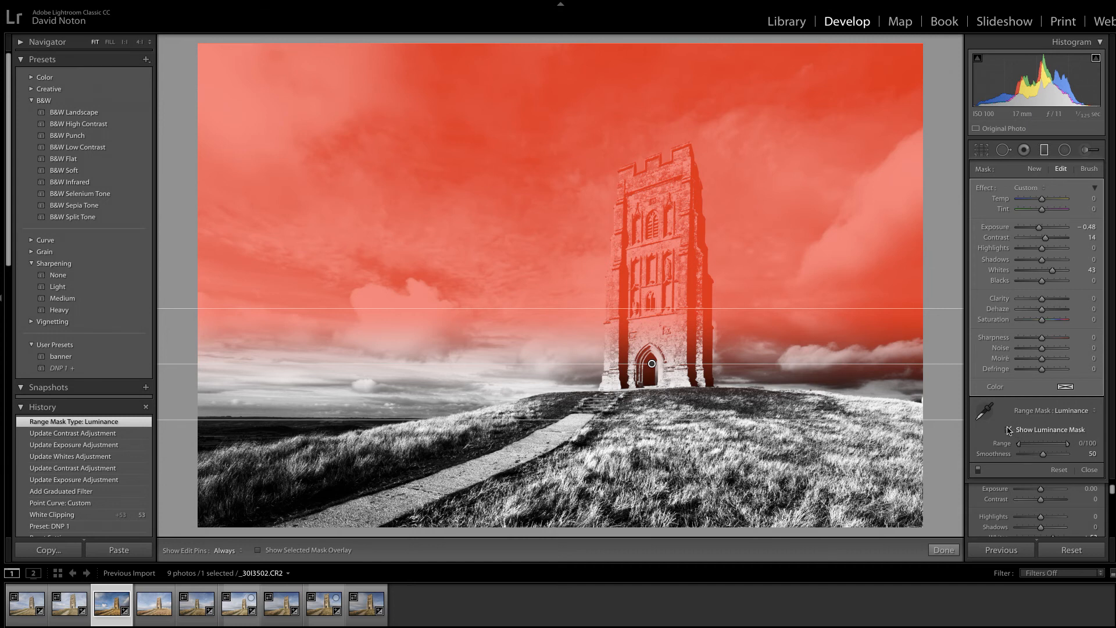
{"action": "left_click", "coordinate": [1009, 429]}
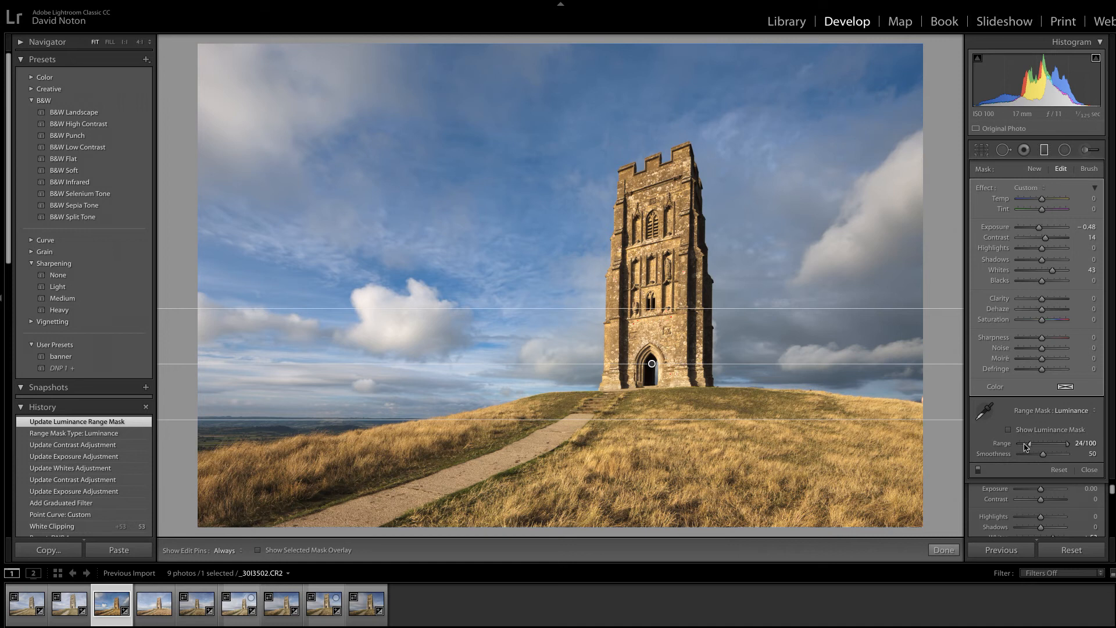
{"action": "mouse_move", "coordinate": [700, 320]}
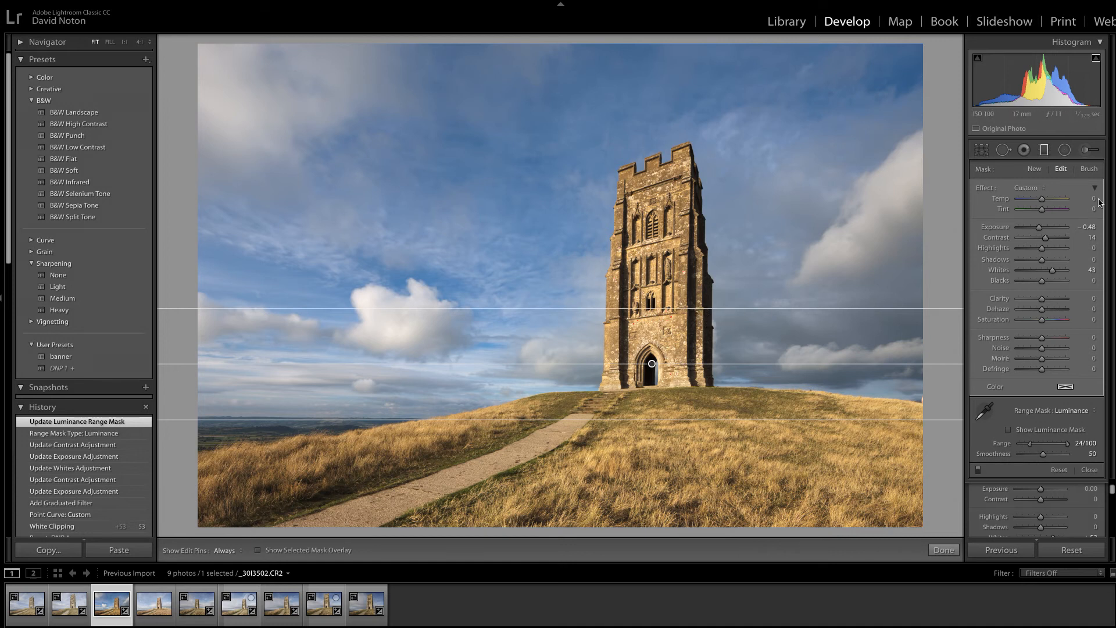
{"action": "mouse_move", "coordinate": [1025, 451]}
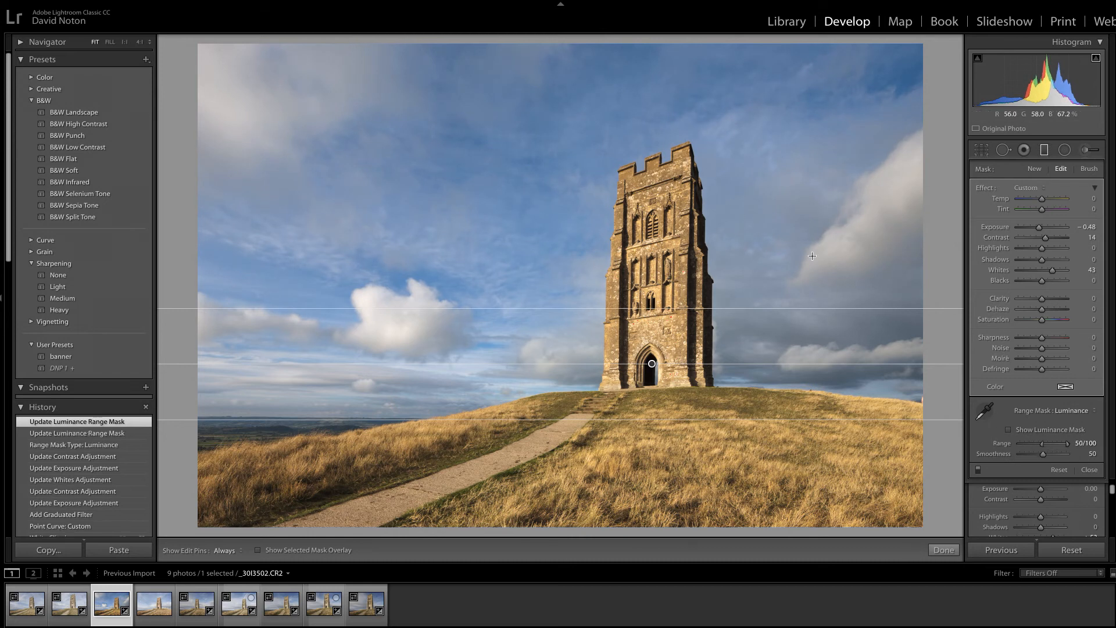
{"action": "mouse_move", "coordinate": [1046, 447]}
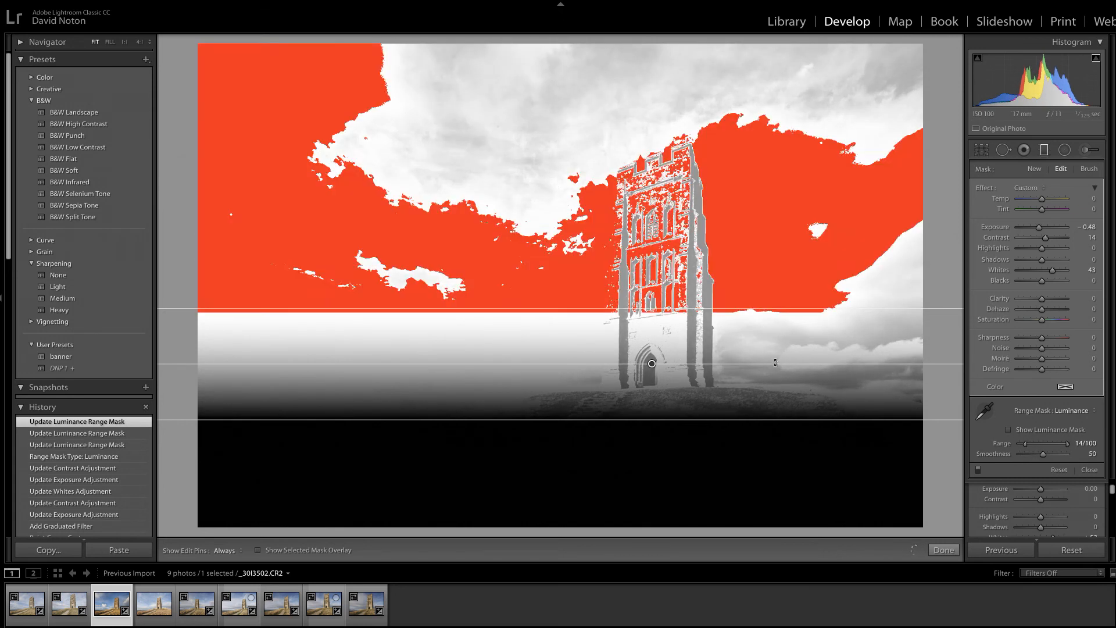
{"action": "left_click", "coordinate": [258, 550]}
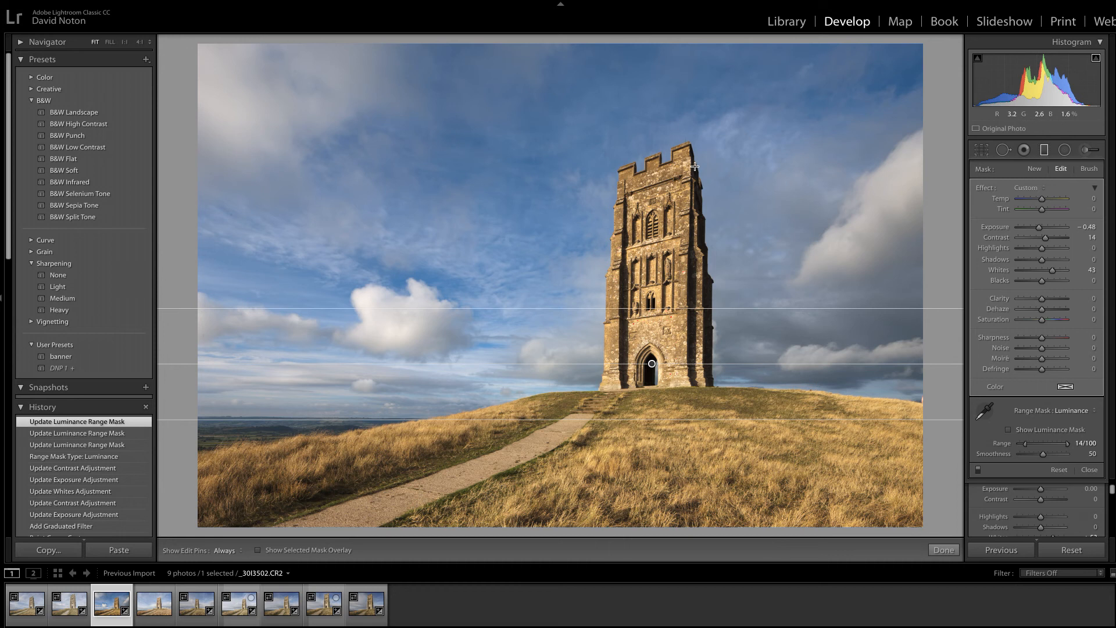
{"action": "mouse_move", "coordinate": [703, 340]}
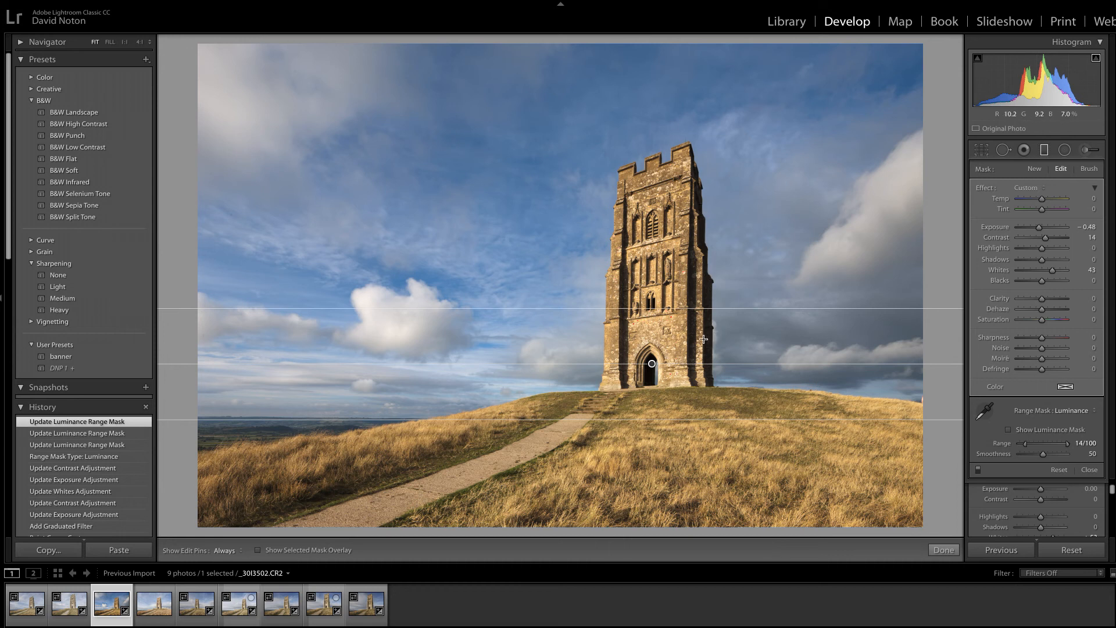
{"action": "mouse_move", "coordinate": [626, 325]}
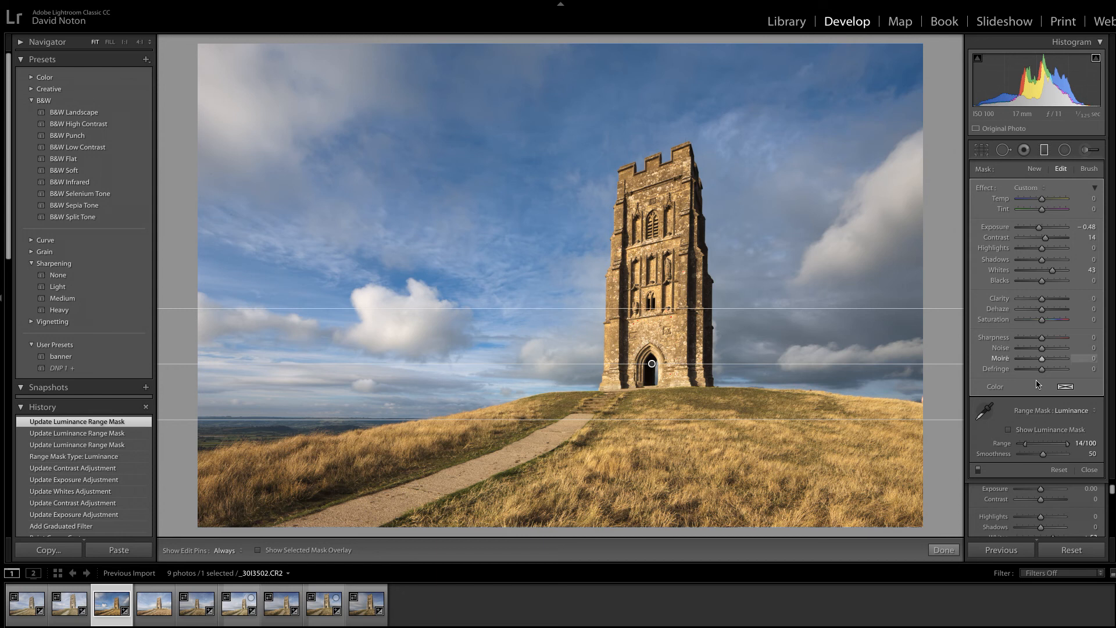
{"action": "mouse_move", "coordinate": [1025, 448]}
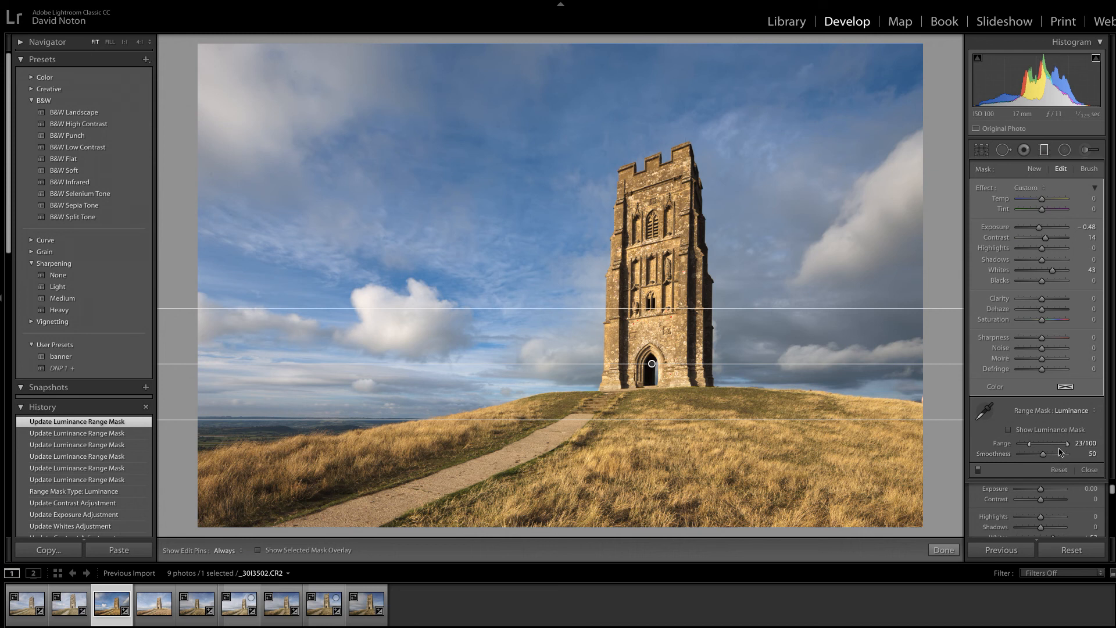
{"action": "mouse_move", "coordinate": [1066, 446]}
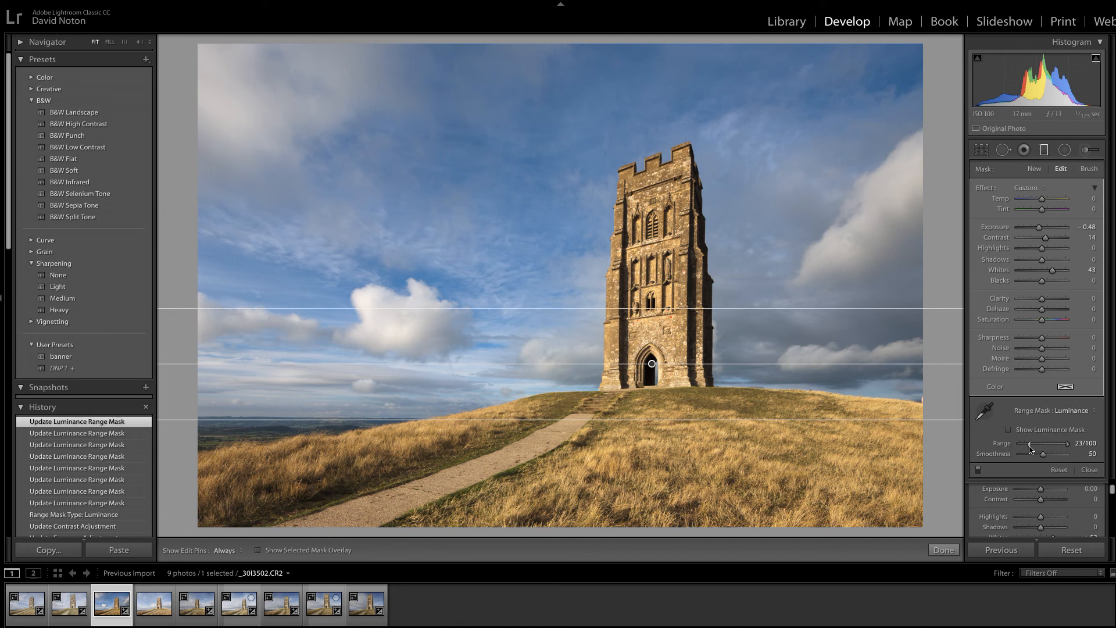
{"action": "mouse_move", "coordinate": [1029, 452]}
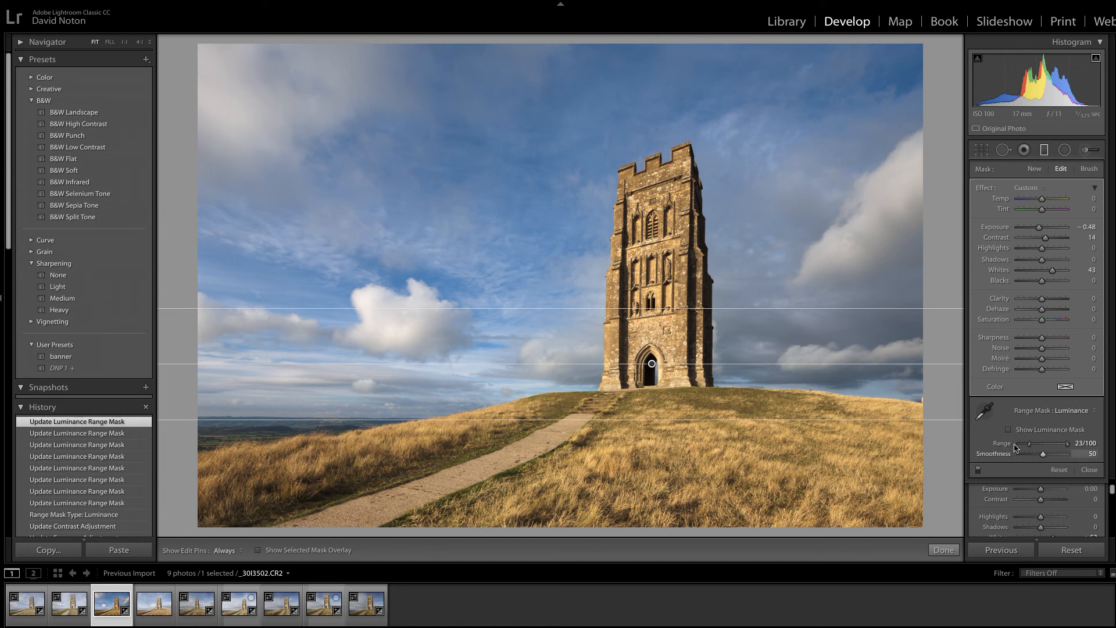
{"action": "mouse_move", "coordinate": [690, 231]}
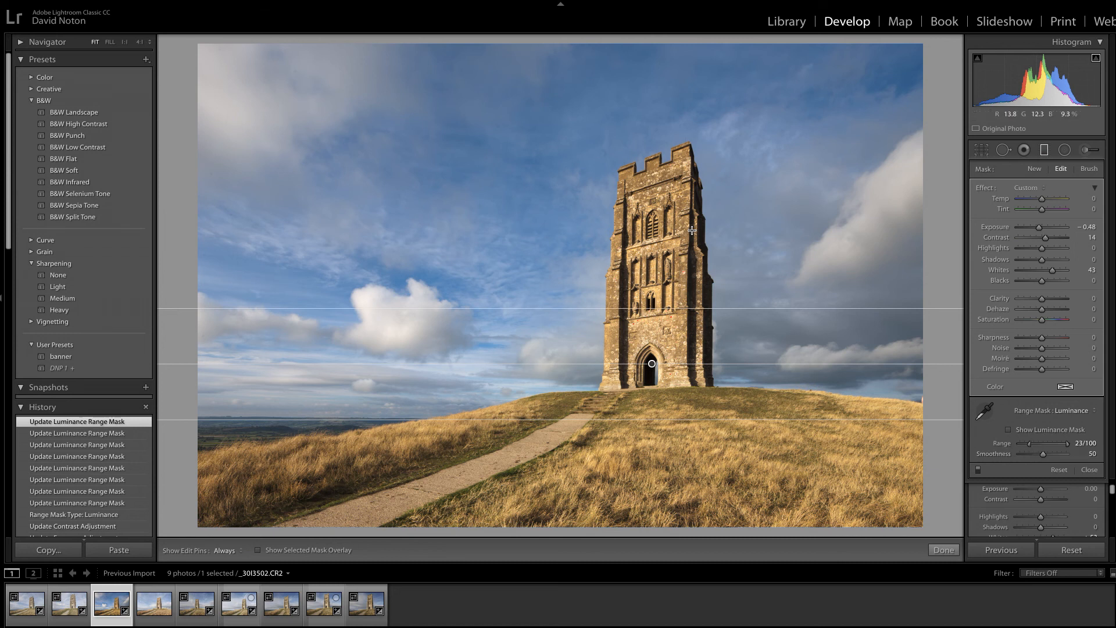
{"action": "mouse_move", "coordinate": [649, 247]}
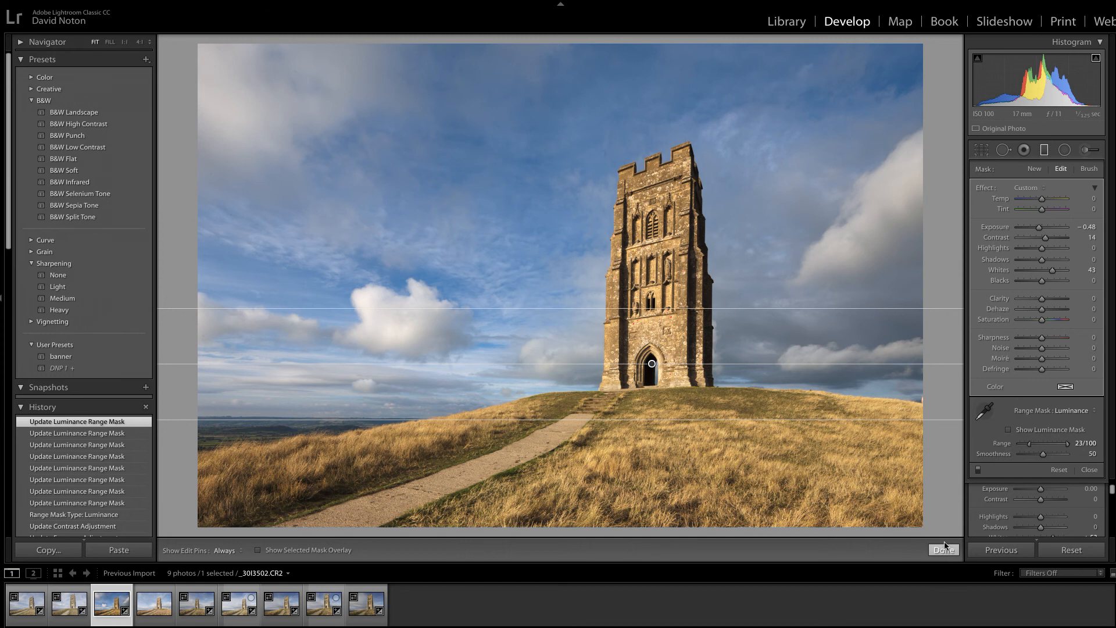
Finish the graduated filter with its luminance range at 23/100
{"action": "left_click", "coordinate": [943, 548]}
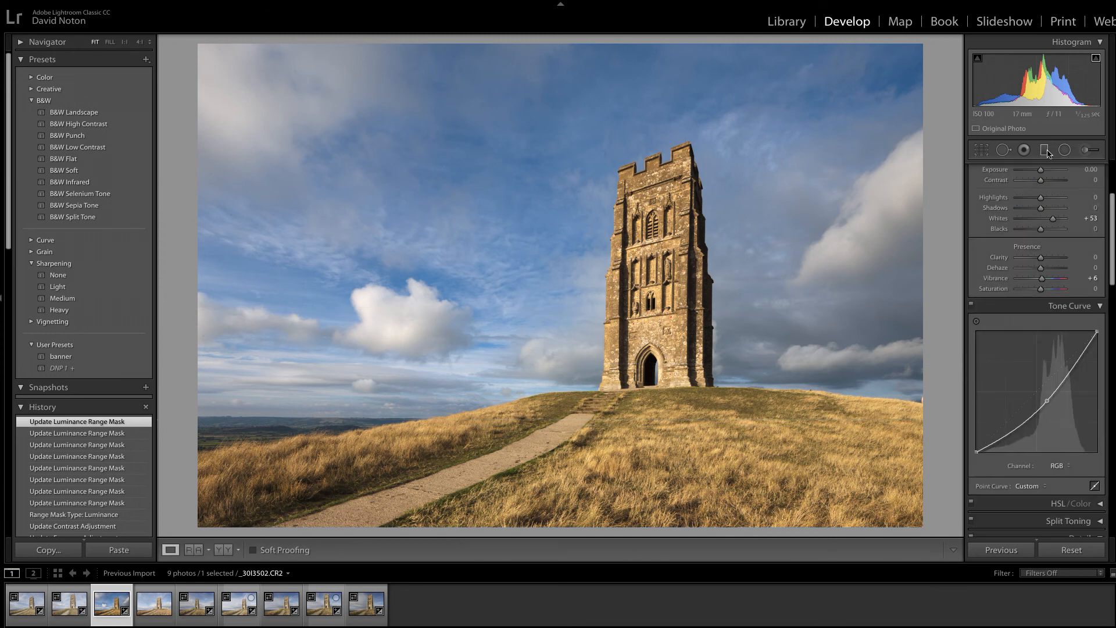
{"action": "mouse_move", "coordinate": [648, 227]}
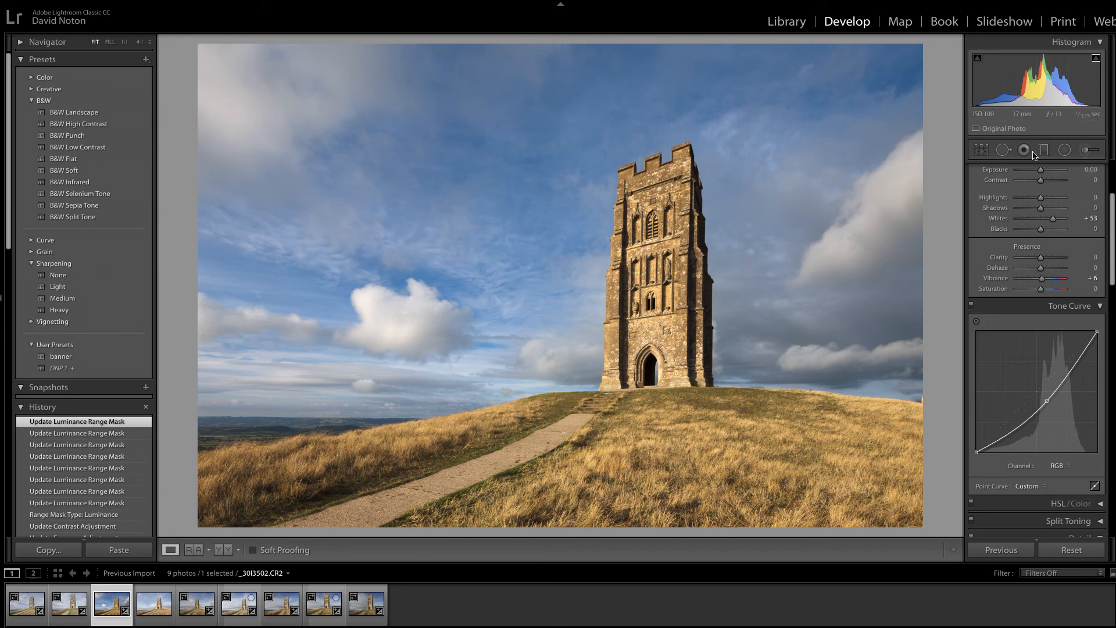
Reopen the Graduated Filter tool and select the existing sky filter for editing
{"action": "left_click", "coordinate": [1043, 150]}
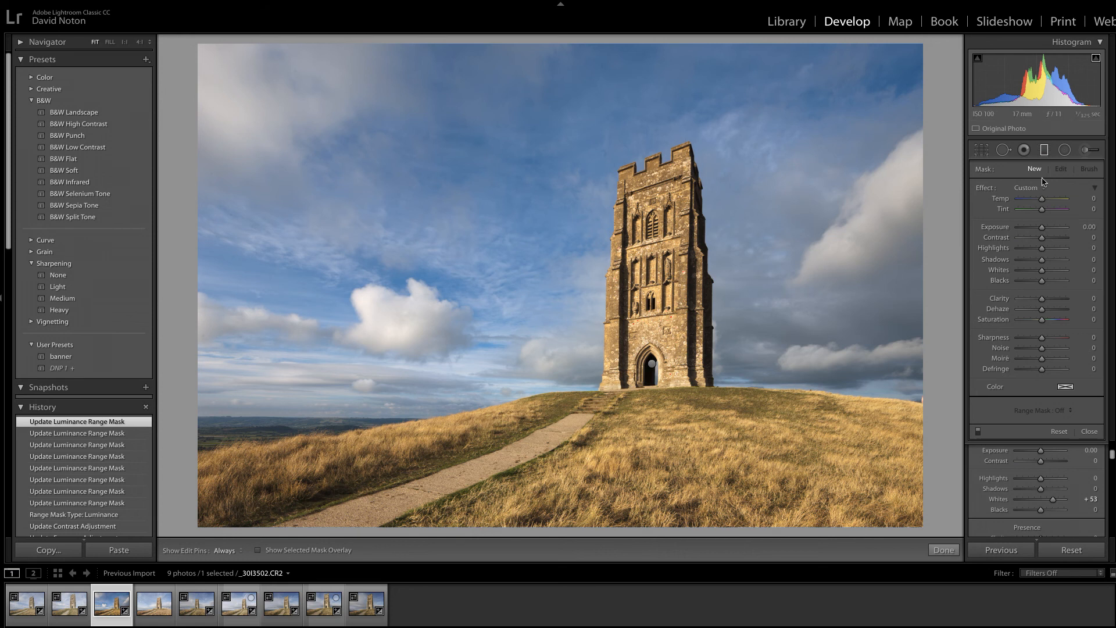
{"action": "mouse_move", "coordinate": [651, 365]}
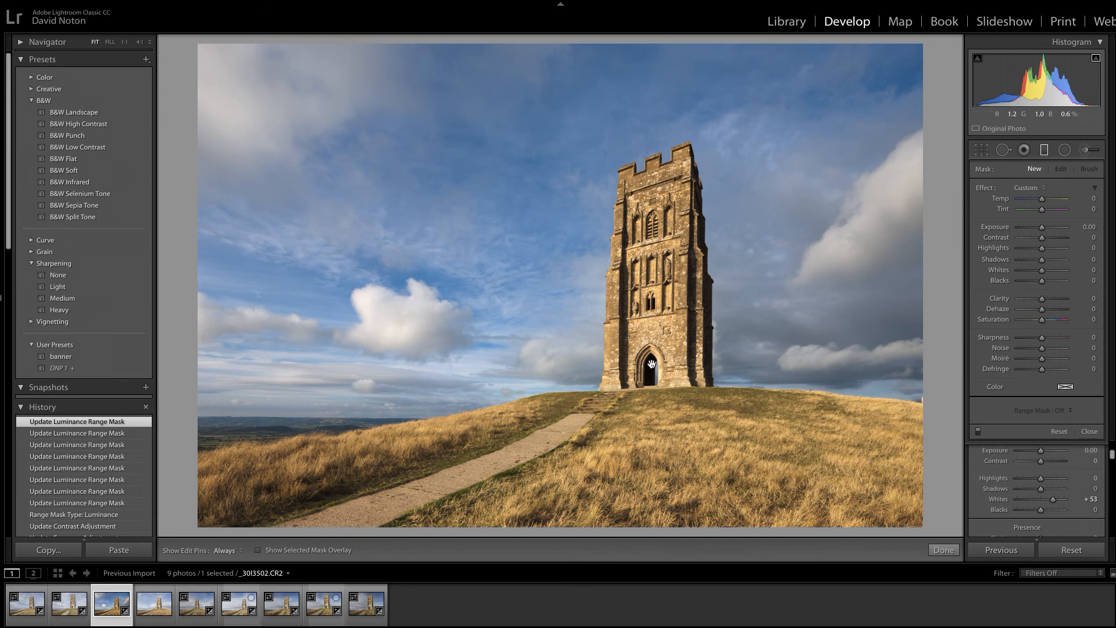
{"action": "left_click", "coordinate": [1061, 169]}
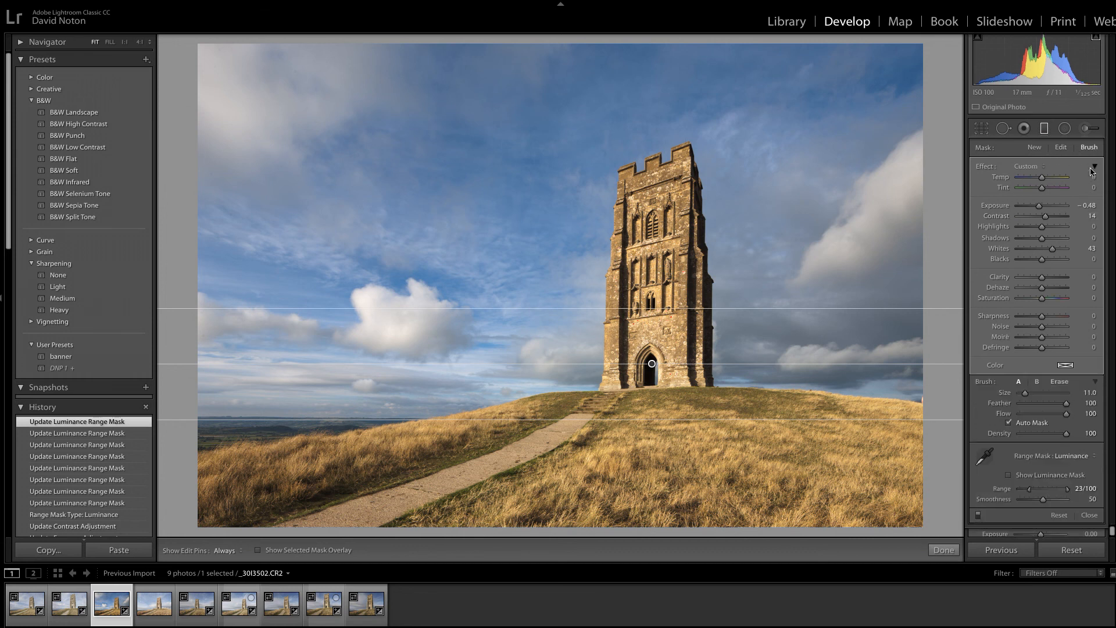
{"action": "mouse_move", "coordinate": [938, 358]}
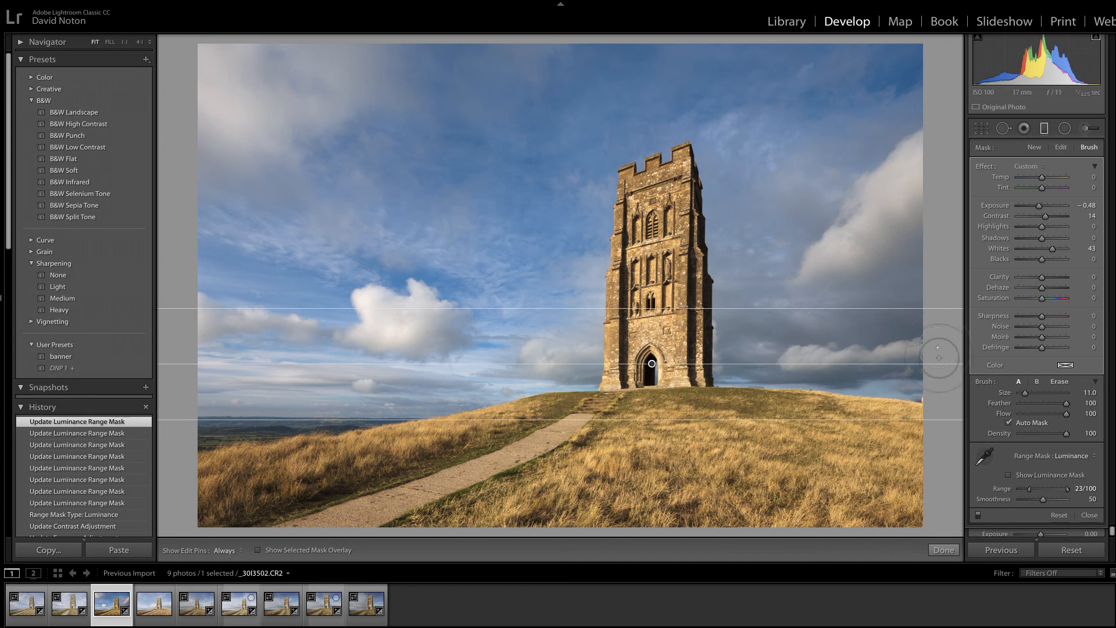
Switch the sky filter's brush to Erase and show the mask overlay, revealing the tower is covered
{"action": "left_click", "coordinate": [1059, 381]}
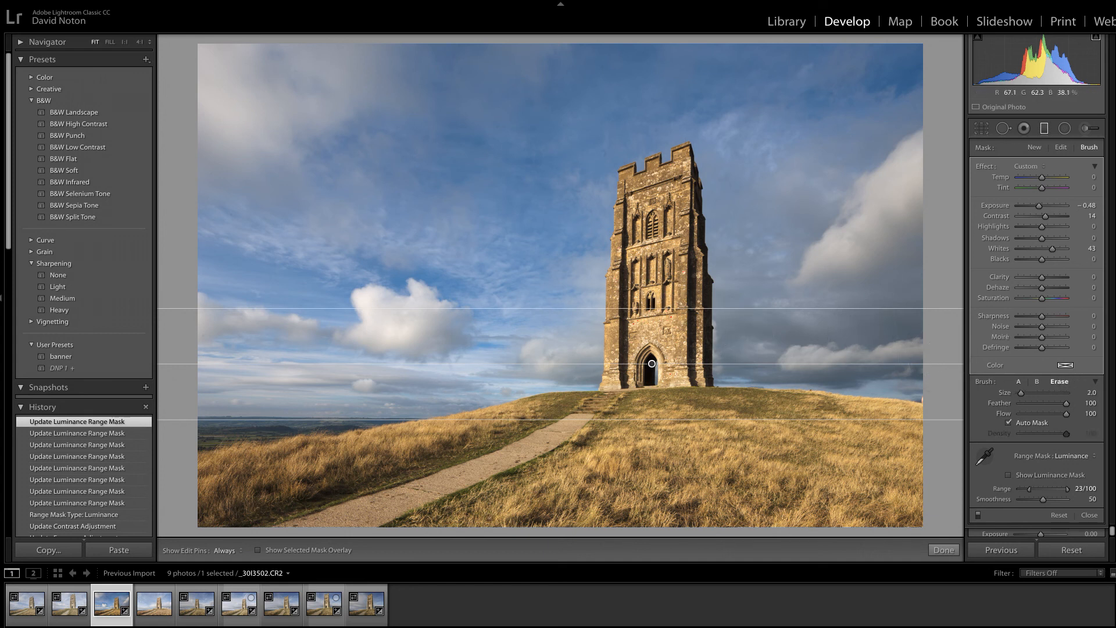
{"action": "left_click", "coordinate": [258, 550]}
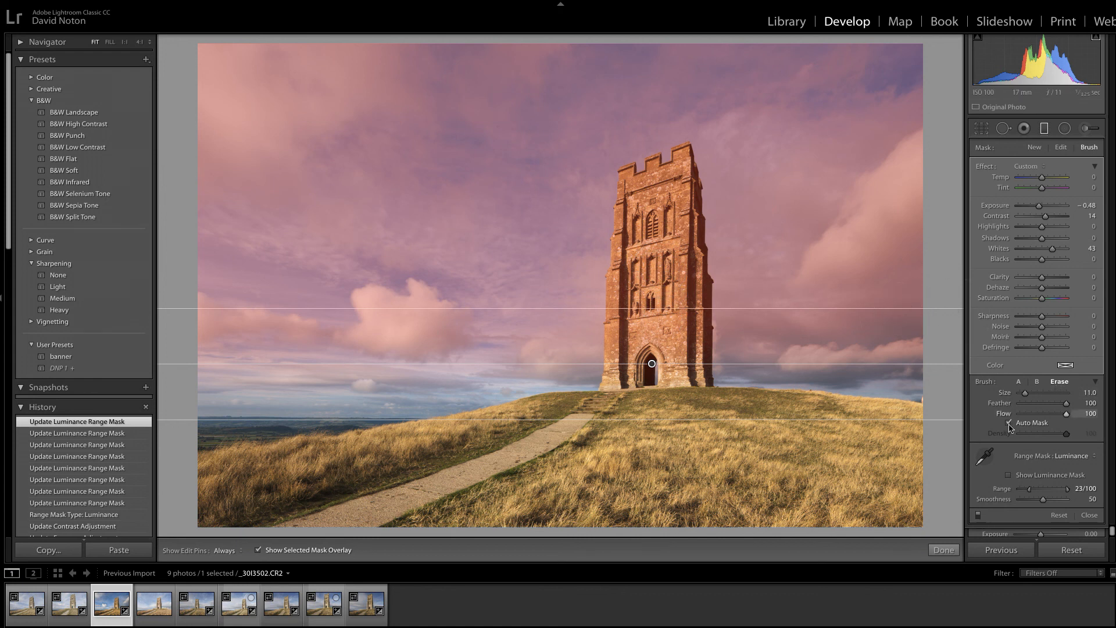
{"action": "mouse_move", "coordinate": [1009, 422]}
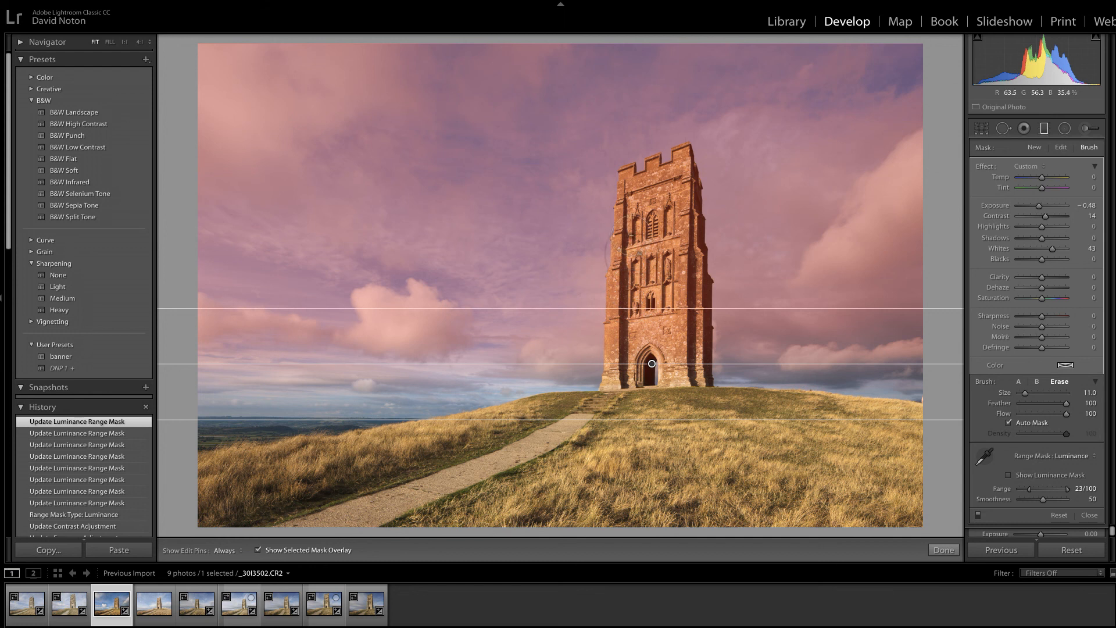
Paint several erase strokes over the Tor tower, its edges and top, removing it from the sky mask
{"action": "left_click", "coordinate": [224, 549]}
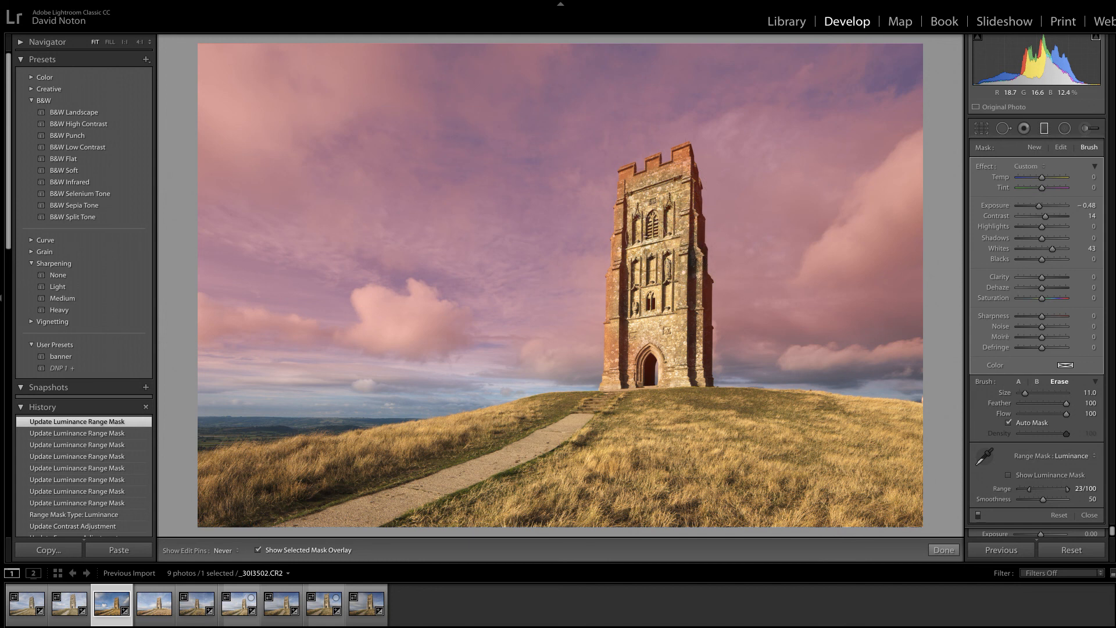
{"action": "left_click", "coordinate": [651, 364]}
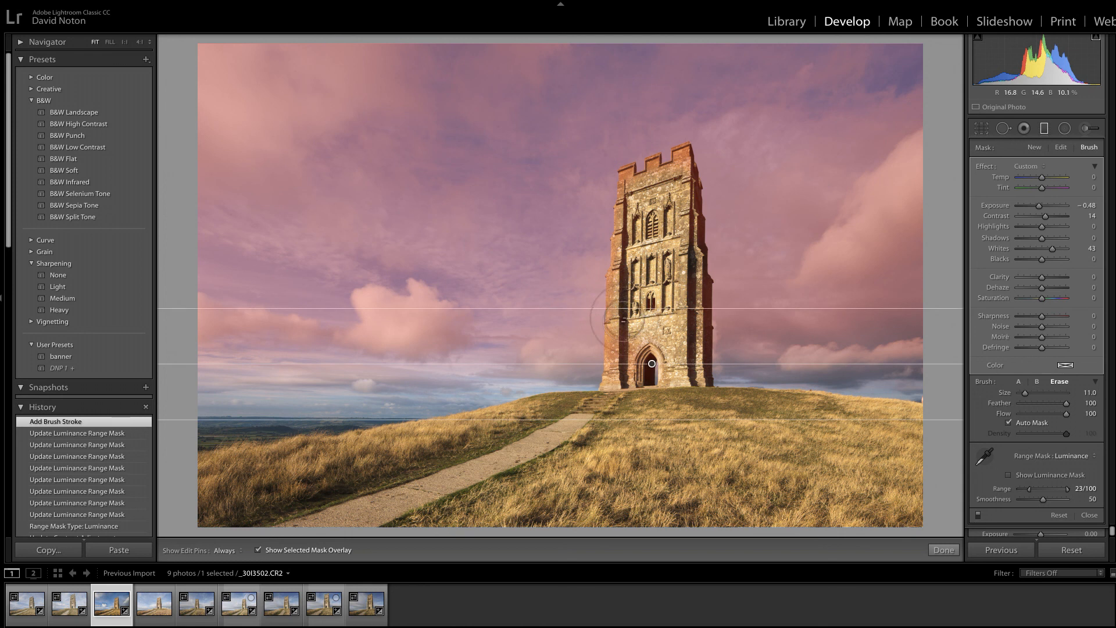
{"action": "scroll", "scroll_direction": "down", "scroll_amount": 3}
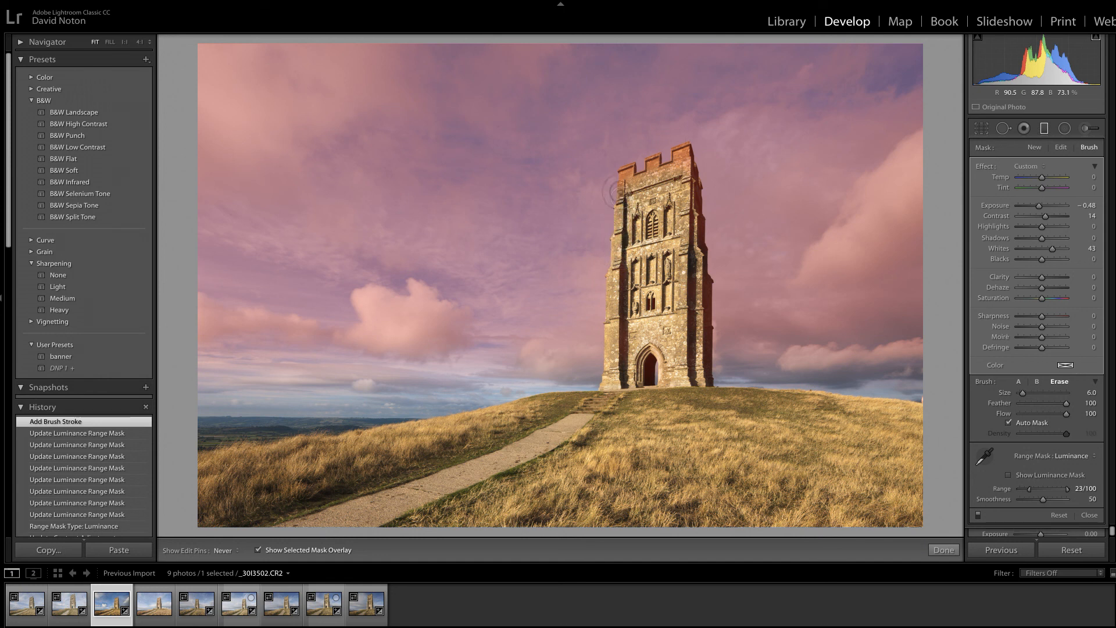
{"action": "left_click", "coordinate": [649, 364]}
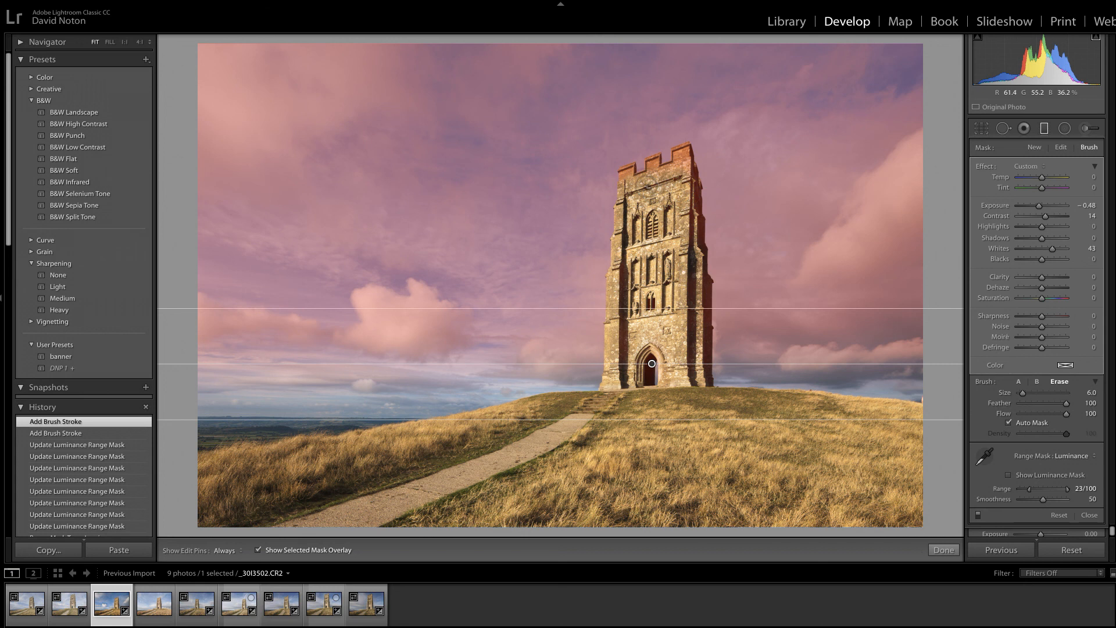
{"action": "left_click", "coordinate": [209, 550]}
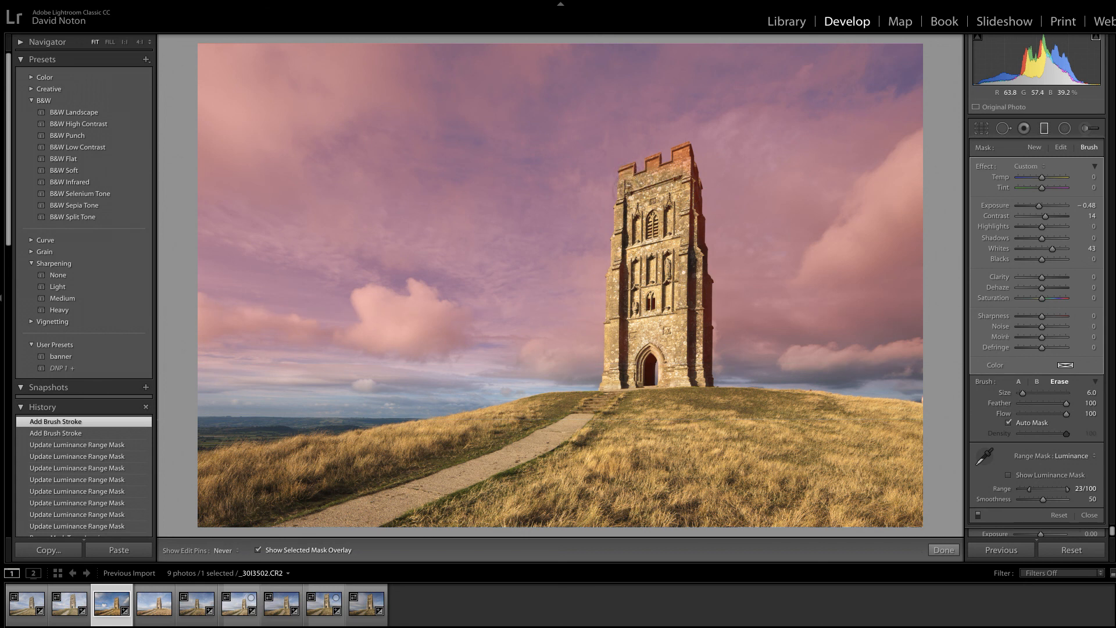
{"action": "left_click", "coordinate": [650, 364]}
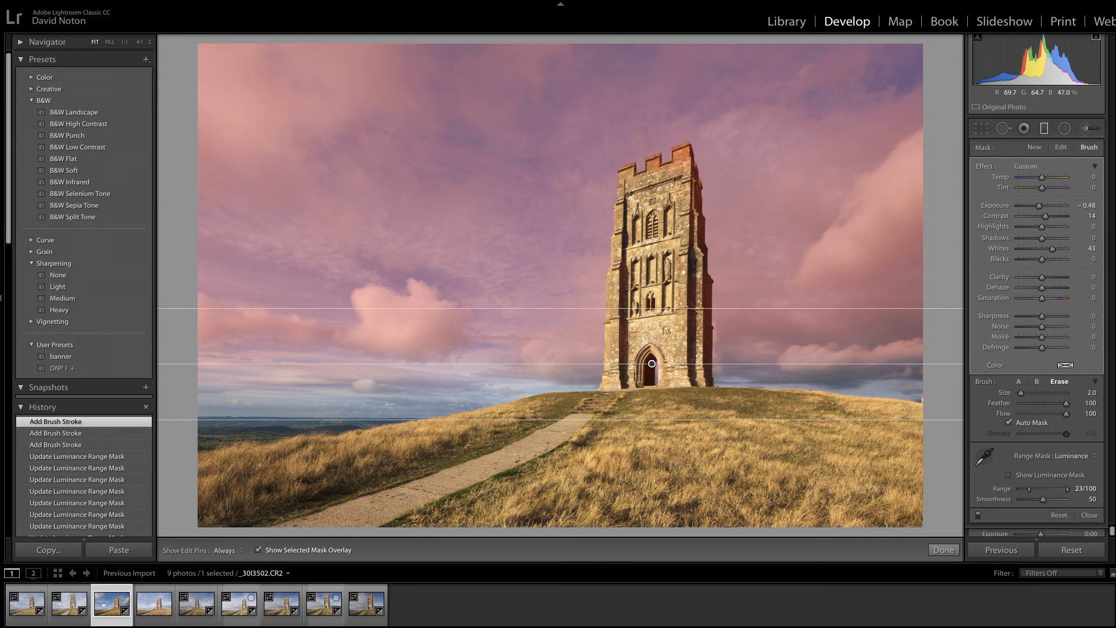
{"action": "left_click", "coordinate": [223, 550]}
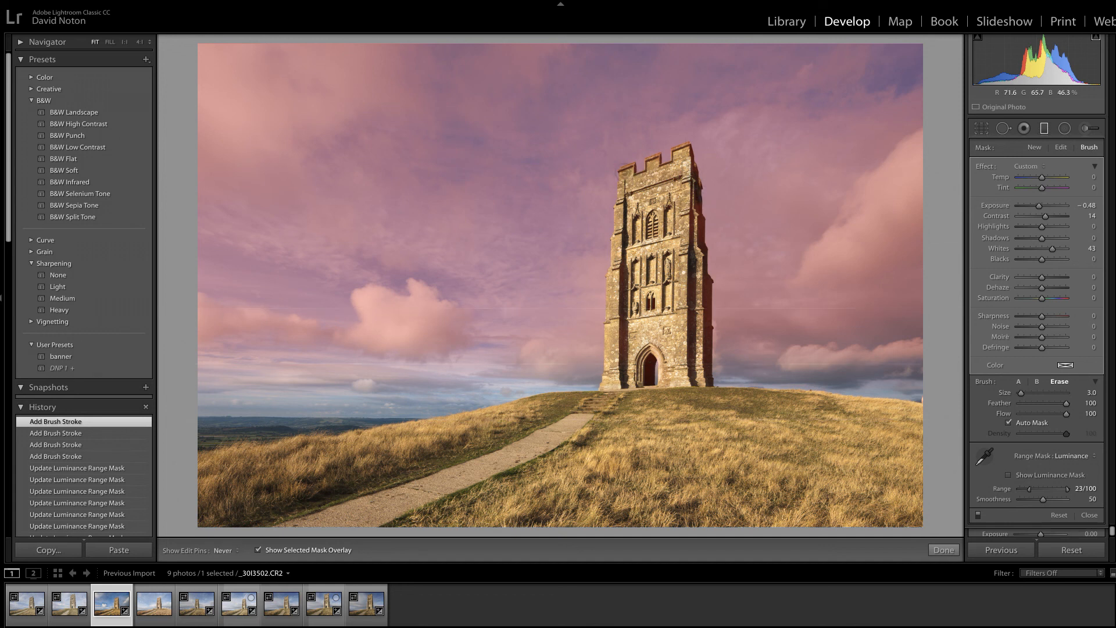
{"action": "left_click", "coordinate": [651, 364]}
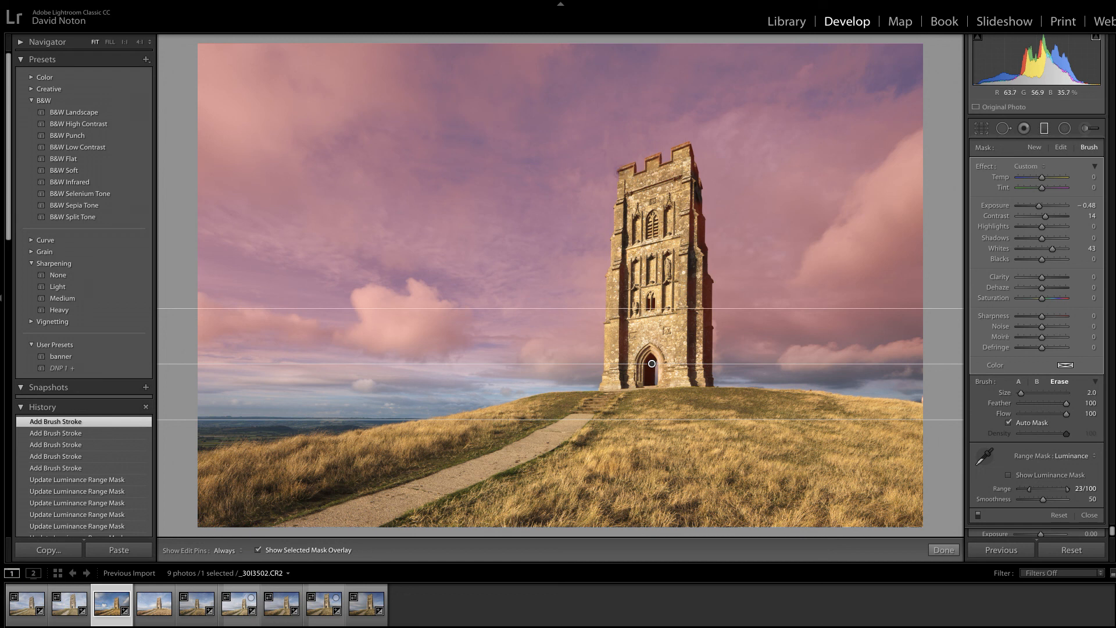
{"action": "left_click", "coordinate": [214, 550]}
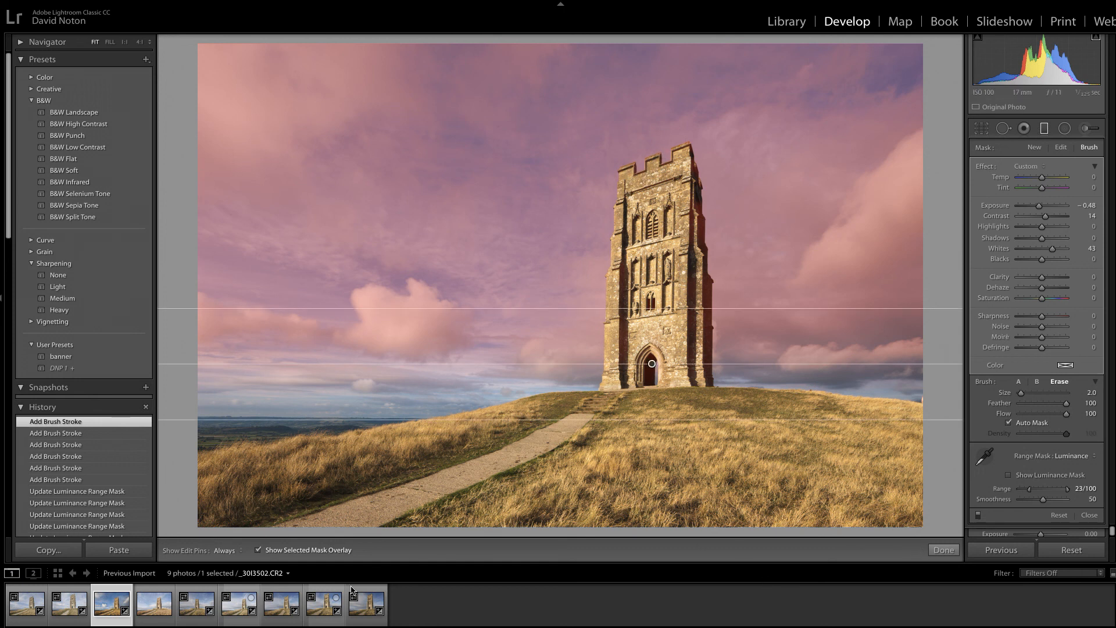
Hide the mask overlay and deepen the sky filter's exposure to -0.58
{"action": "left_click", "coordinate": [259, 549]}
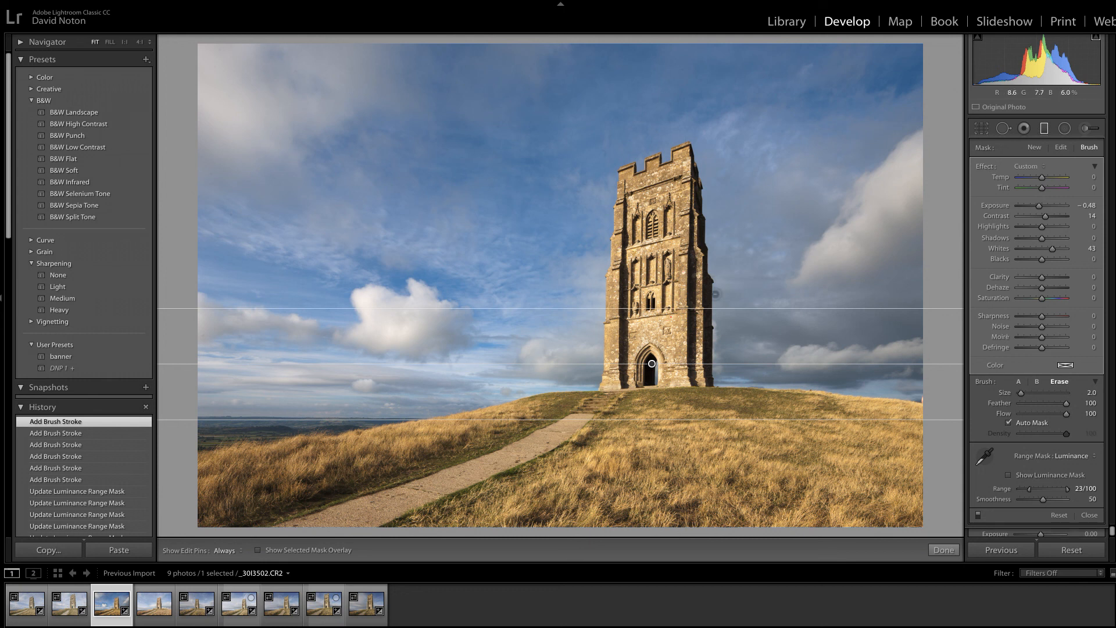
{"action": "mouse_move", "coordinate": [808, 274]}
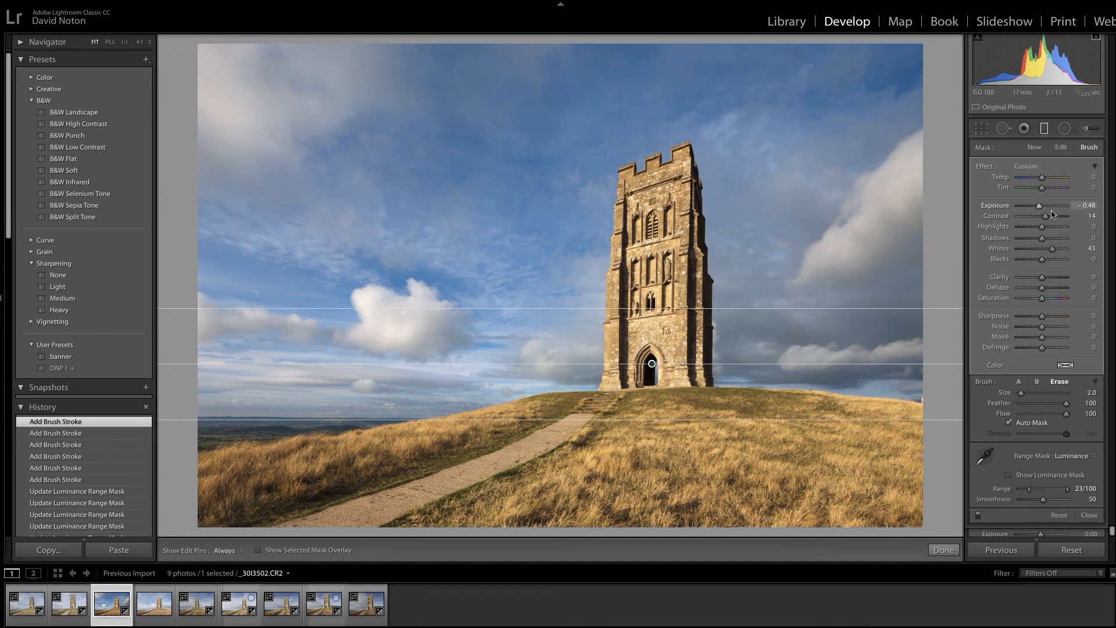
{"action": "double_click", "coordinate": [1088, 205]}
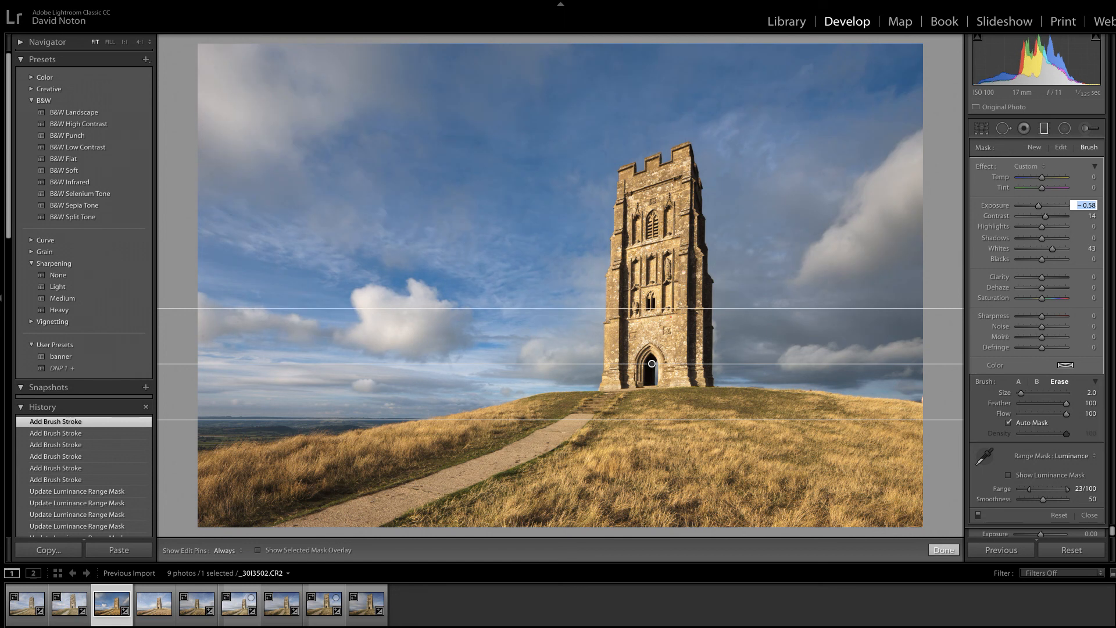
Close the Graduated Filter tool with Done, applying the darker sky with the tower spared
{"action": "left_click", "coordinate": [943, 548]}
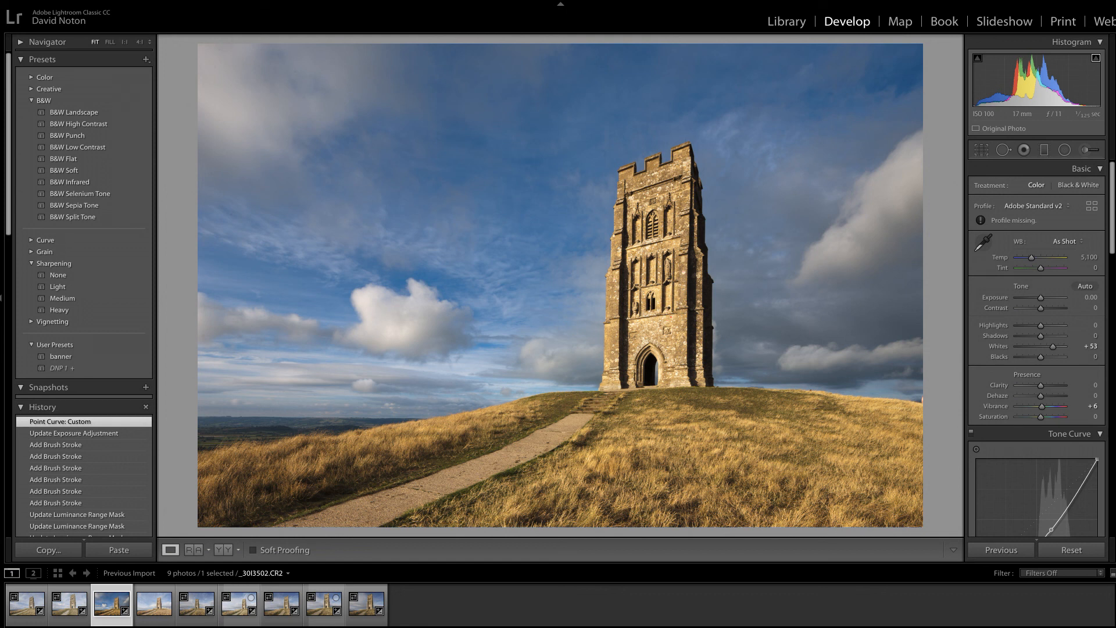
{"action": "left_click", "coordinate": [217, 549]}
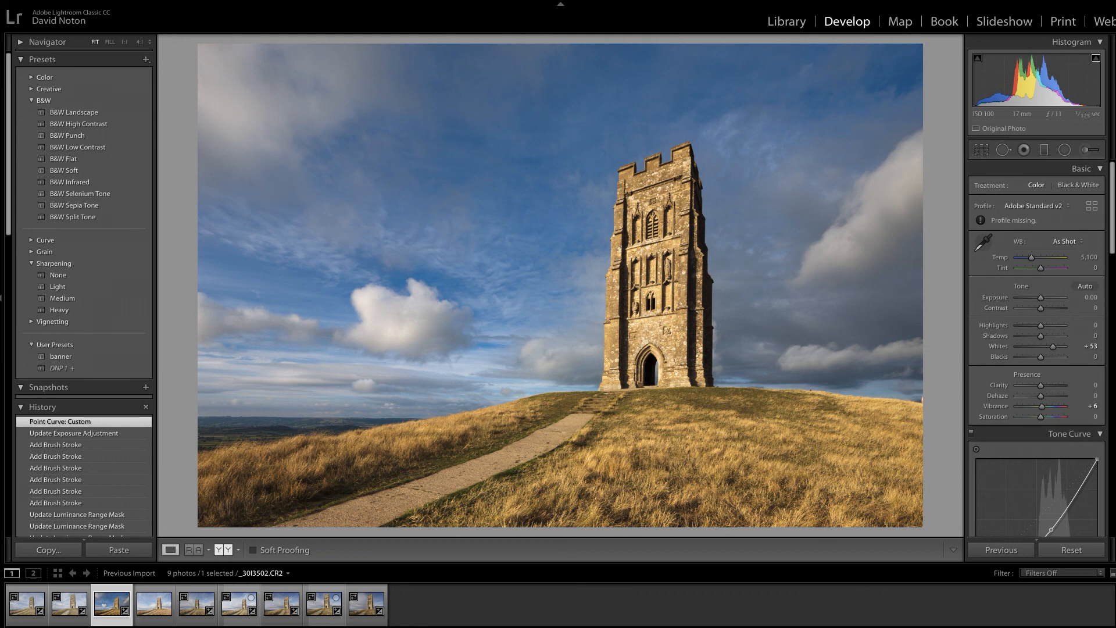